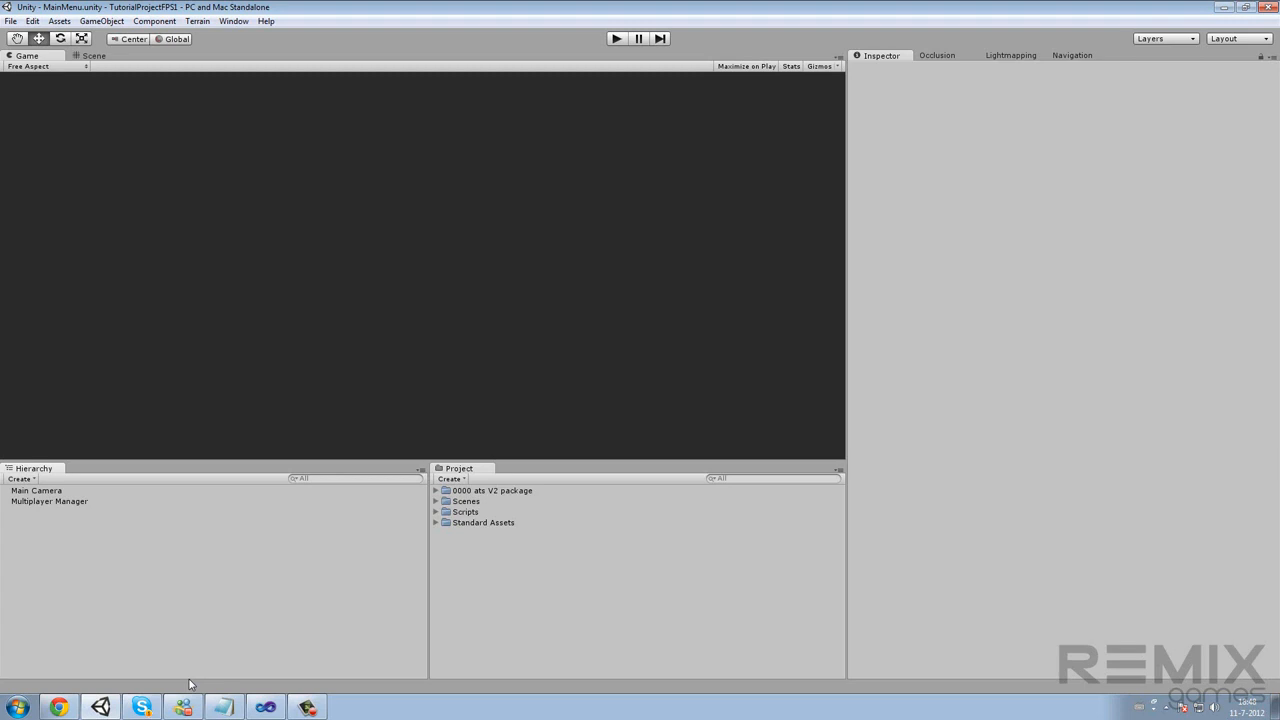
pyautogui.moveTo(183, 659)
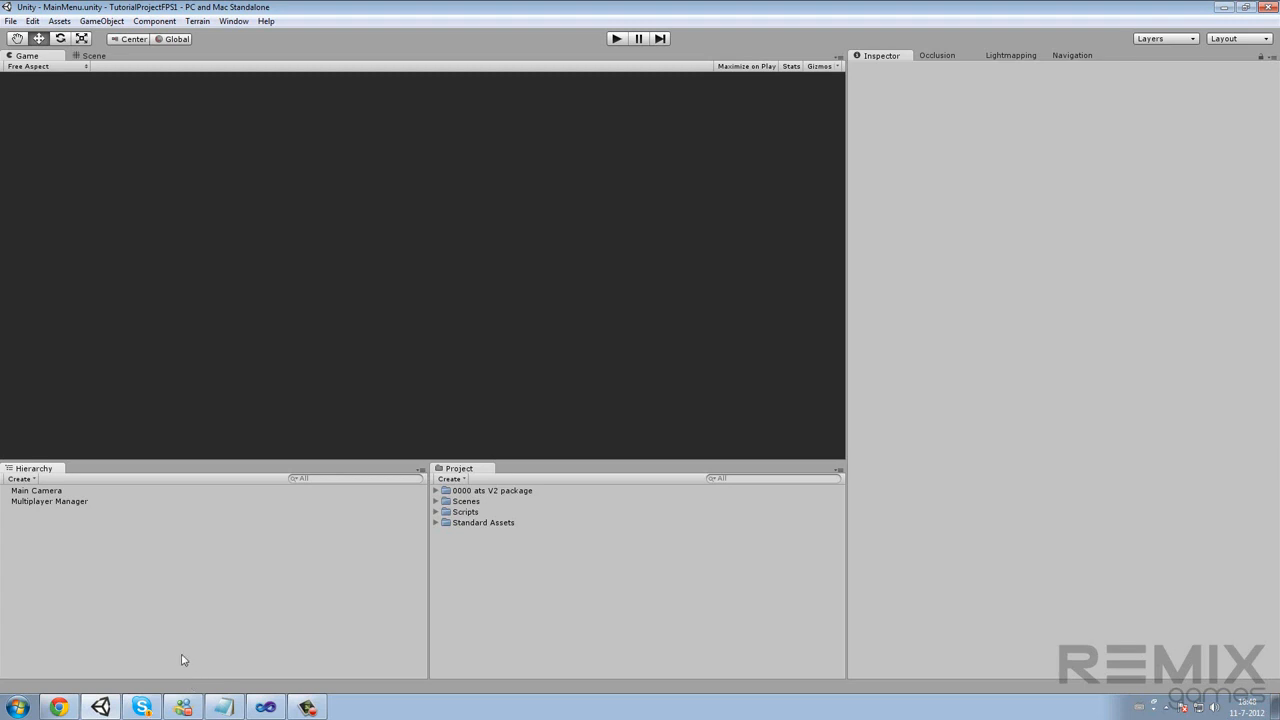
pyautogui.moveTo(180, 658)
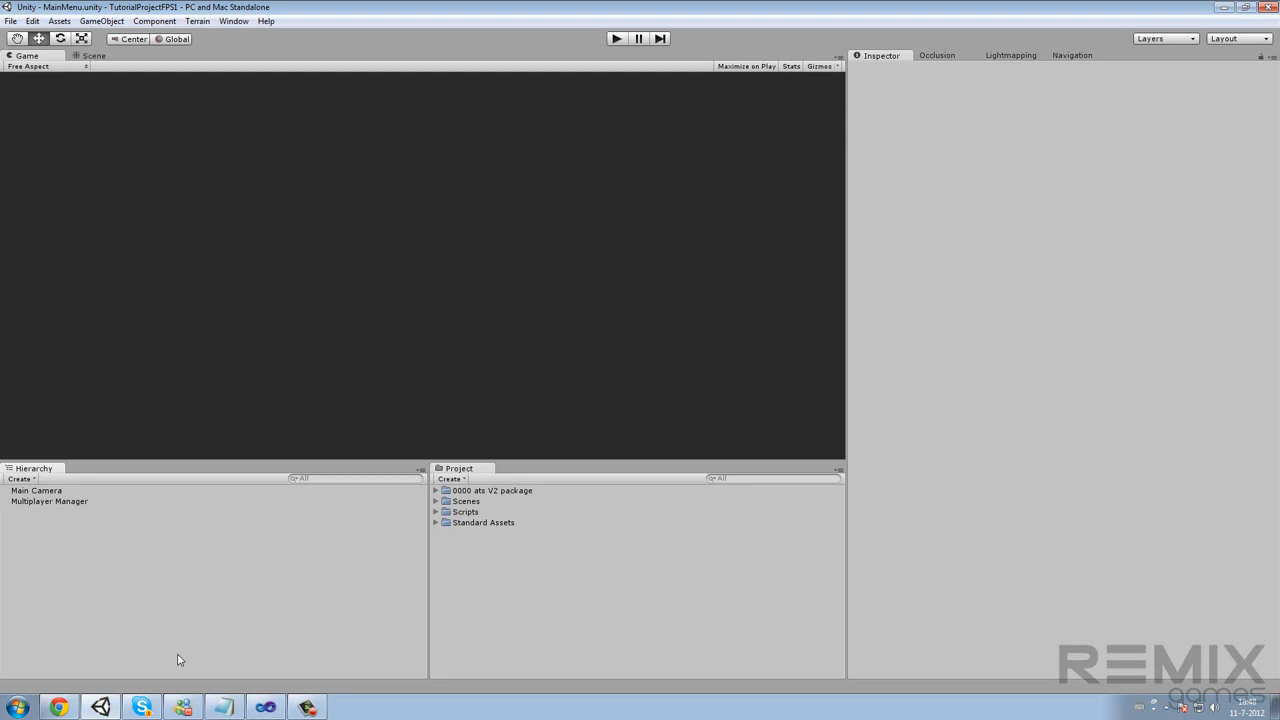
pyautogui.moveTo(246, 641)
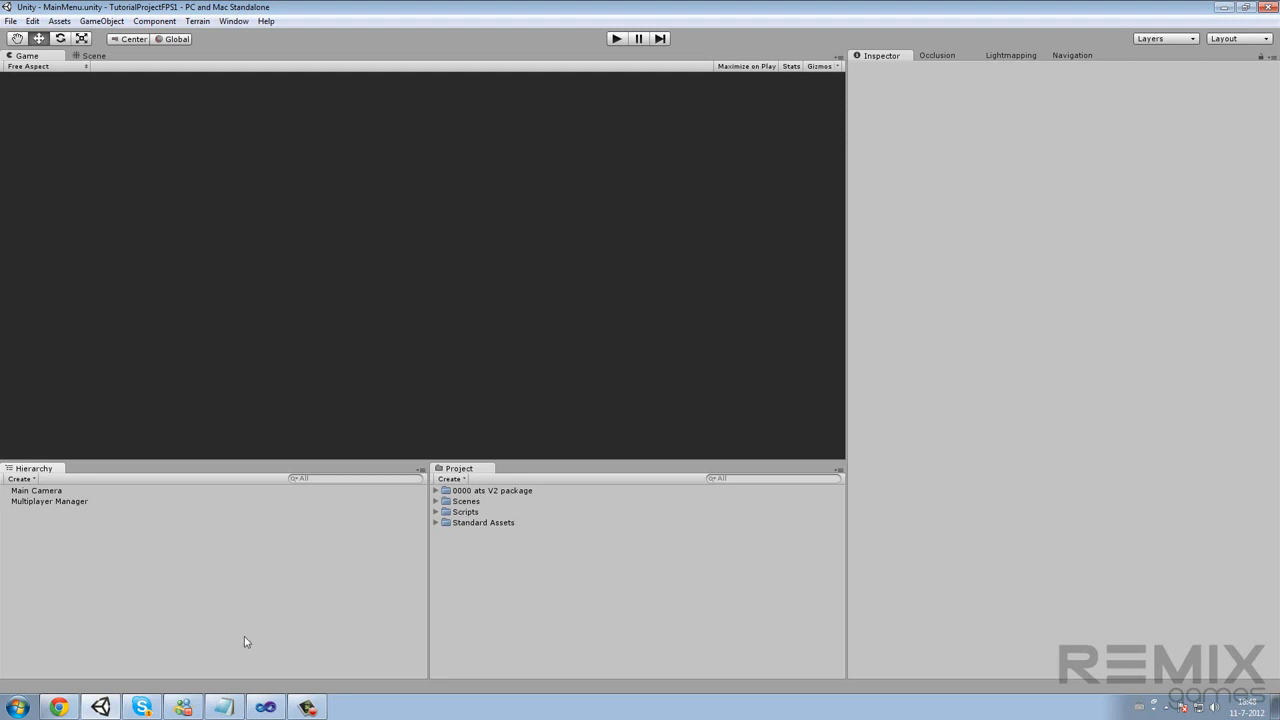
pyautogui.moveTo(465, 586)
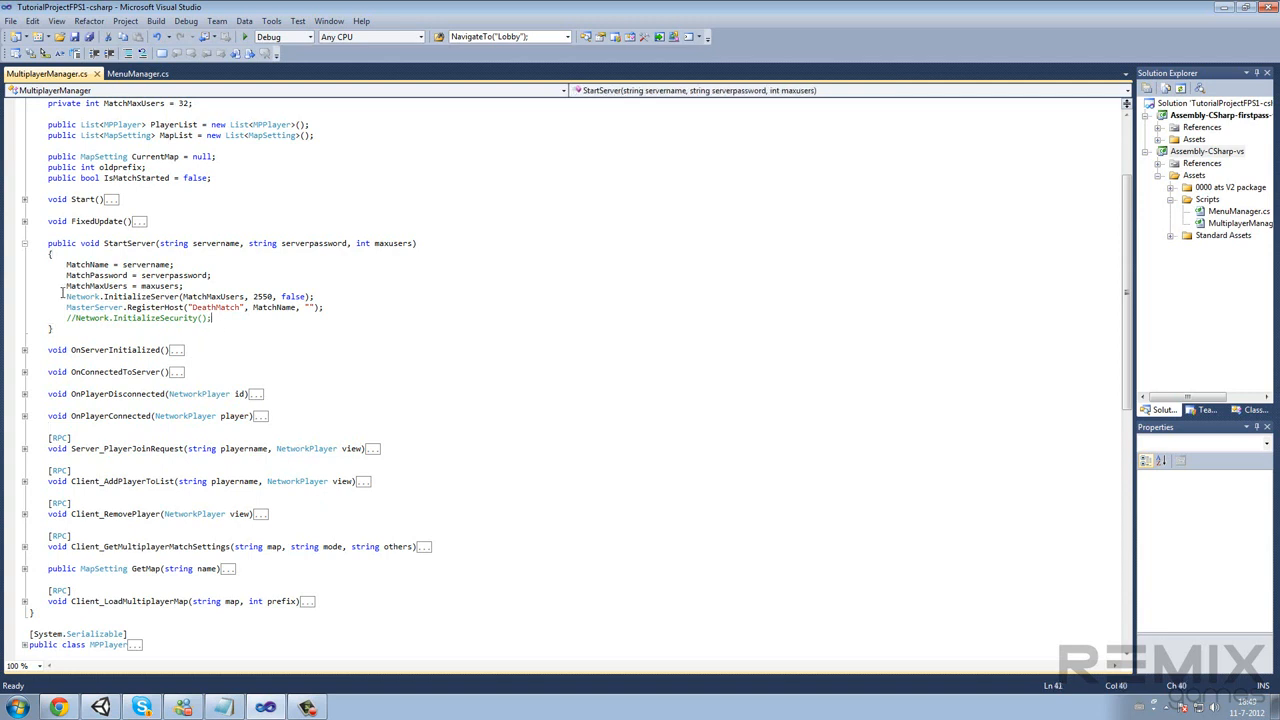
# In MenuManager.cs, add a Direct Connect row with a private string iptemp, its TextField and a Connect button
pyautogui.click(138, 73)
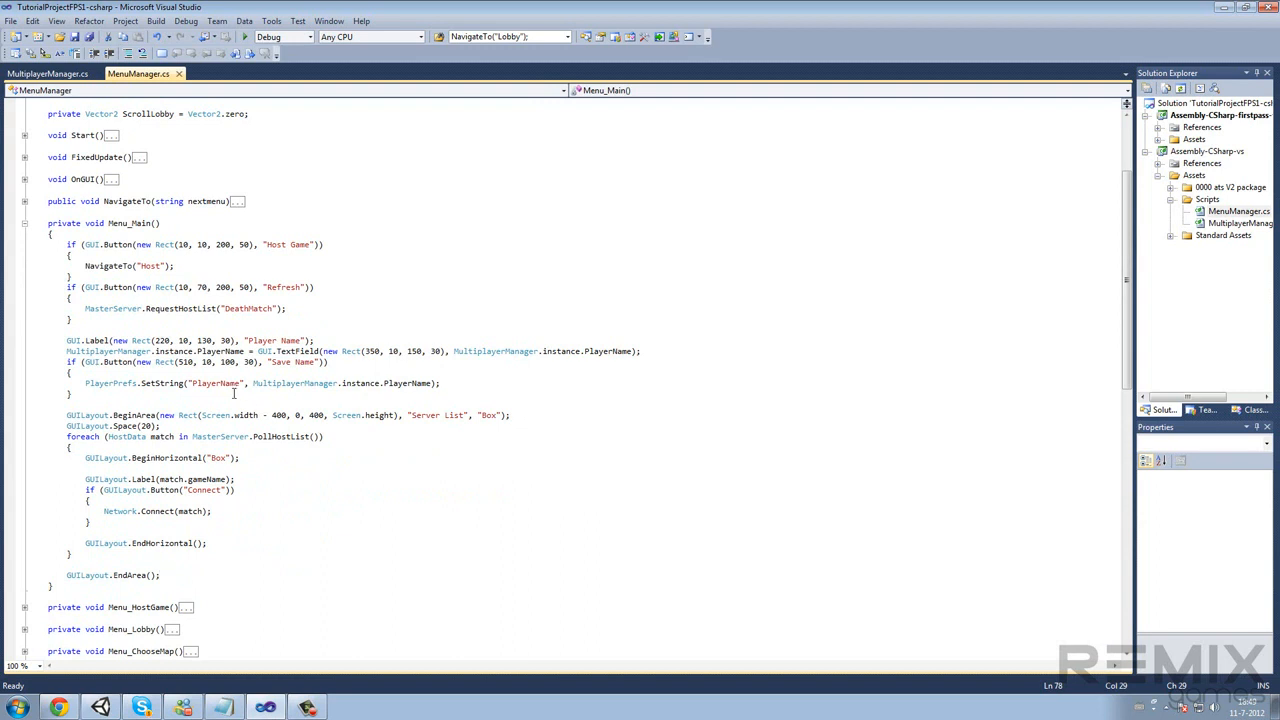
pyautogui.moveTo(67, 340); pyautogui.dragTo(67, 383)
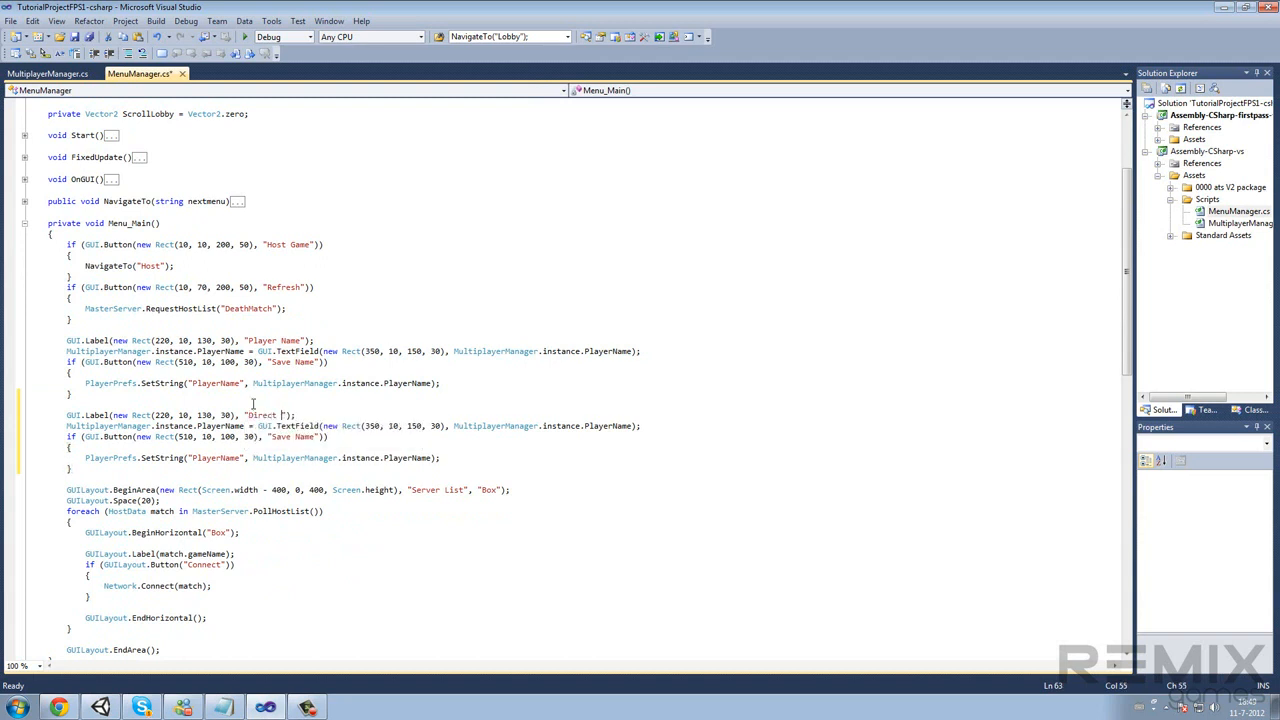
pyautogui.write('Connect')
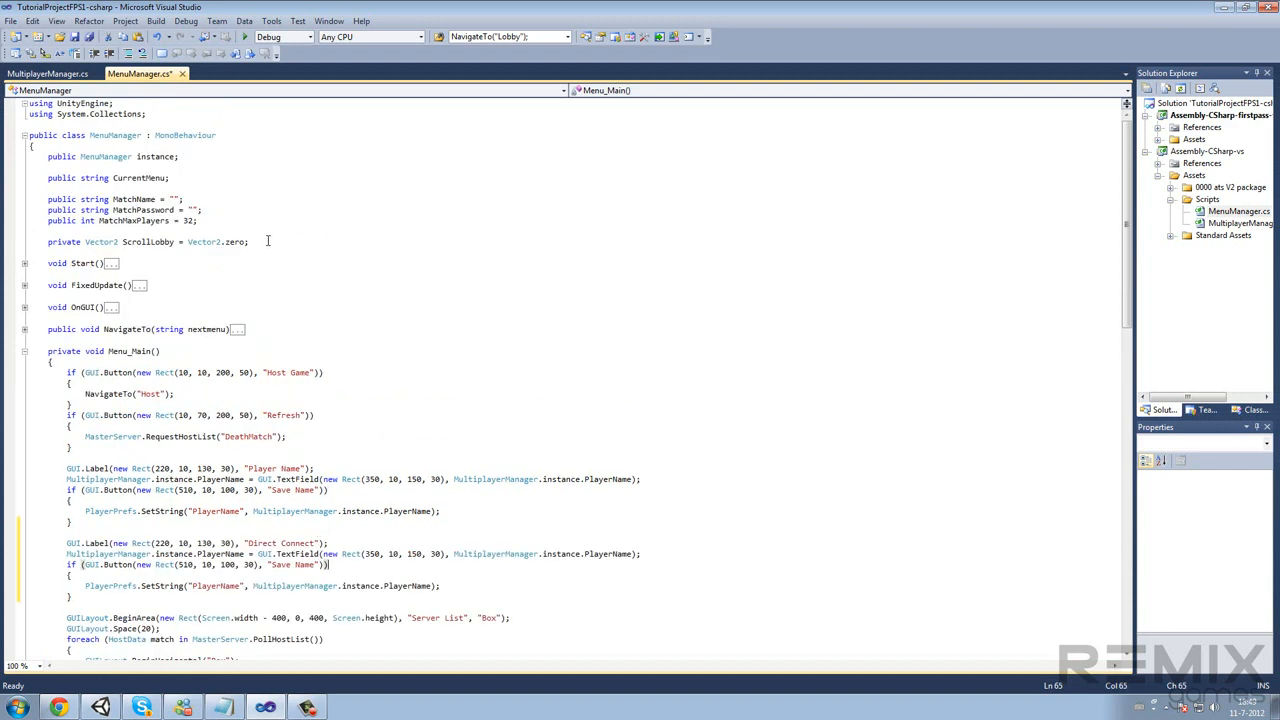
pyautogui.write('private string')
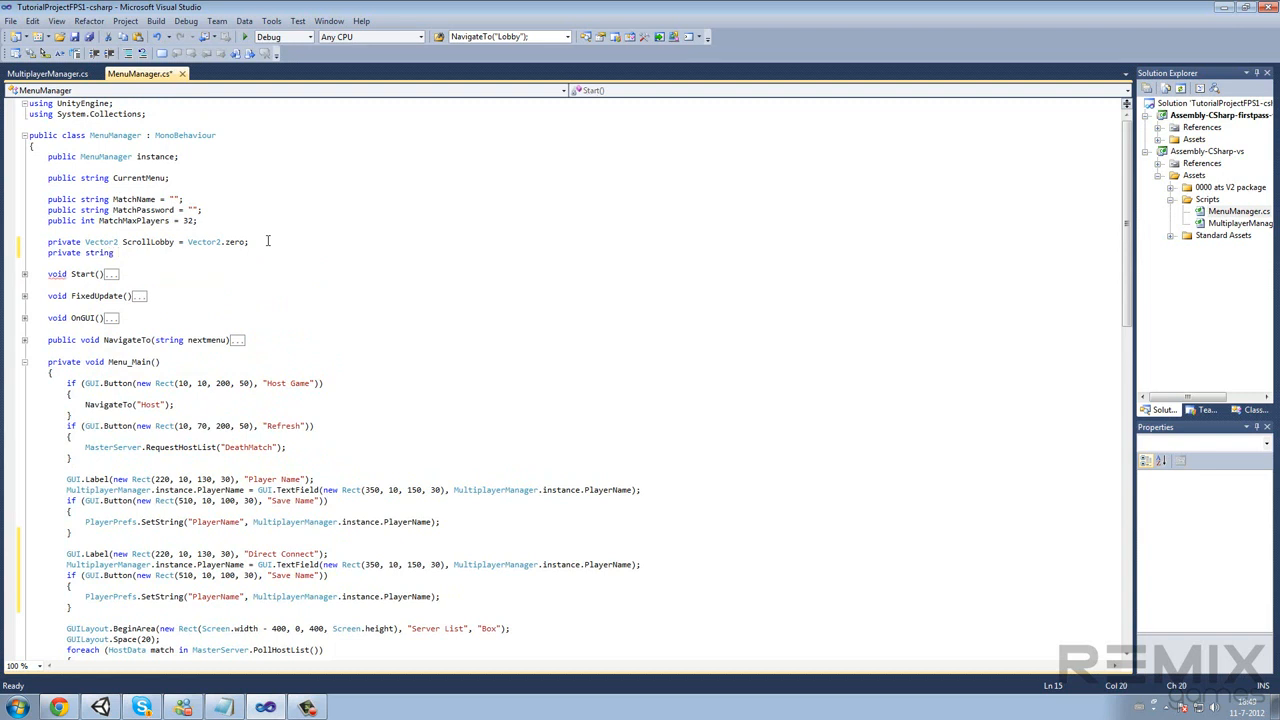
pyautogui.write('i')
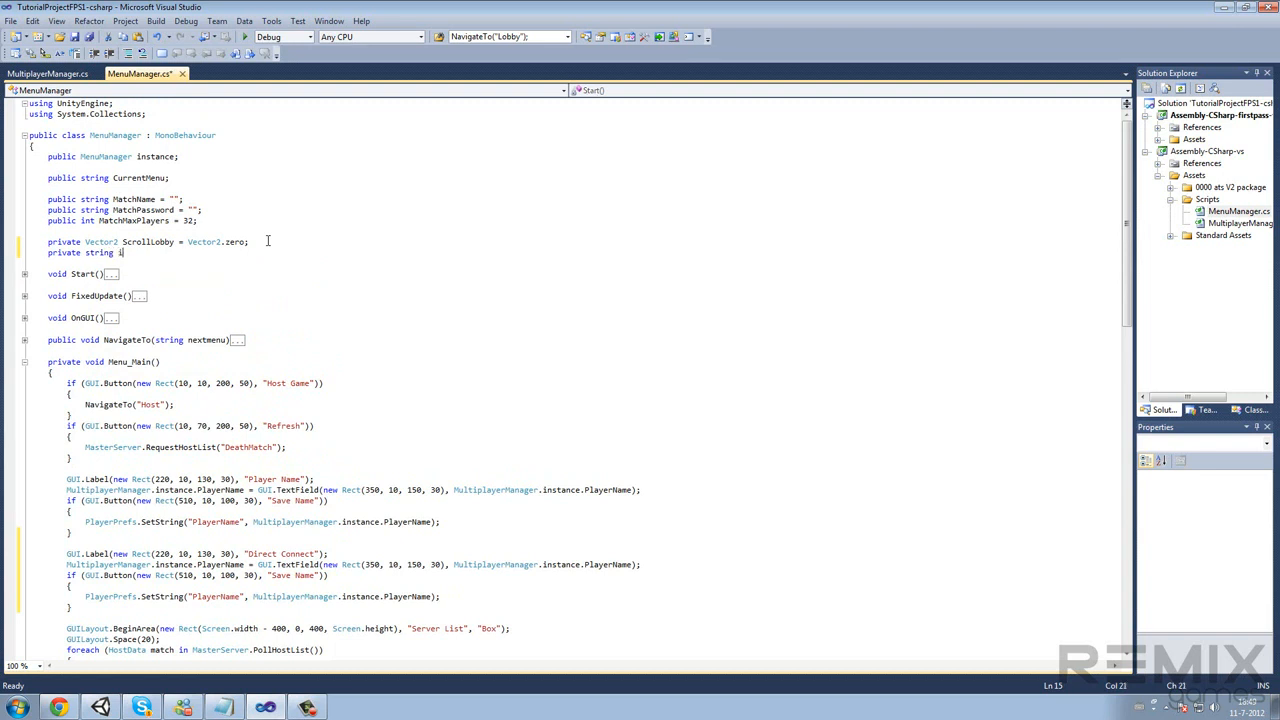
pyautogui.write('pt')
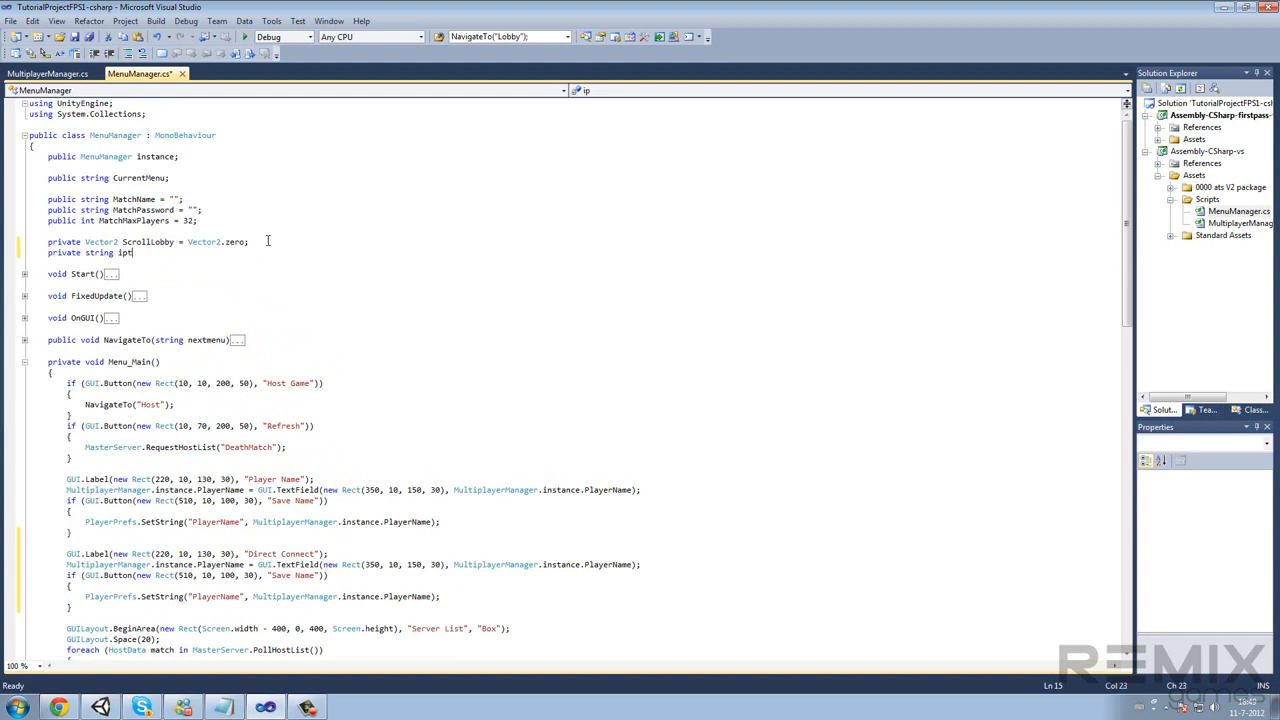
pyautogui.write('emp;')
pyautogui.click(354, 564)
pyautogui.write('iptemp = GUI.TextField(new Rect(350, 10, 150, 30), iptemp')
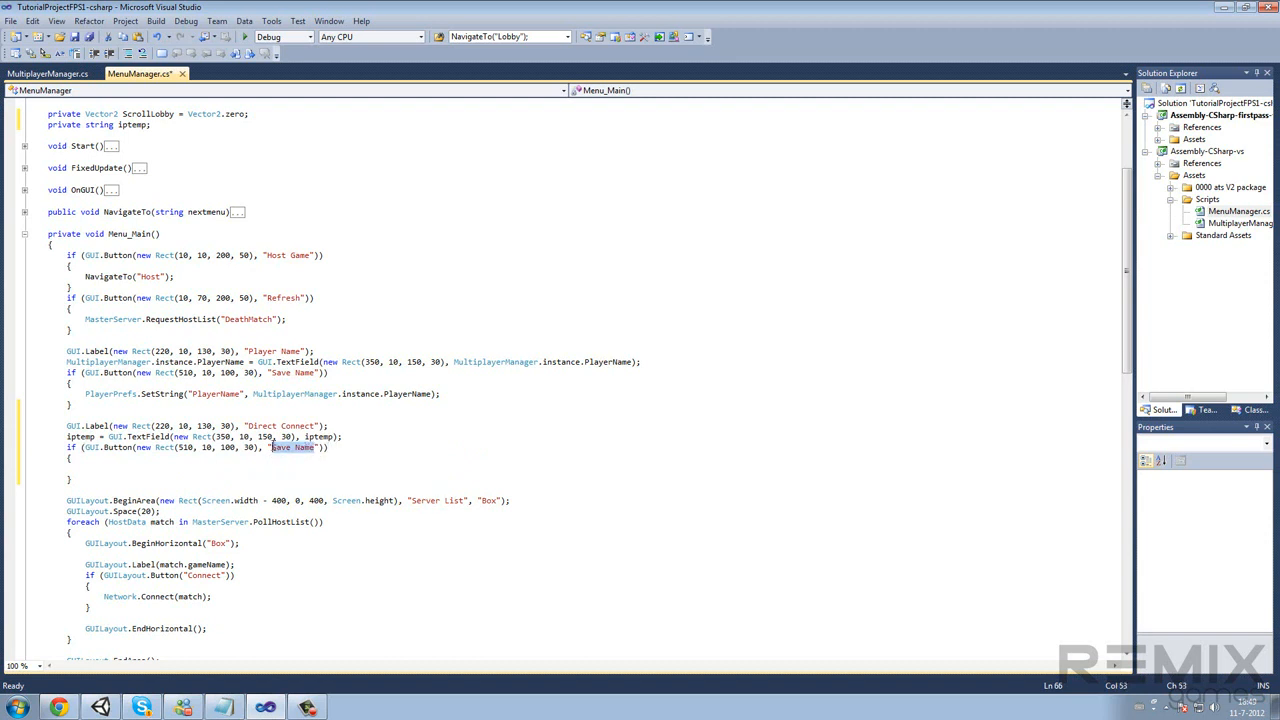
pyautogui.write('Connect')
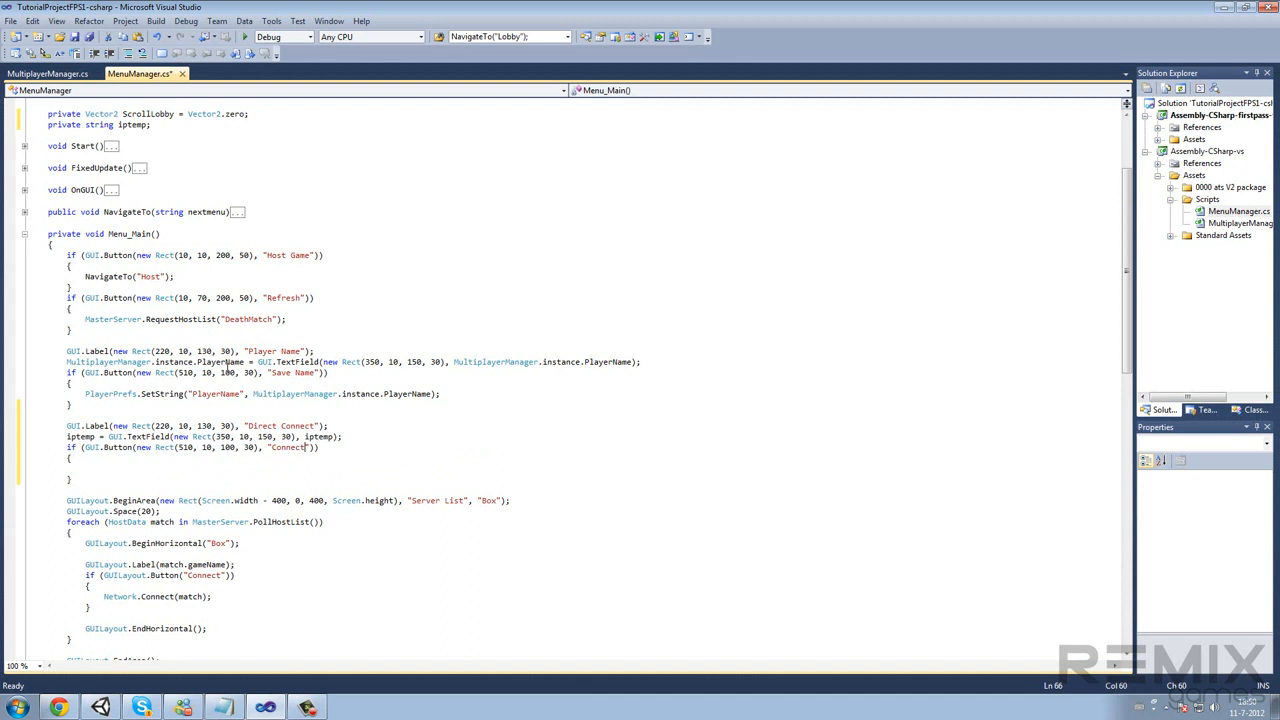
pyautogui.moveTo(230, 352)
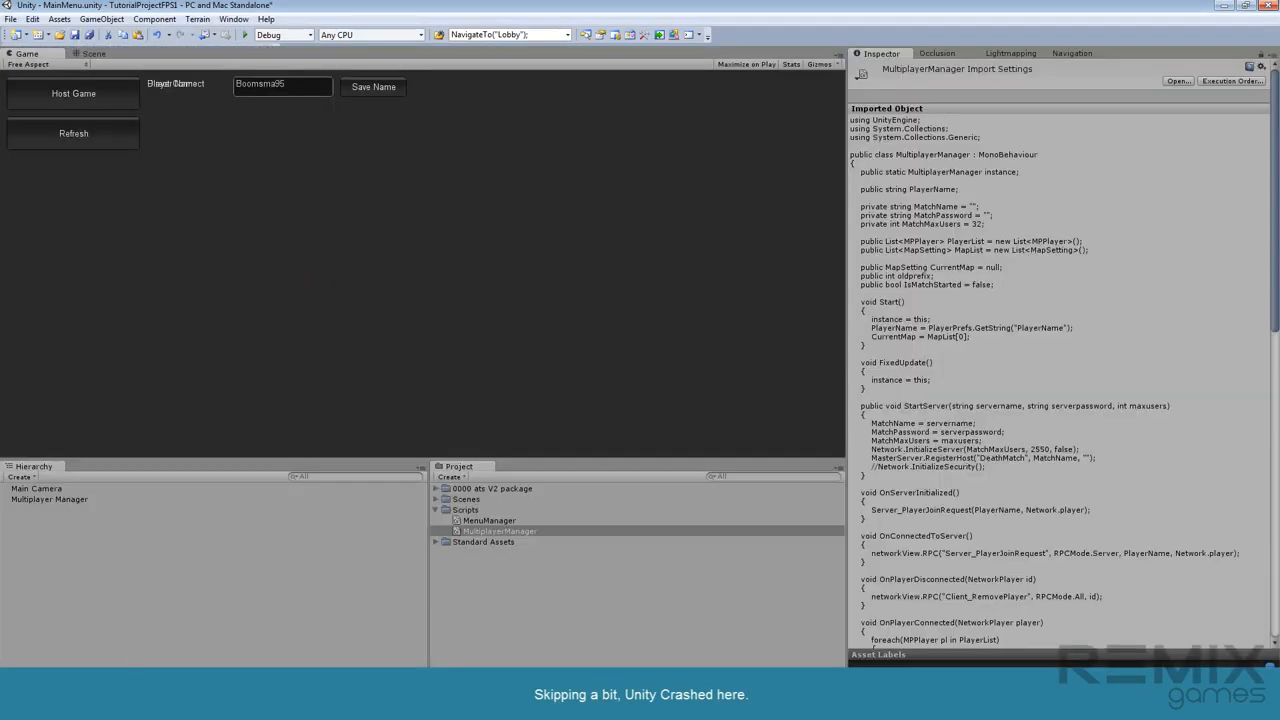
pyautogui.moveTo(200, 659)
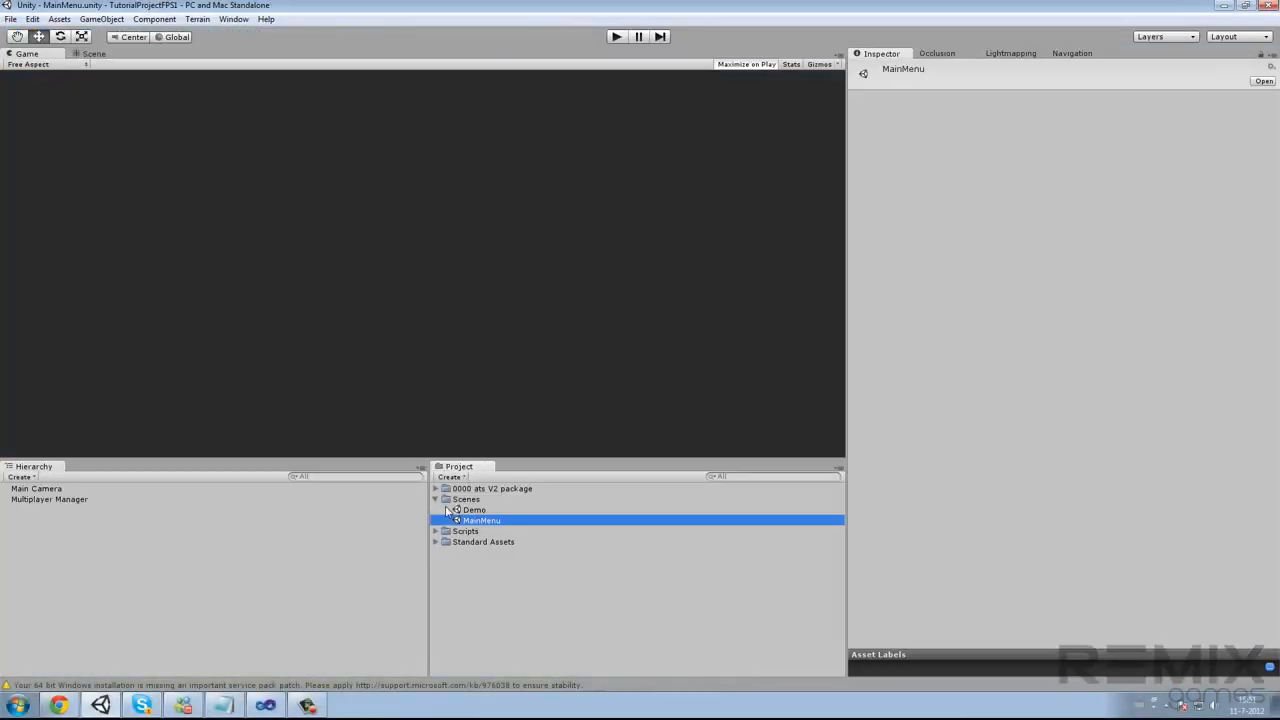
# Open the MainMenu scene from the Project panel and run it in Play mode
pyautogui.click(435, 499)
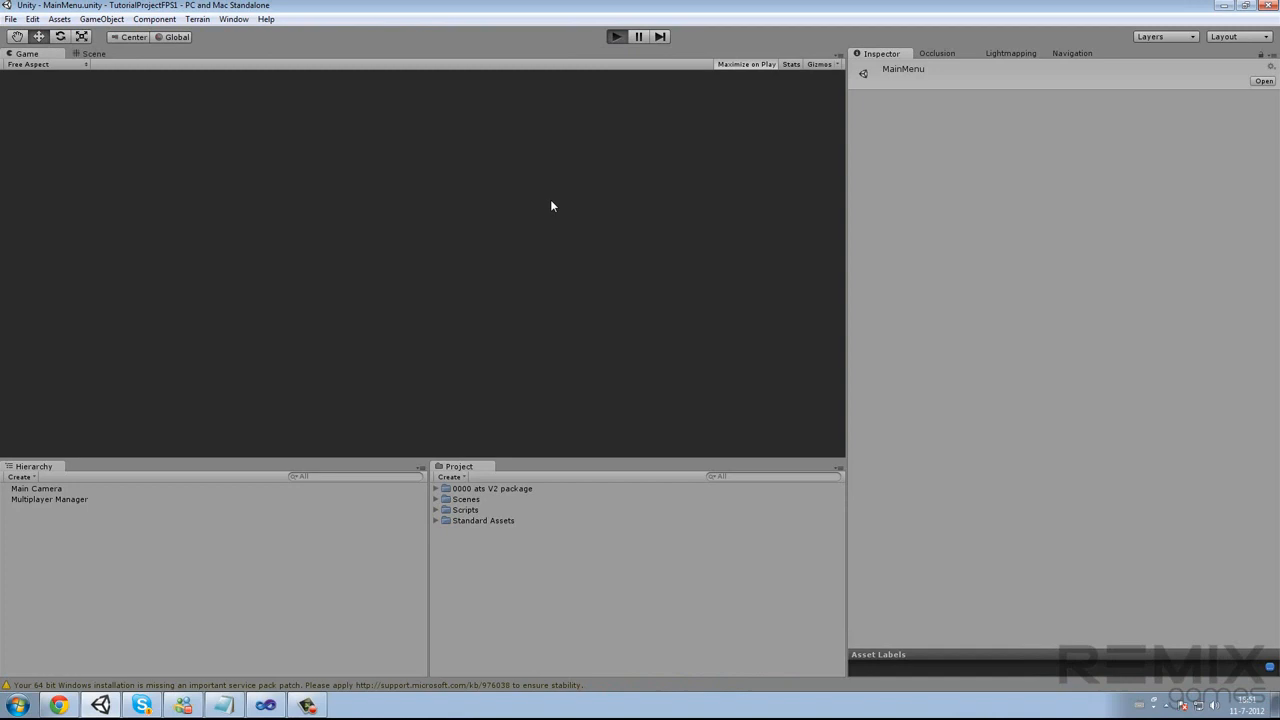
pyautogui.click(616, 37)
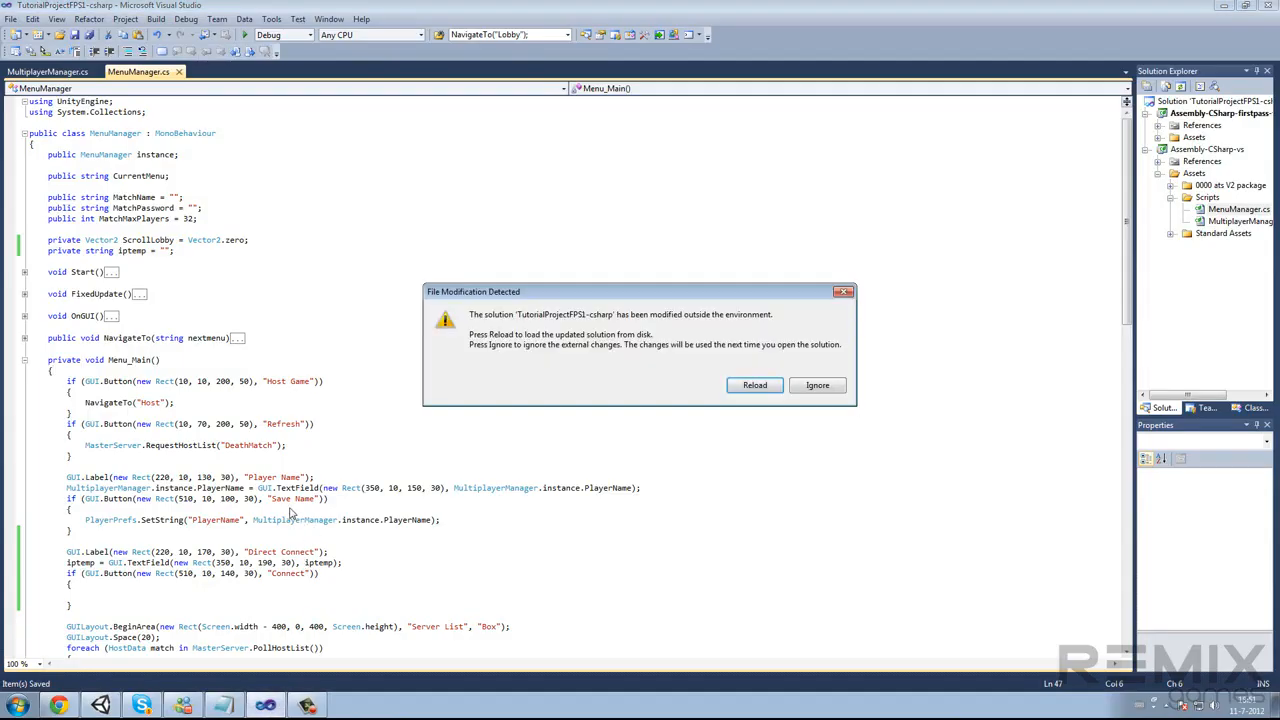
# Reload MenuManager after Visual Studio reports the file was modified externally
pyautogui.click(754, 385)
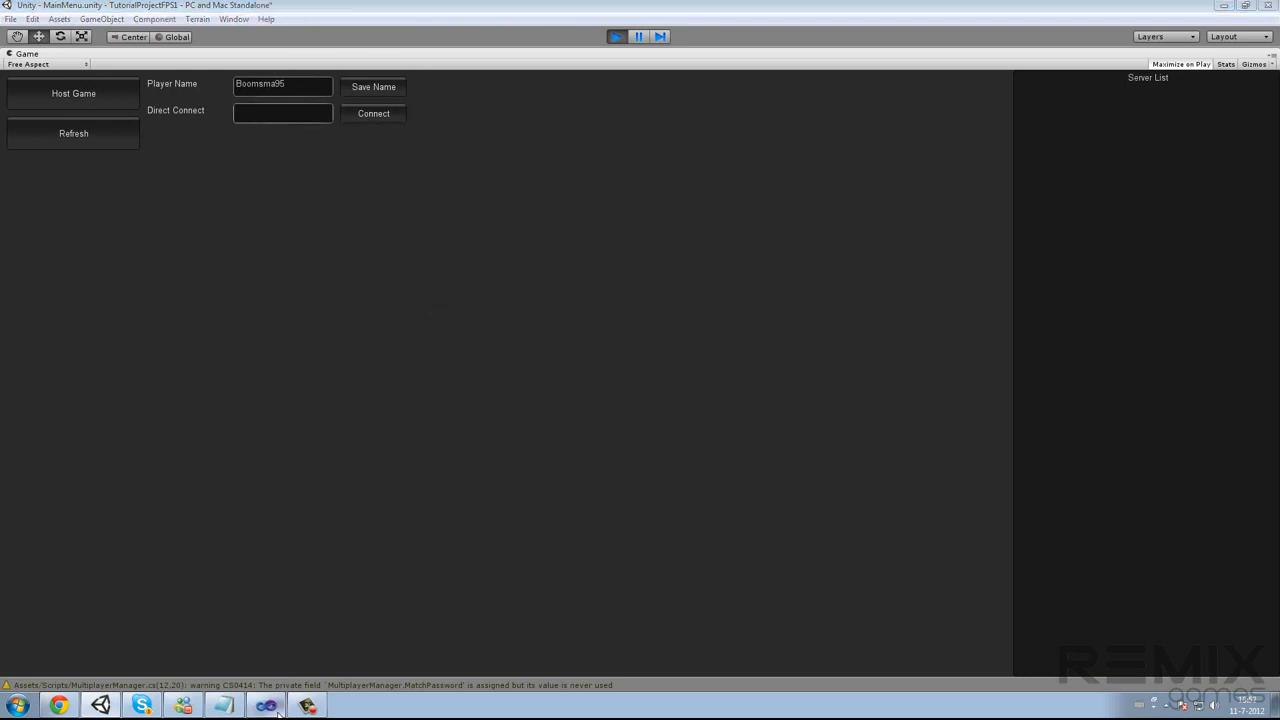
# Default iptemp to "127.0.0.1" and review the Network.Connect call in Menu_Main
pyautogui.click(265, 705)
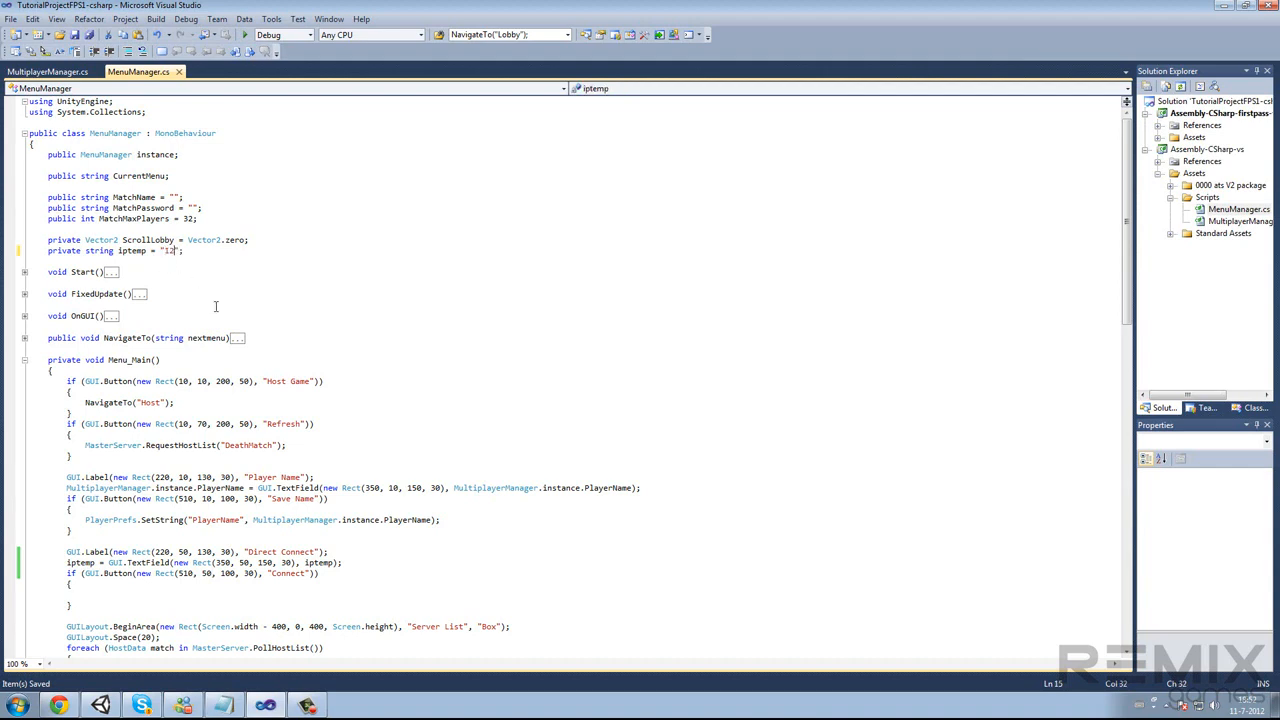
pyautogui.write('127.0.0.1')
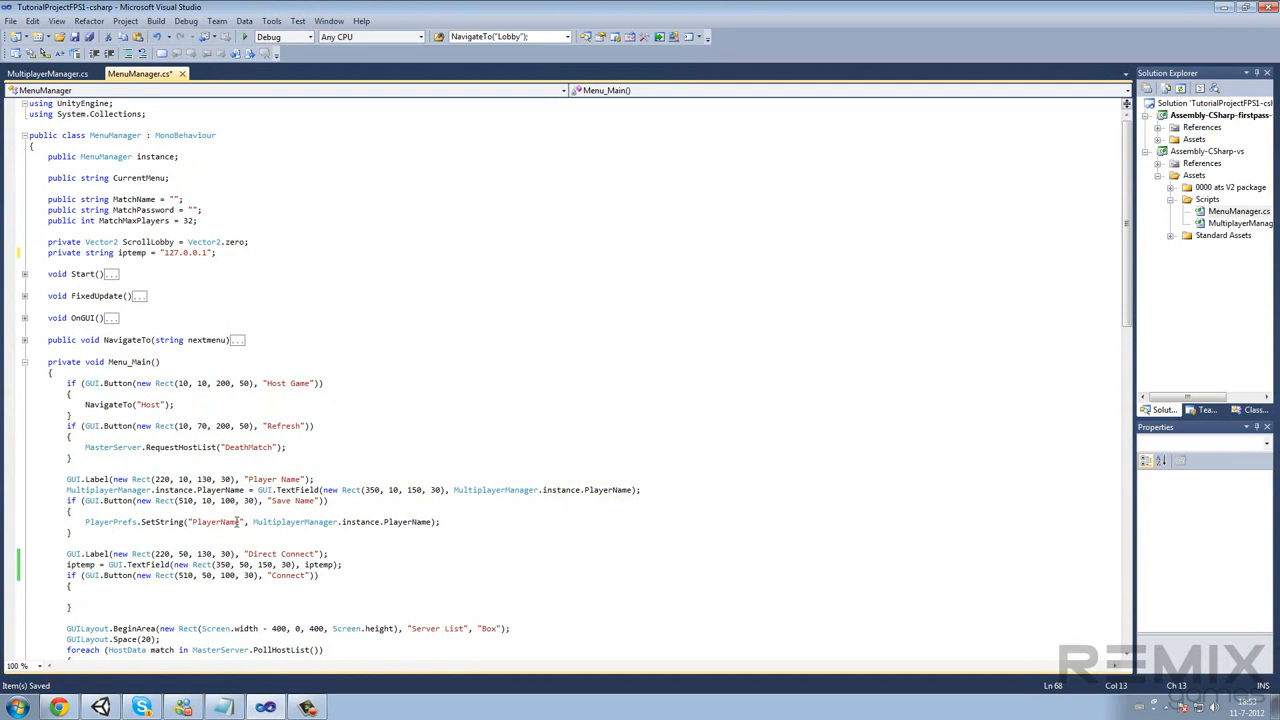
pyautogui.scroll(-3)
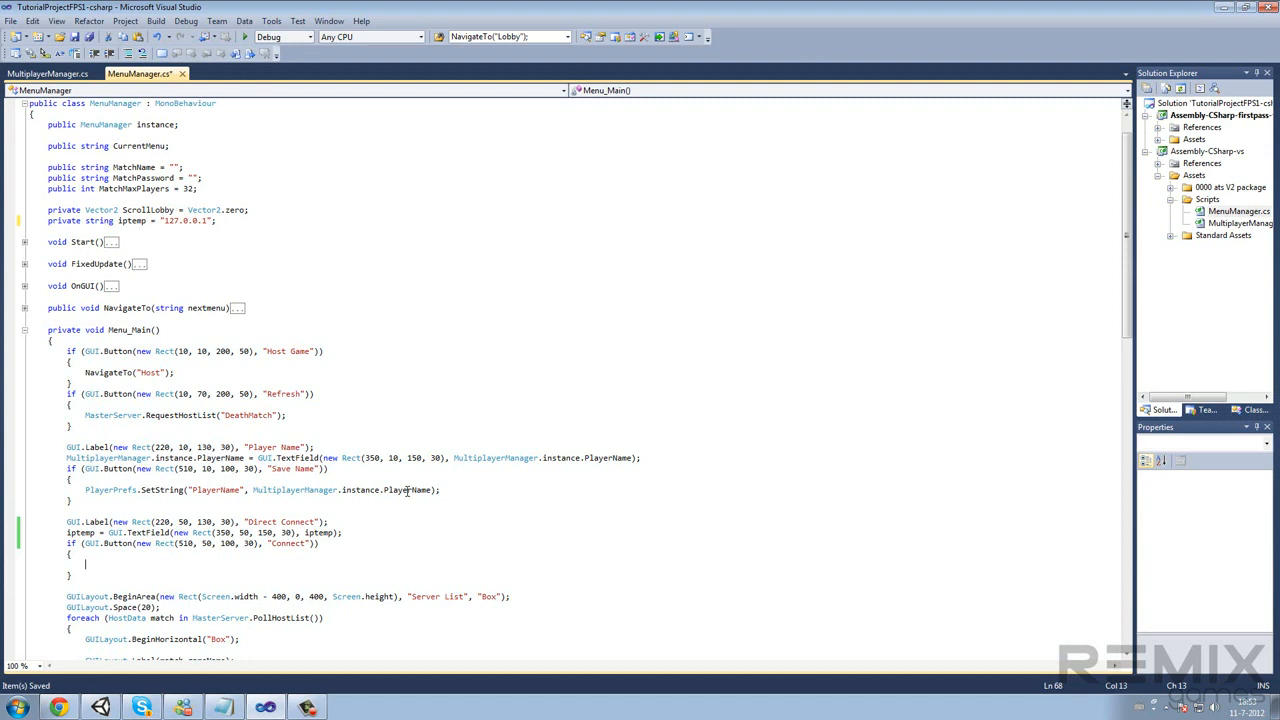
pyautogui.scroll(-3)
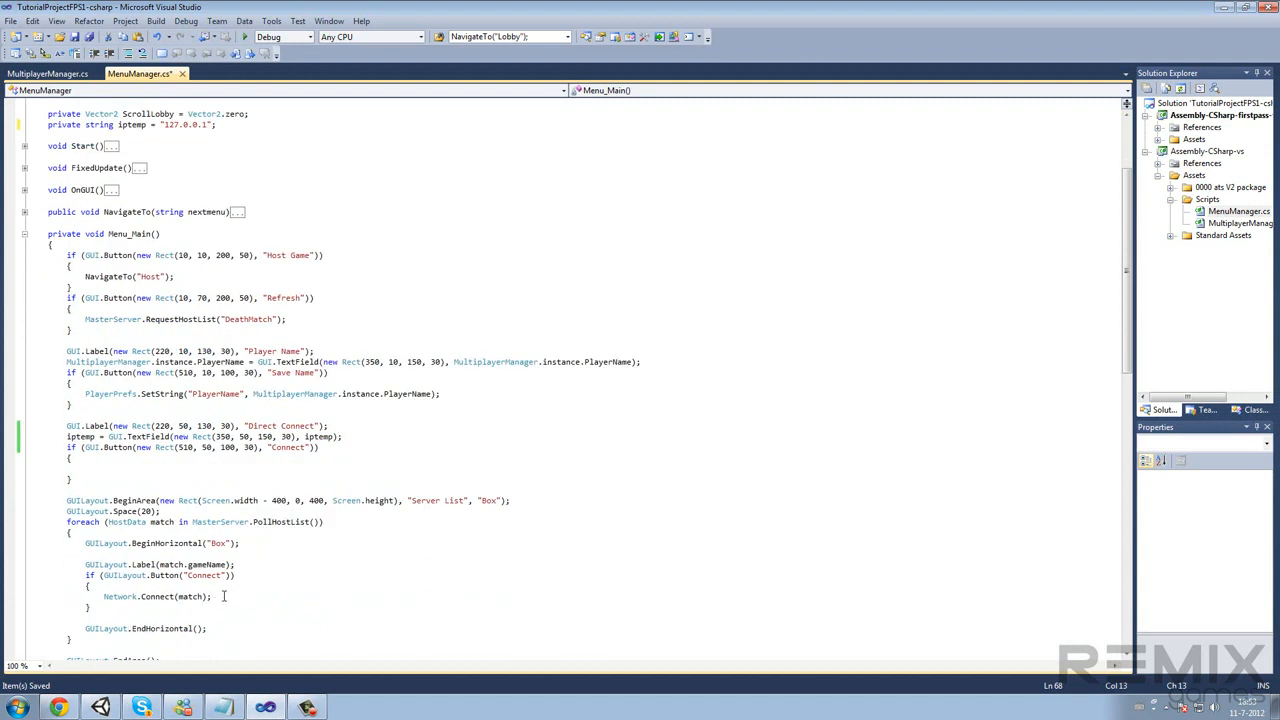
pyautogui.doubleClick(157, 596)
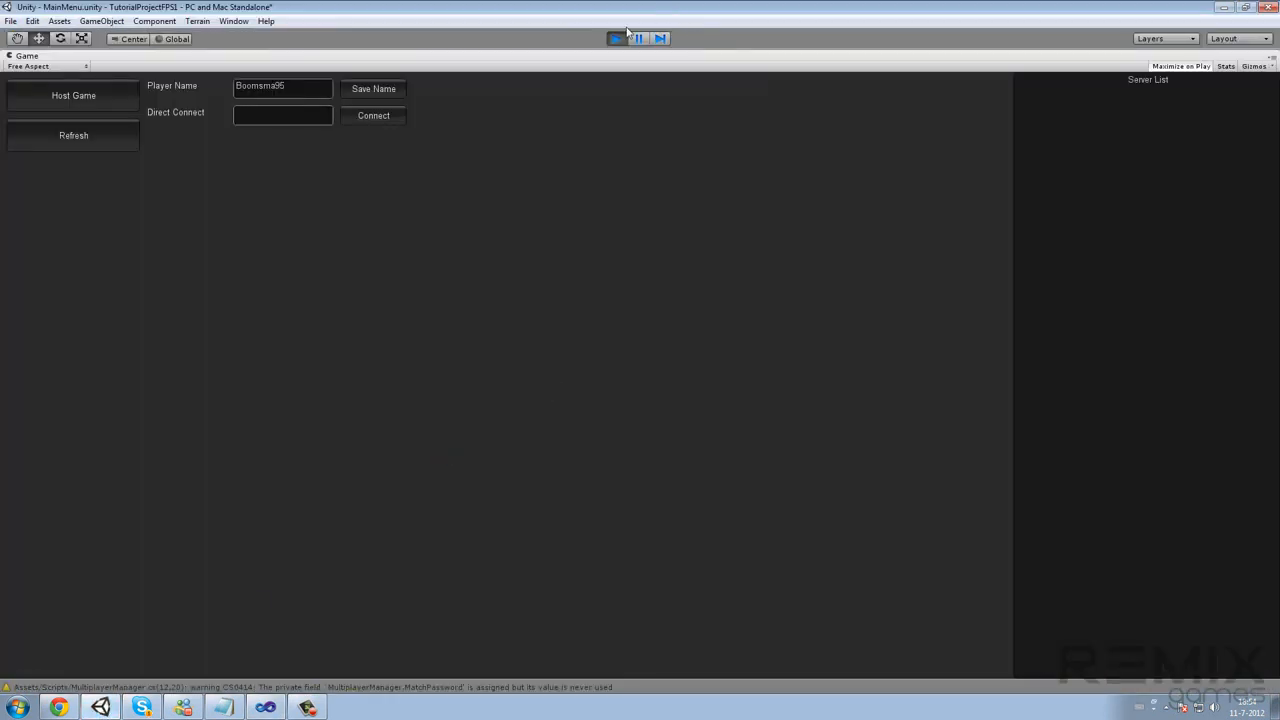
# Stop Play mode, Build & Run the project, and launch the standalone game
pyautogui.click(44, 169)
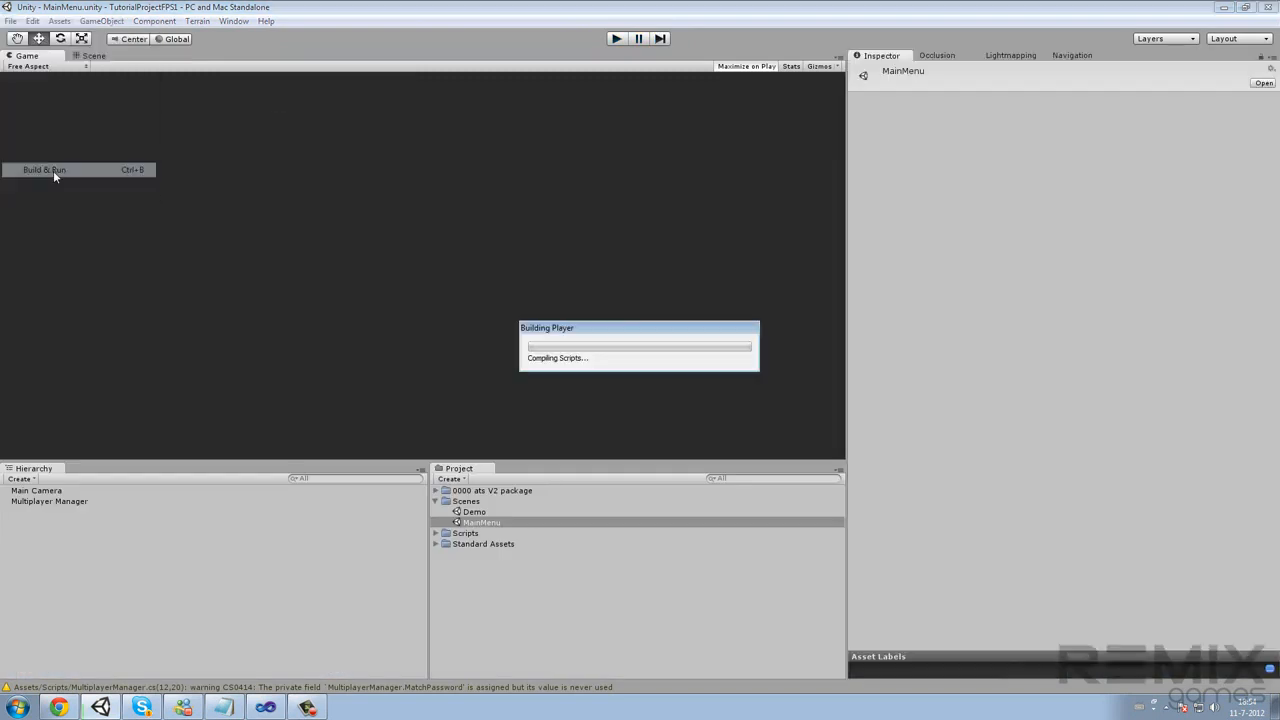
pyautogui.click(44, 169)
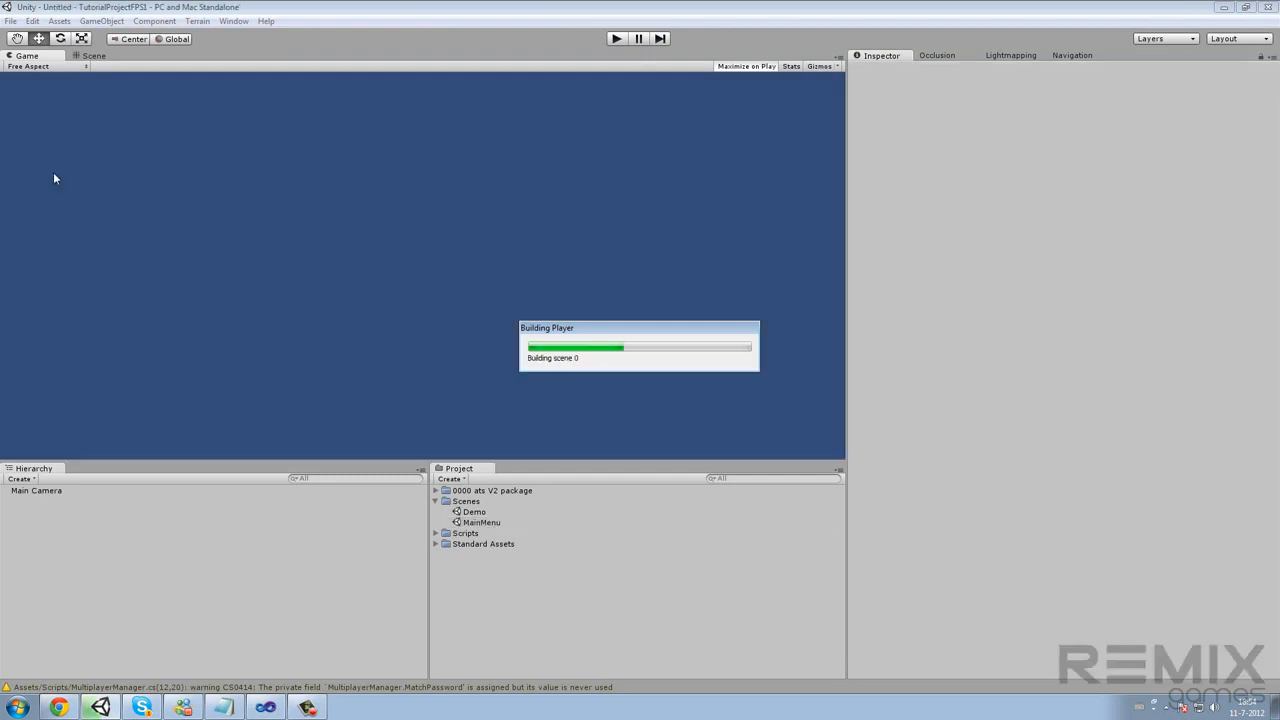
pyautogui.moveTo(127, 240)
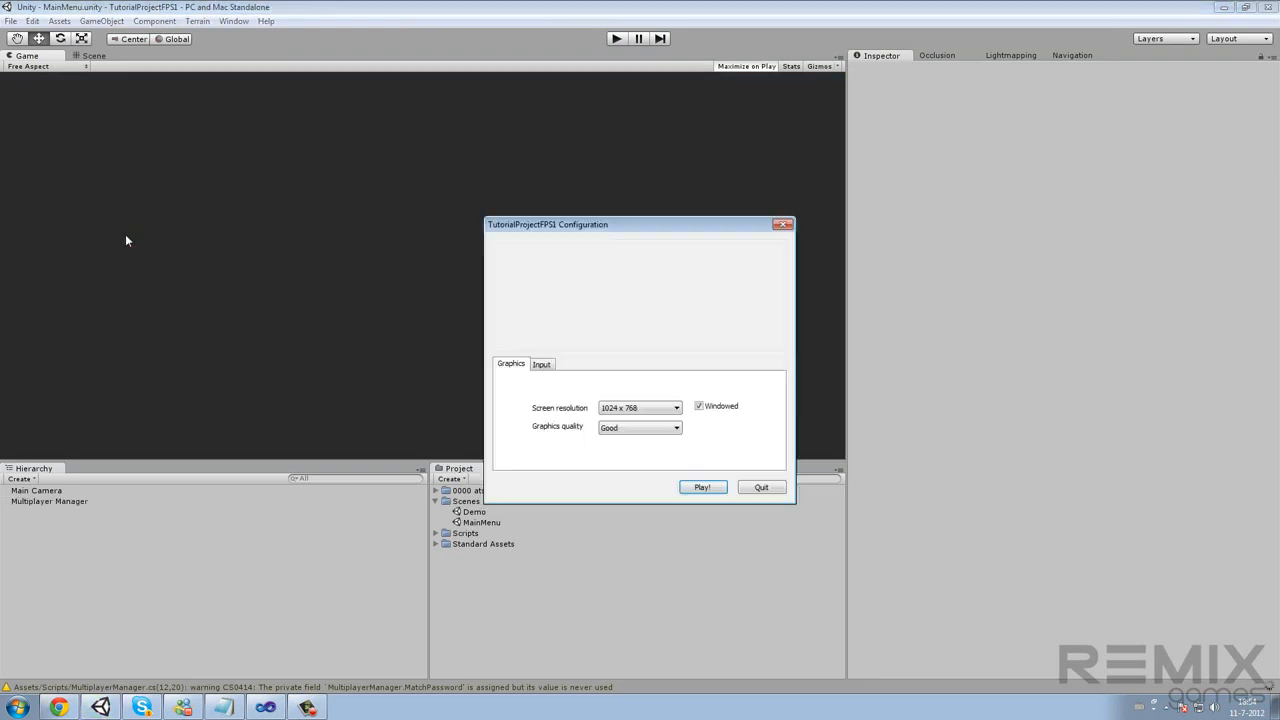
pyautogui.click(702, 487)
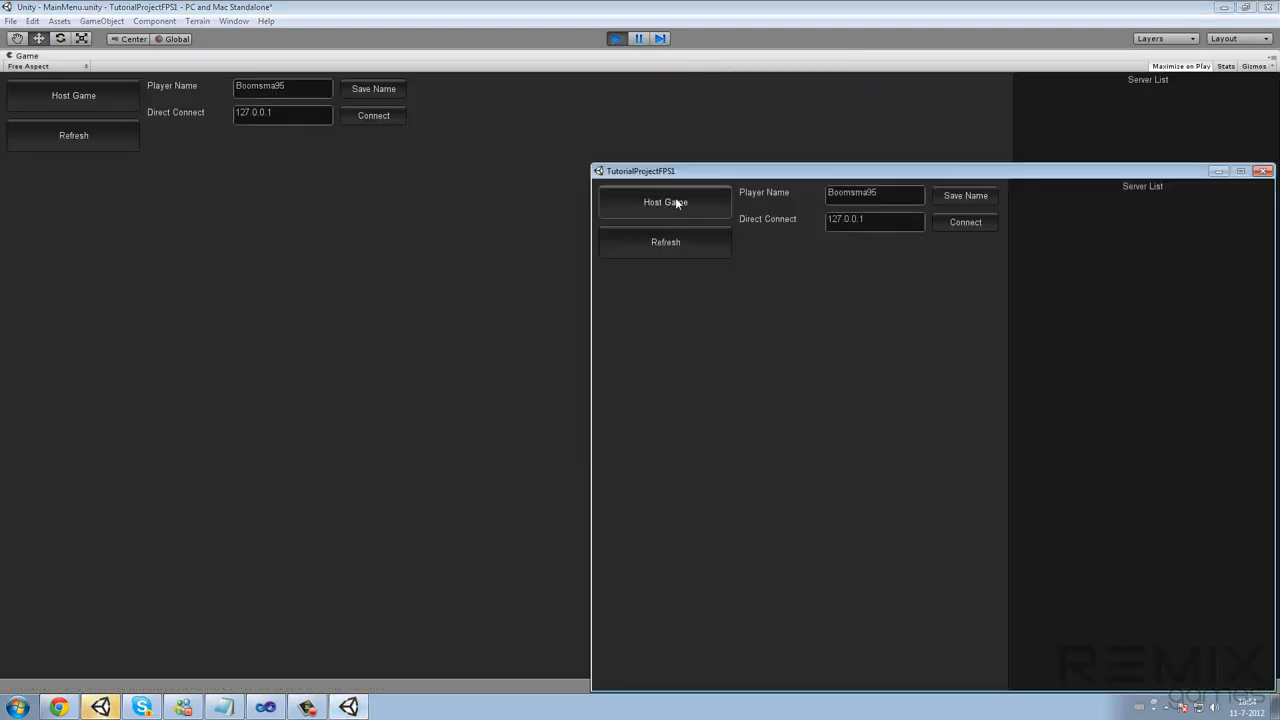
# Host a game from the standalone build's menu
pyautogui.click(665, 202)
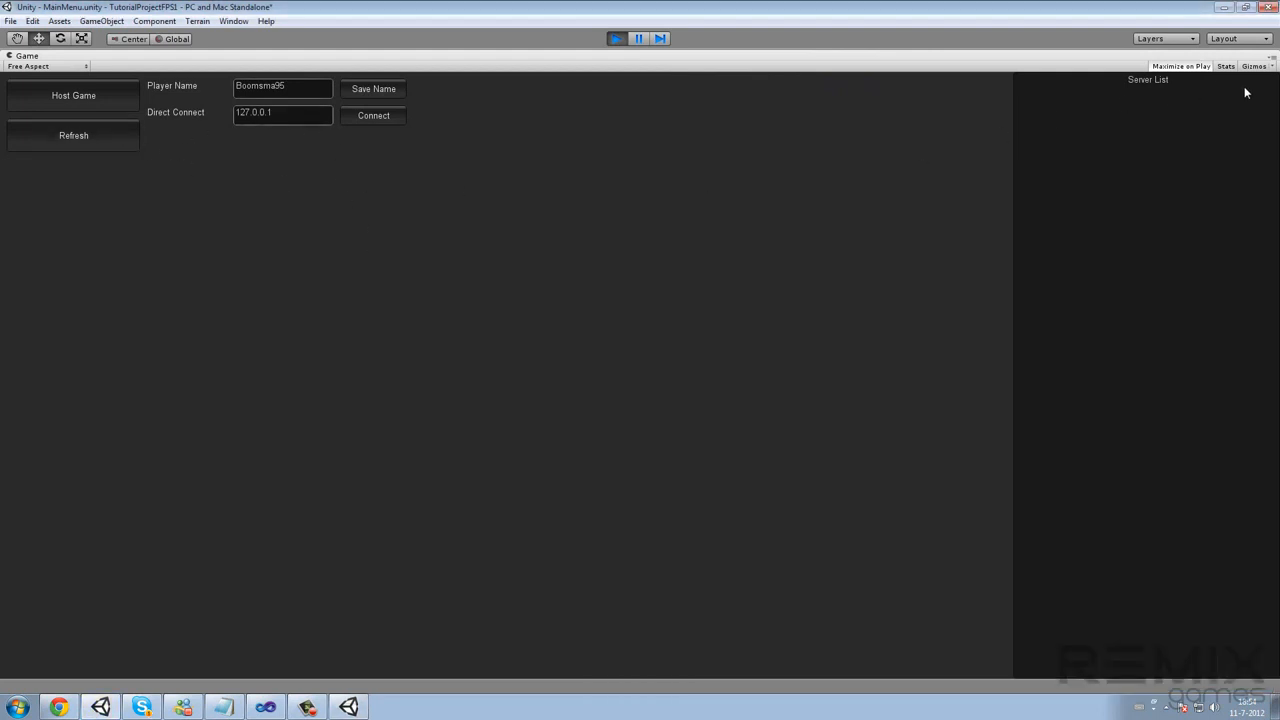
pyautogui.moveTo(702, 182)
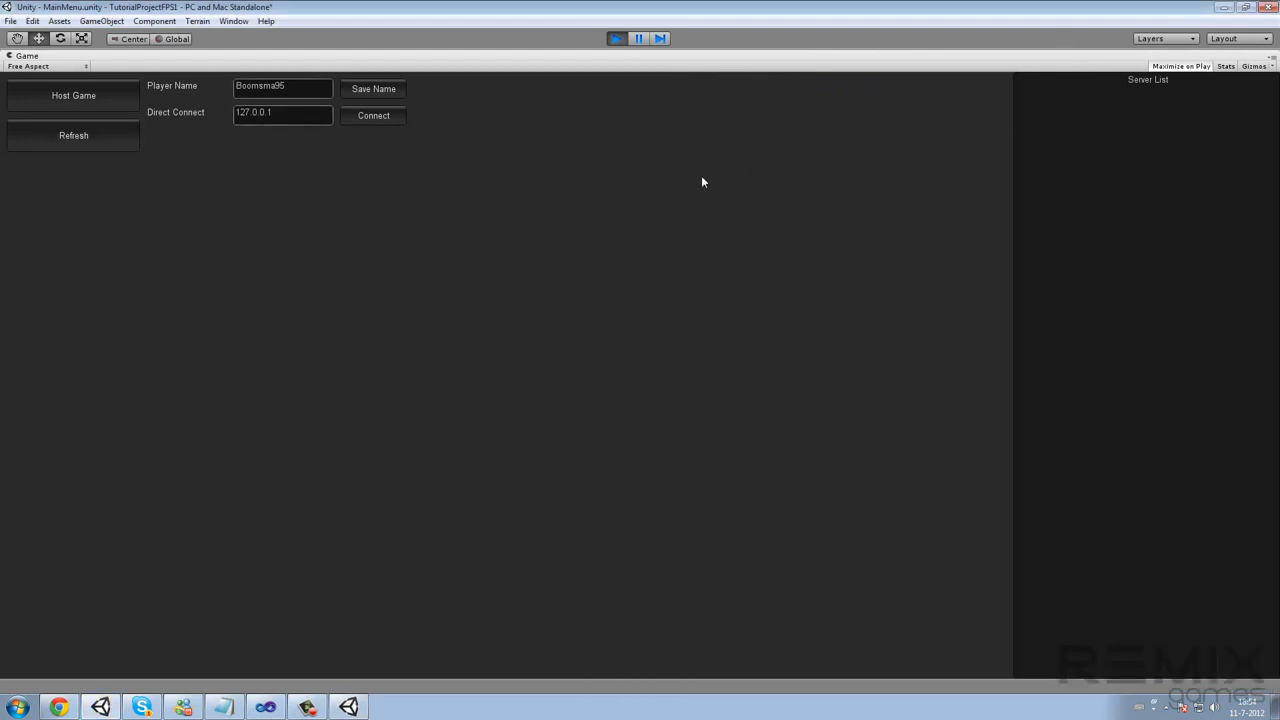
pyautogui.moveTo(338, 159)
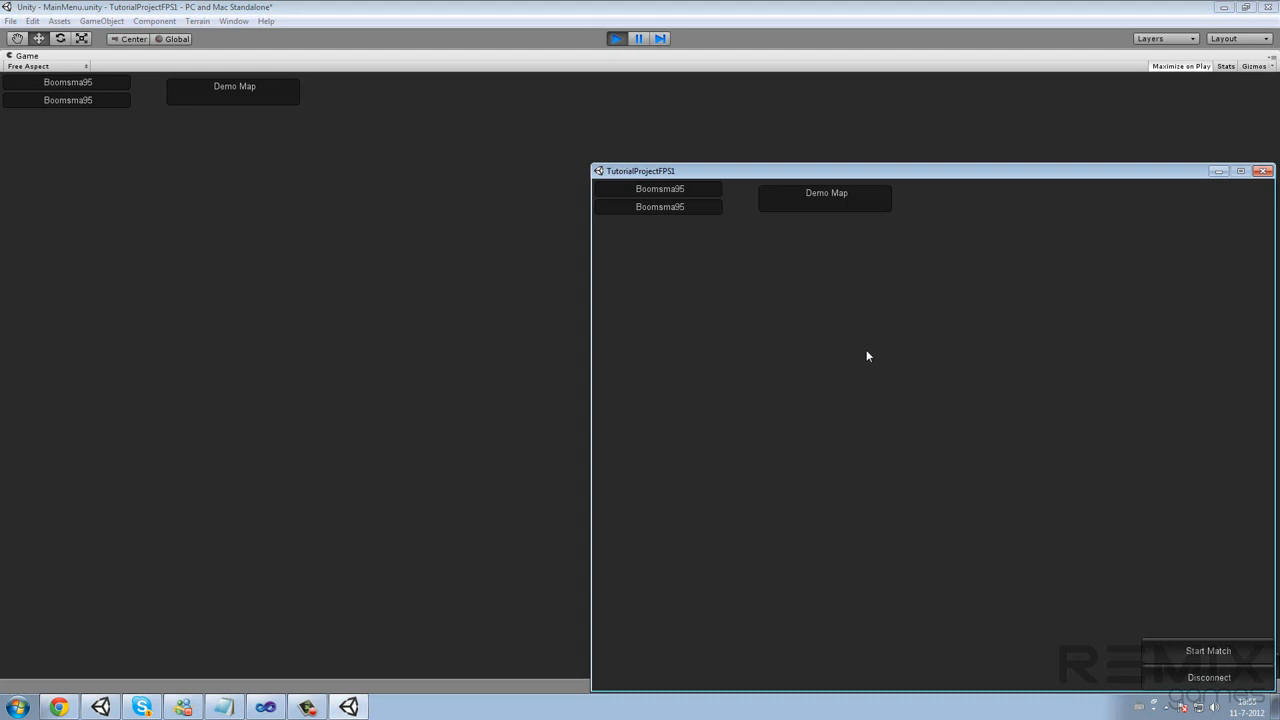
pyautogui.moveTo(895, 361)
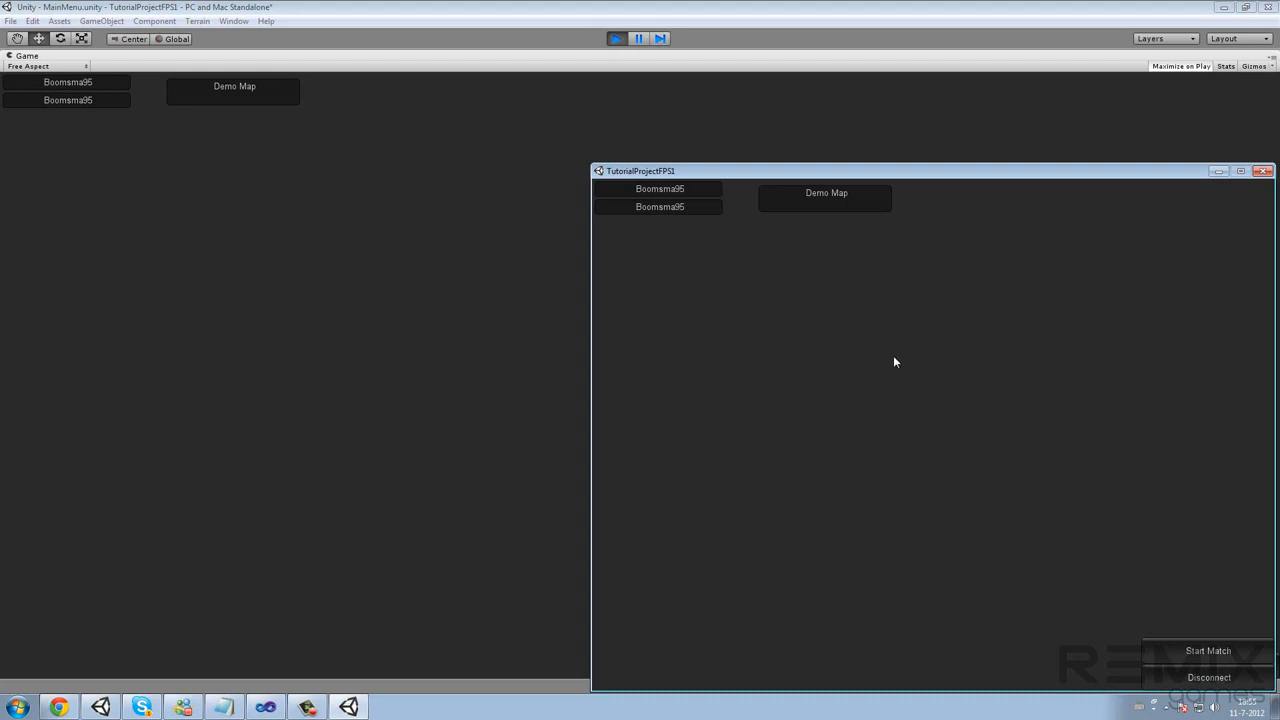
pyautogui.moveTo(905, 366)
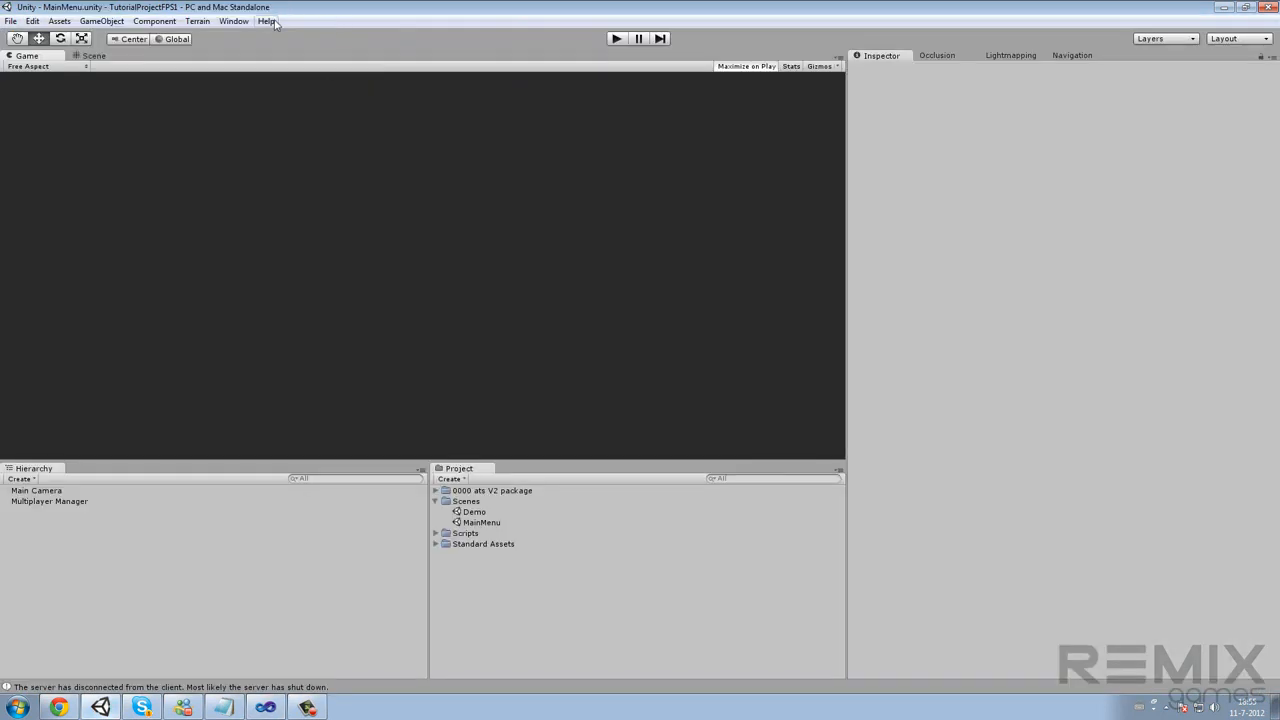
# Search the scripting reference for 'mono' and browse the MonoBehaviour results
pyautogui.click(266, 21)
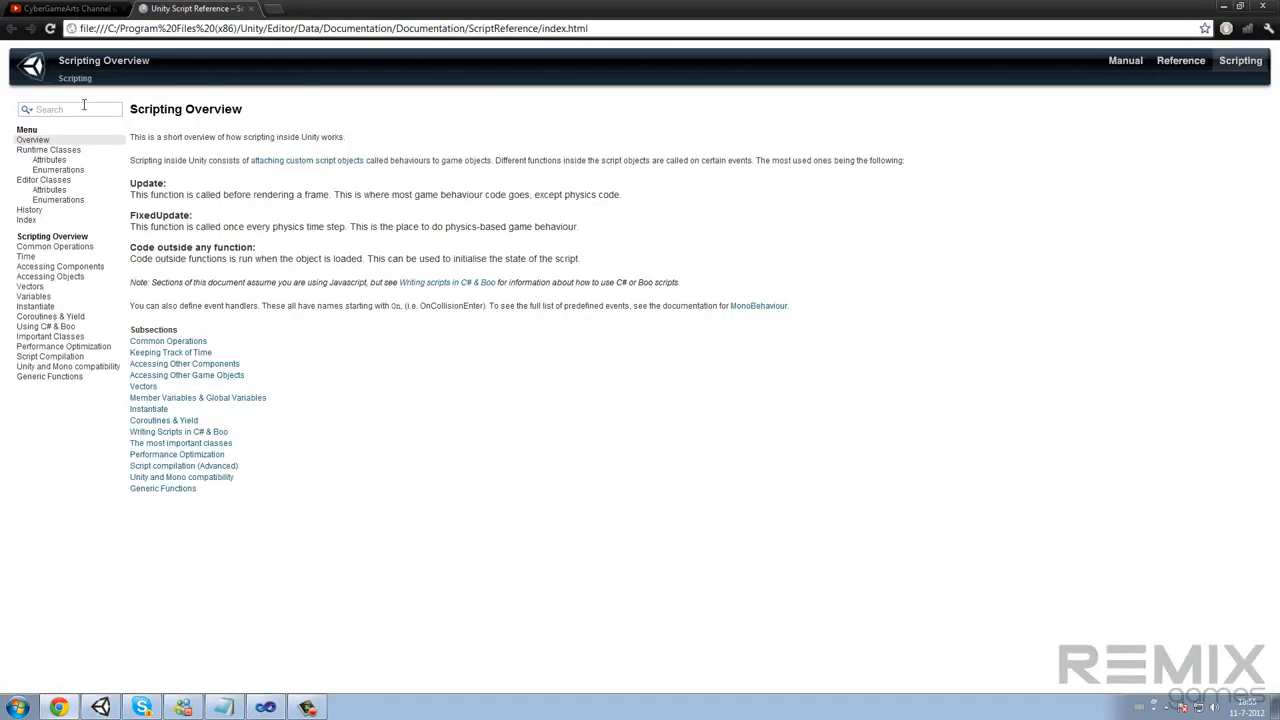
pyautogui.write('mono')
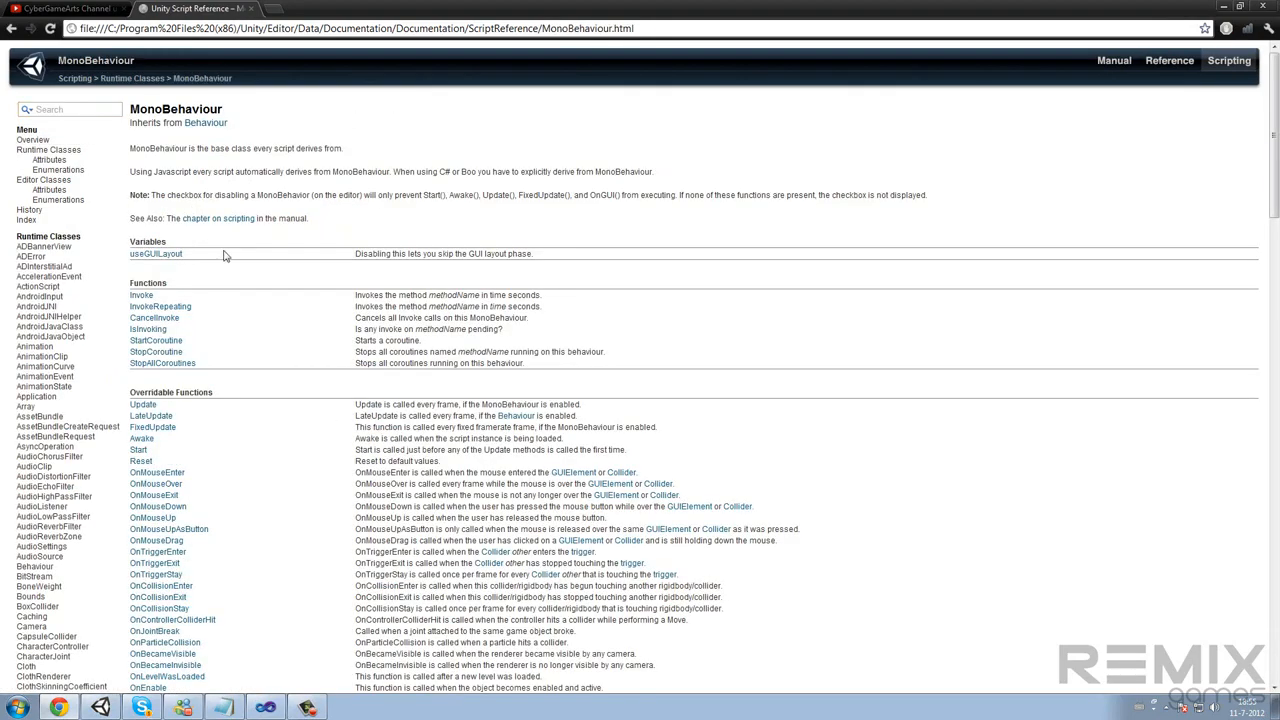
pyautogui.scroll(-3)
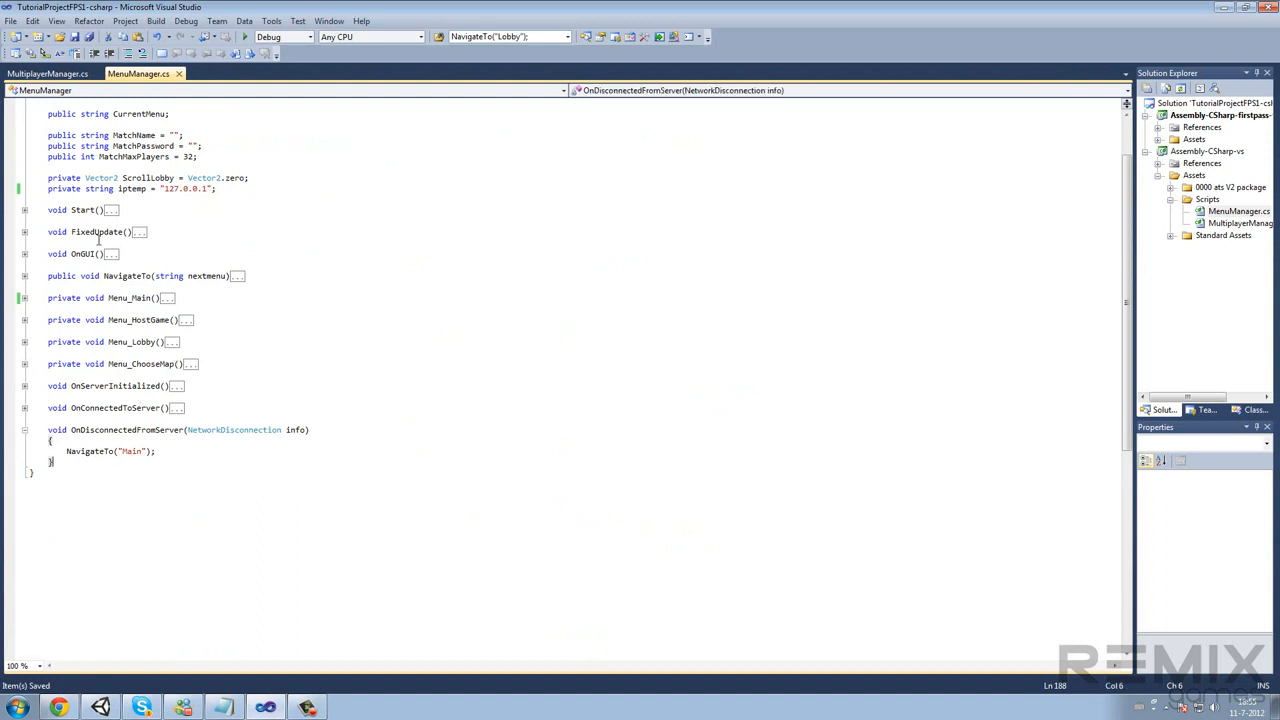
# In MultiplayerManager.cs, write void OnDisconnectedFromServer() { PlayerList.Clear(); }
pyautogui.click(47, 73)
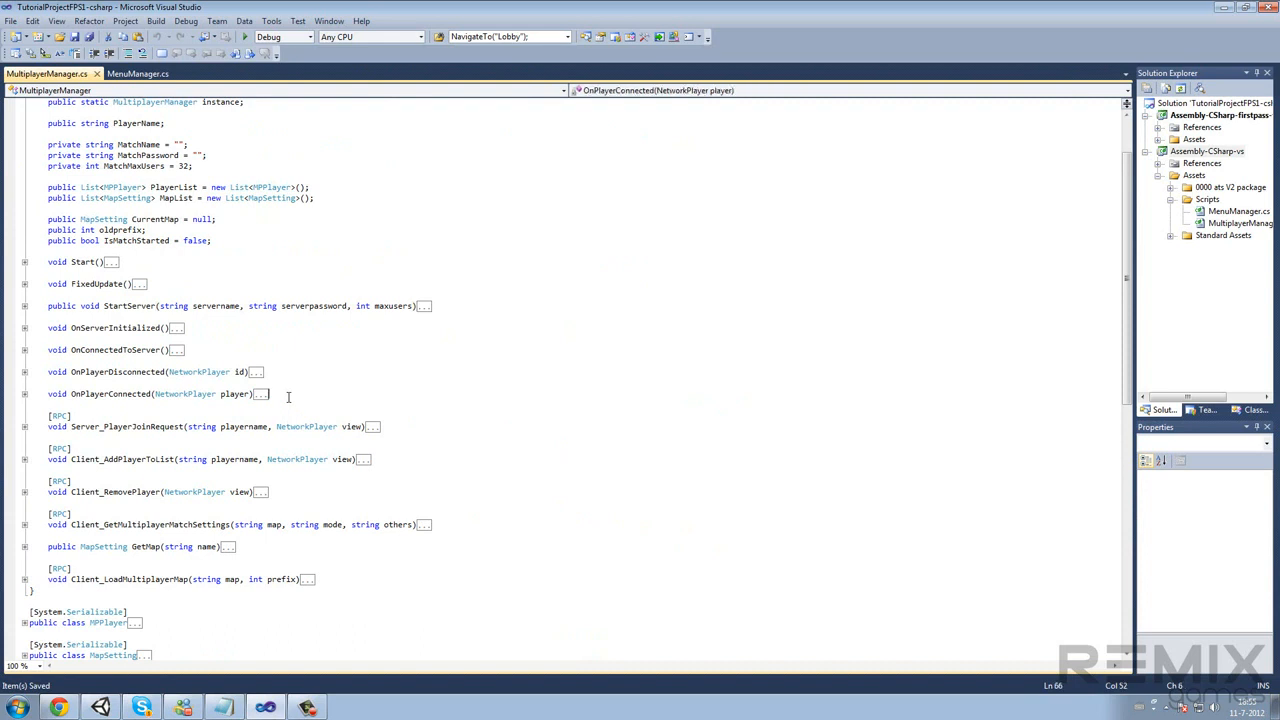
pyautogui.write('void')
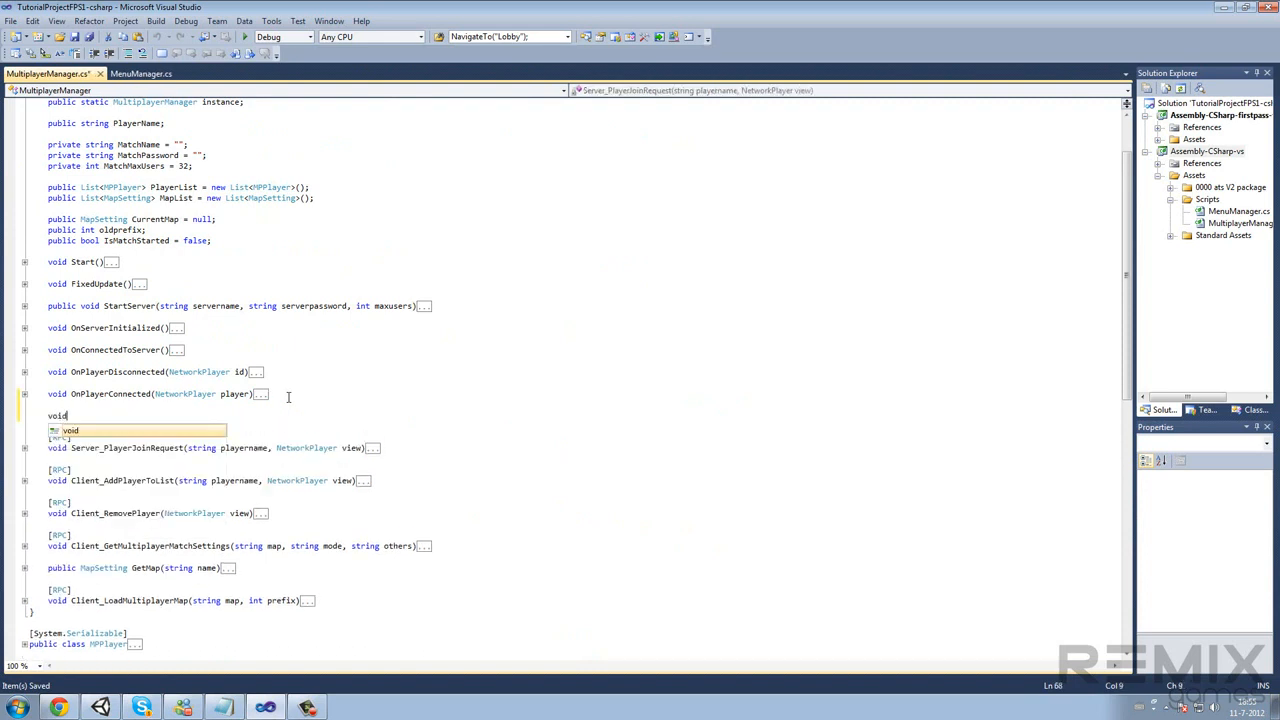
pyautogui.write('OnDisconnectedFromServer(')
pyautogui.write('{')
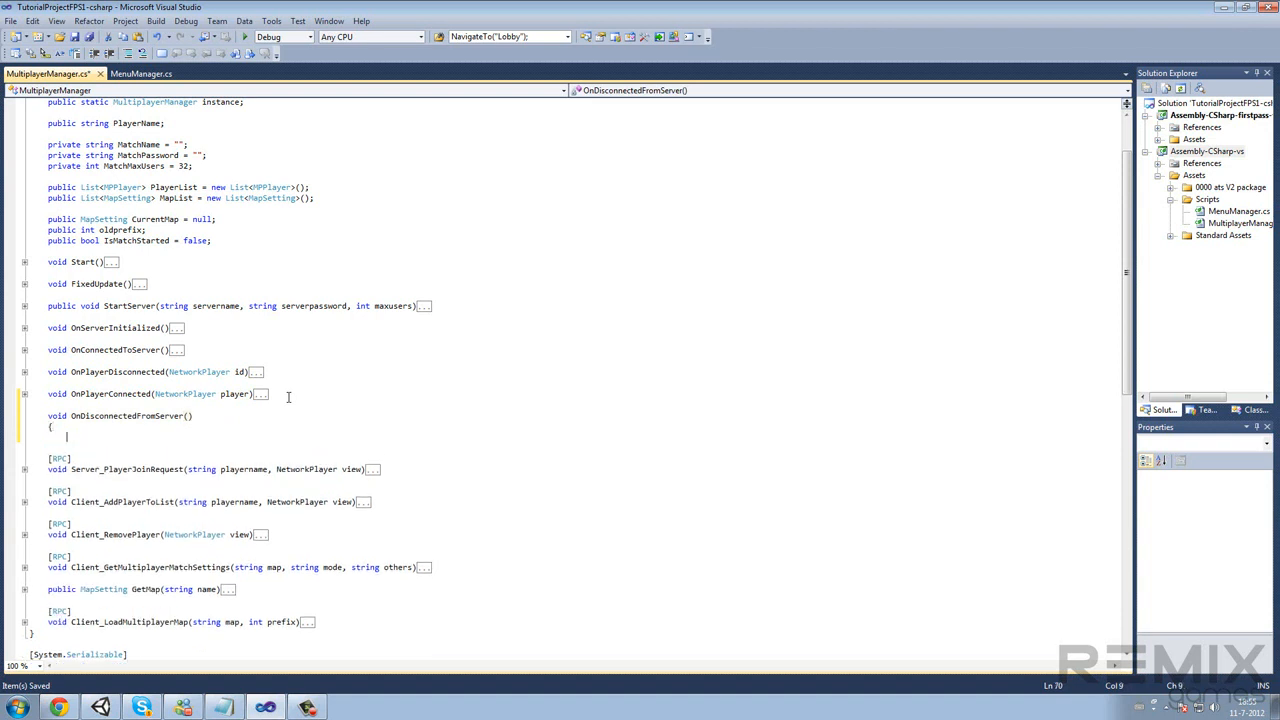
pyautogui.write('PlayerList.Clear')
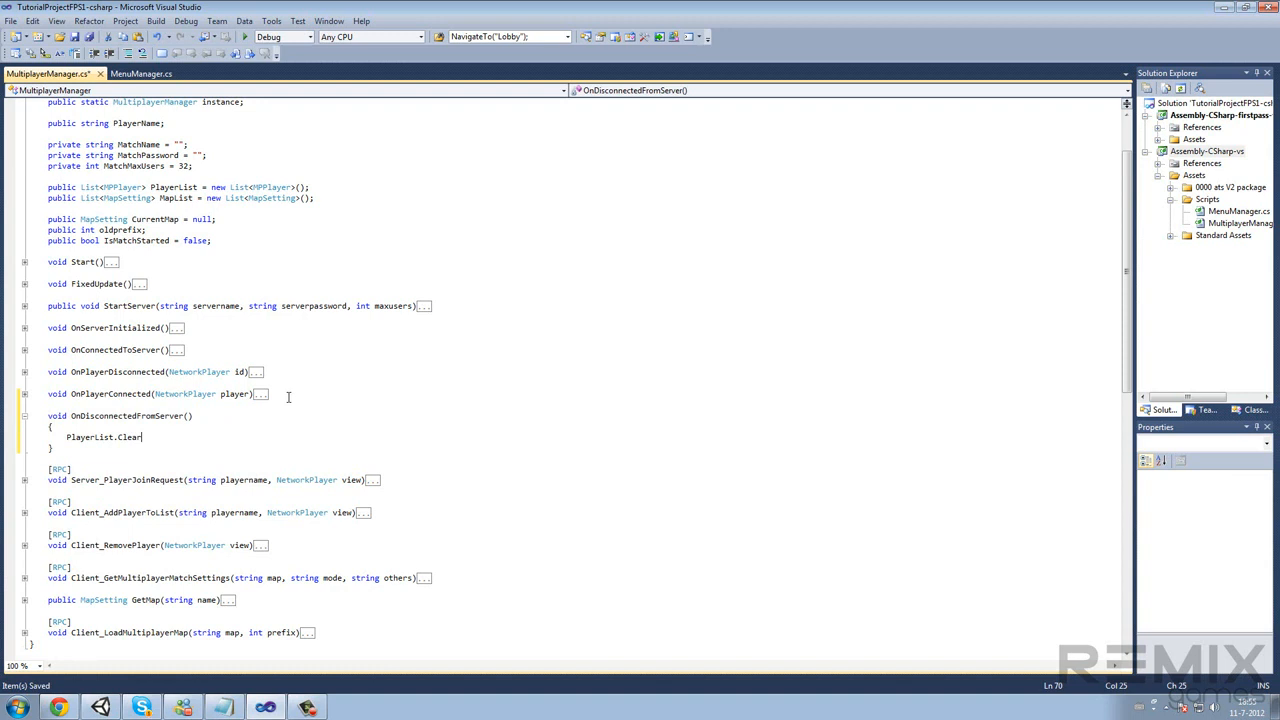
pyautogui.write('();')
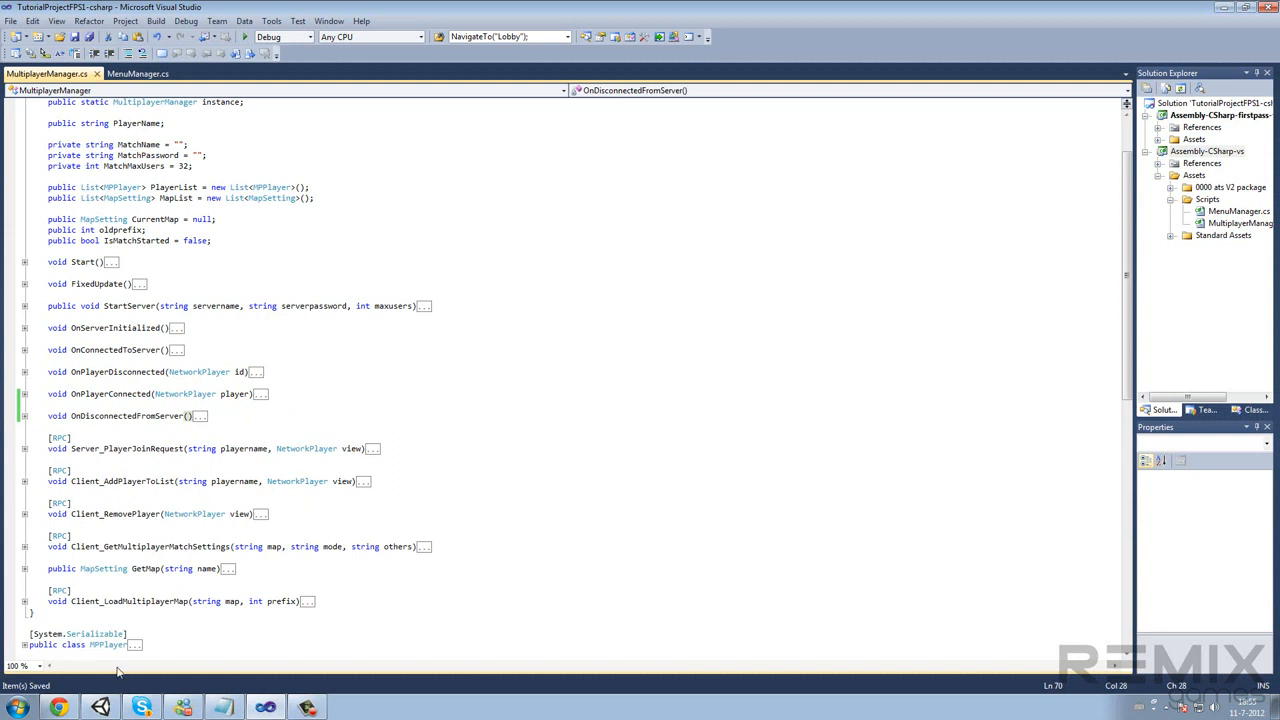
pyautogui.click(320, 601)
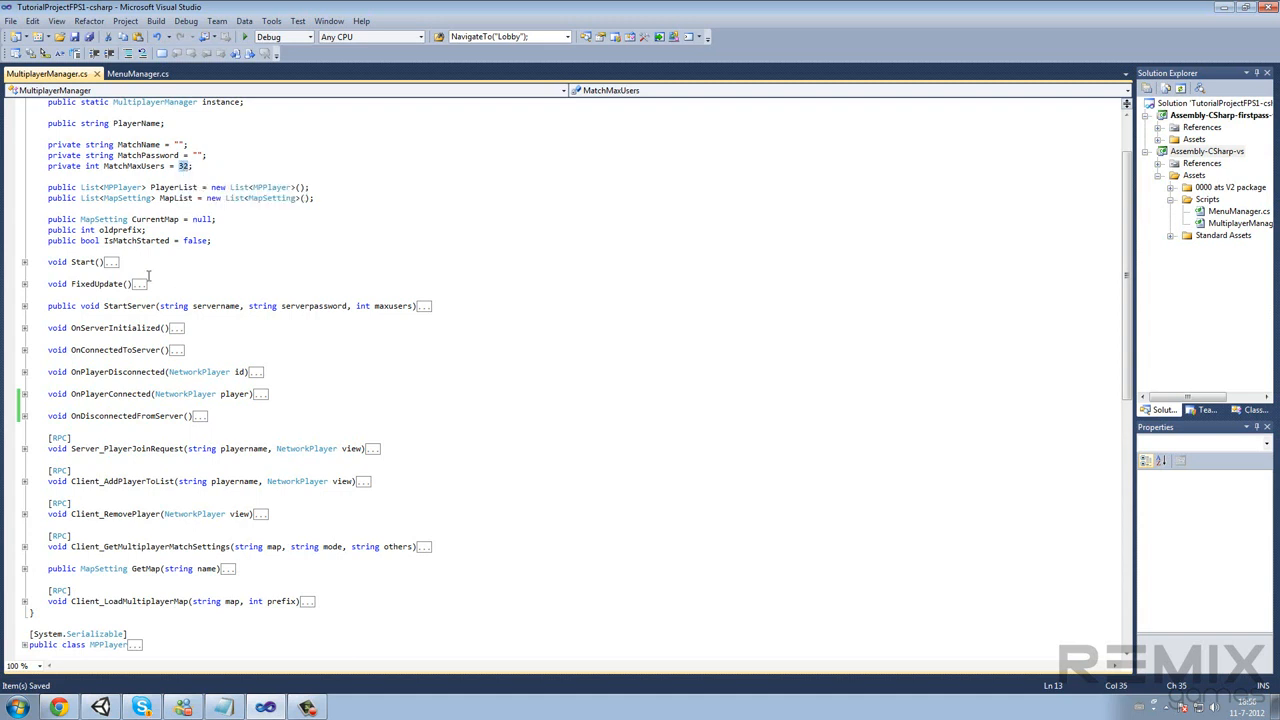
pyautogui.click(137, 73)
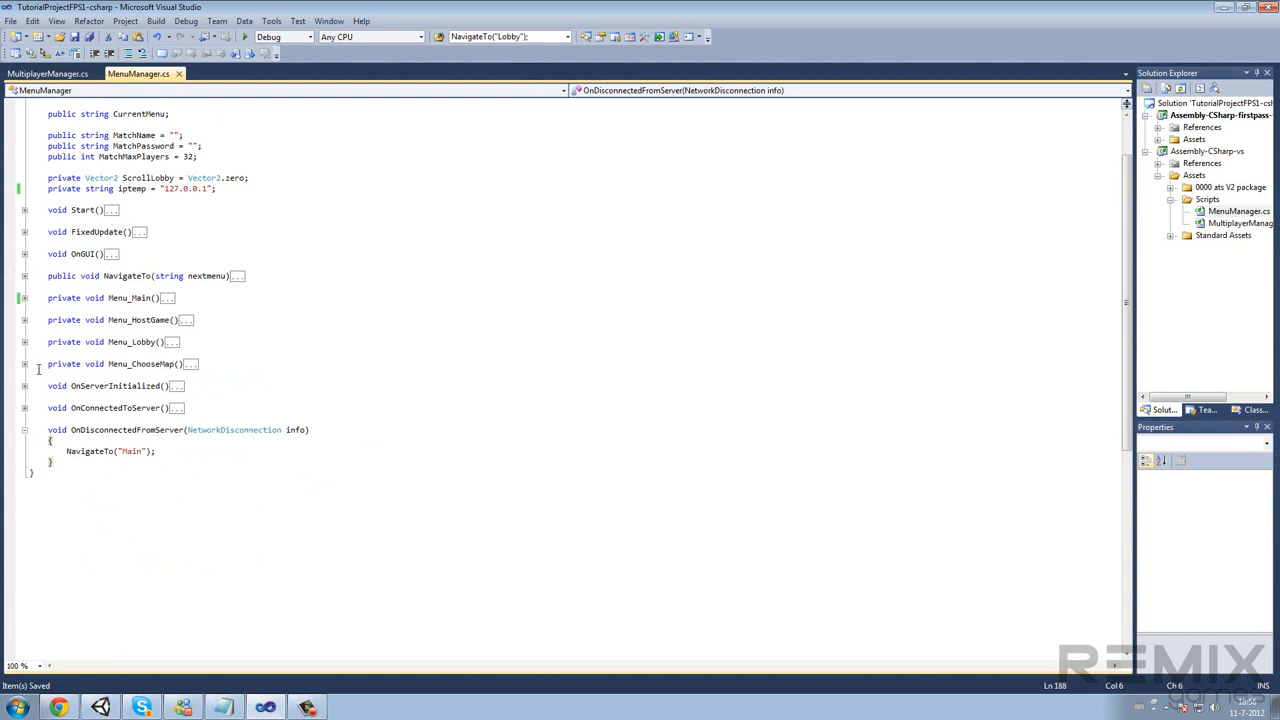
# Expand the Menu_HostGame method in MenuManager.cs to reach its max players clamp
pyautogui.click(24, 319)
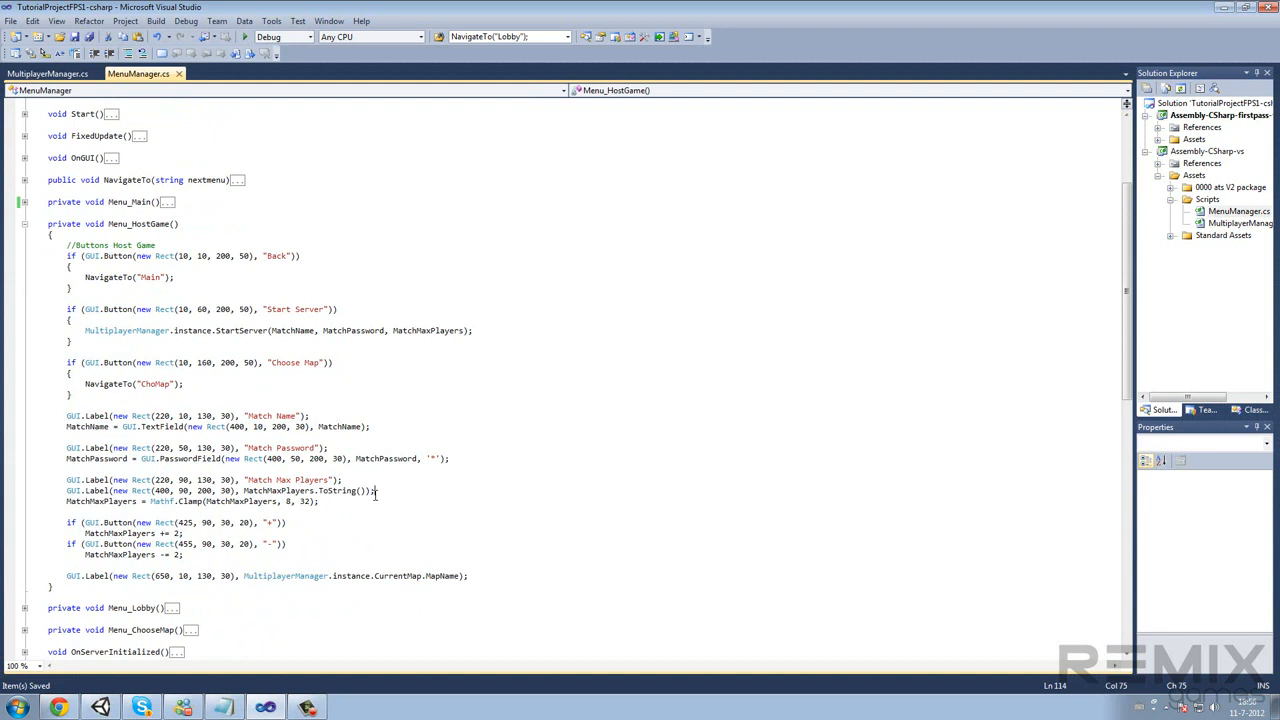
pyautogui.moveTo(310, 500)
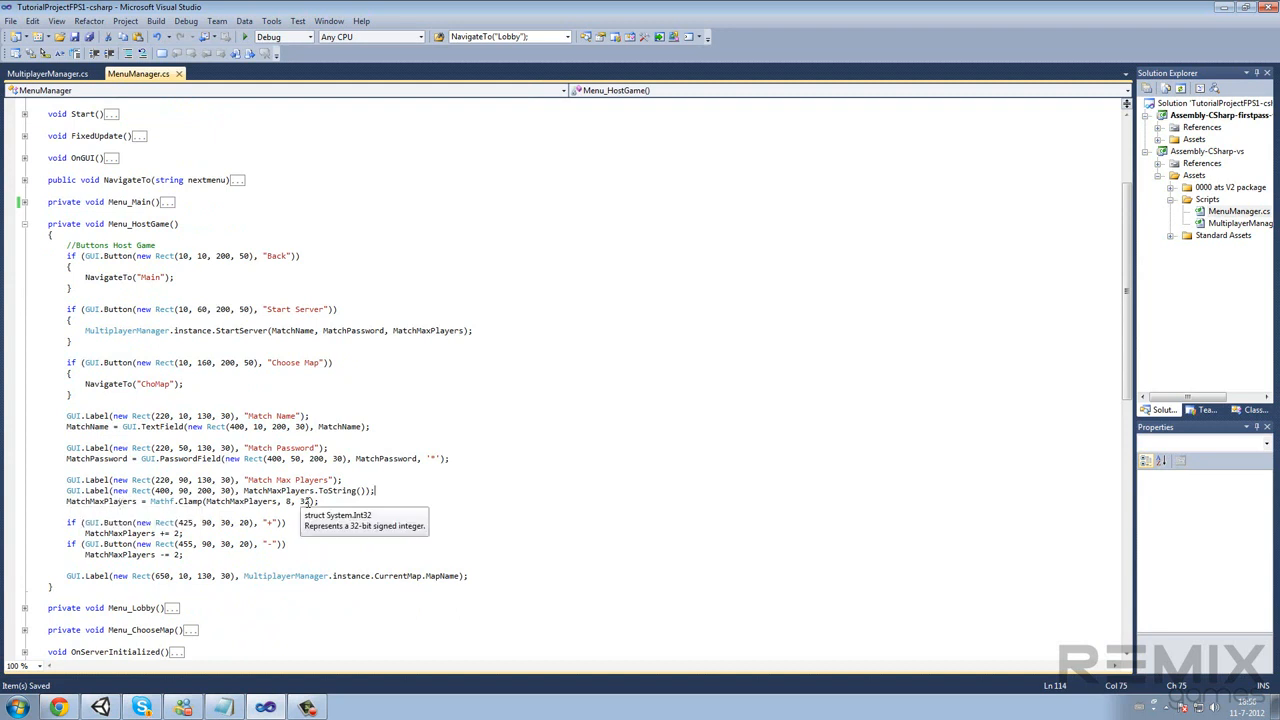
pyautogui.moveTo(305, 501)
pyautogui.write('1')
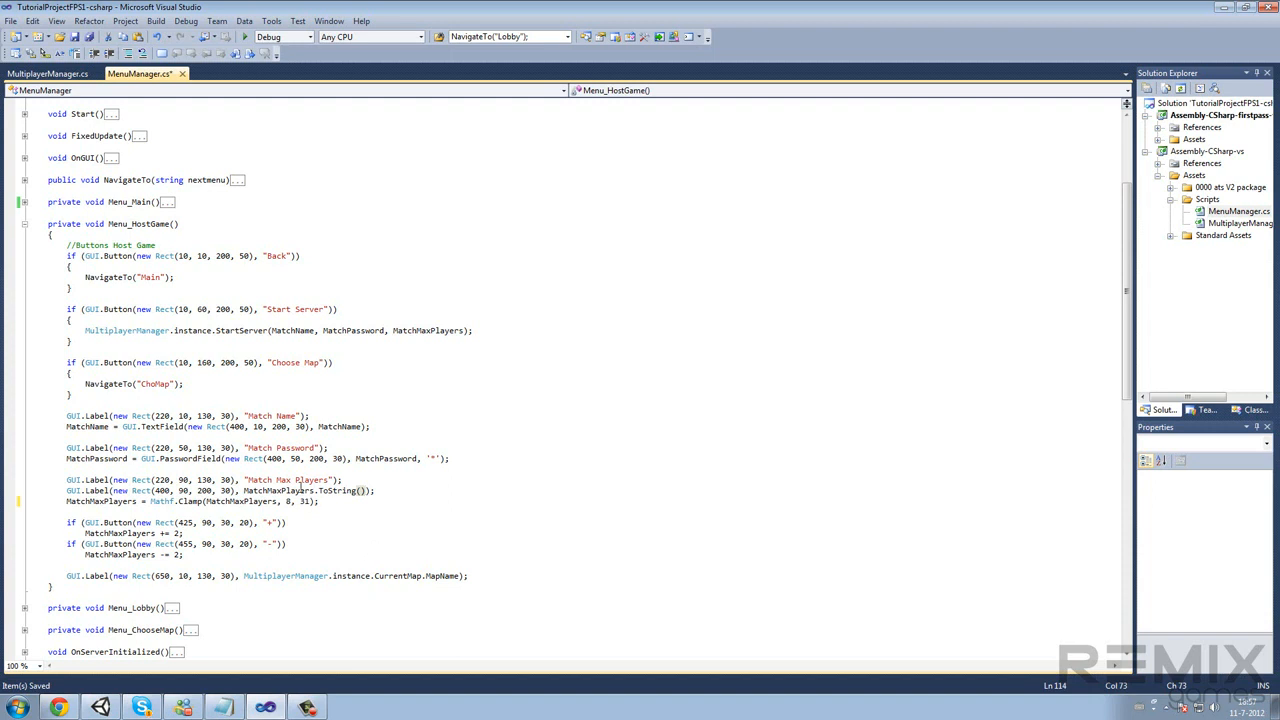
pyautogui.moveTo(300, 490)
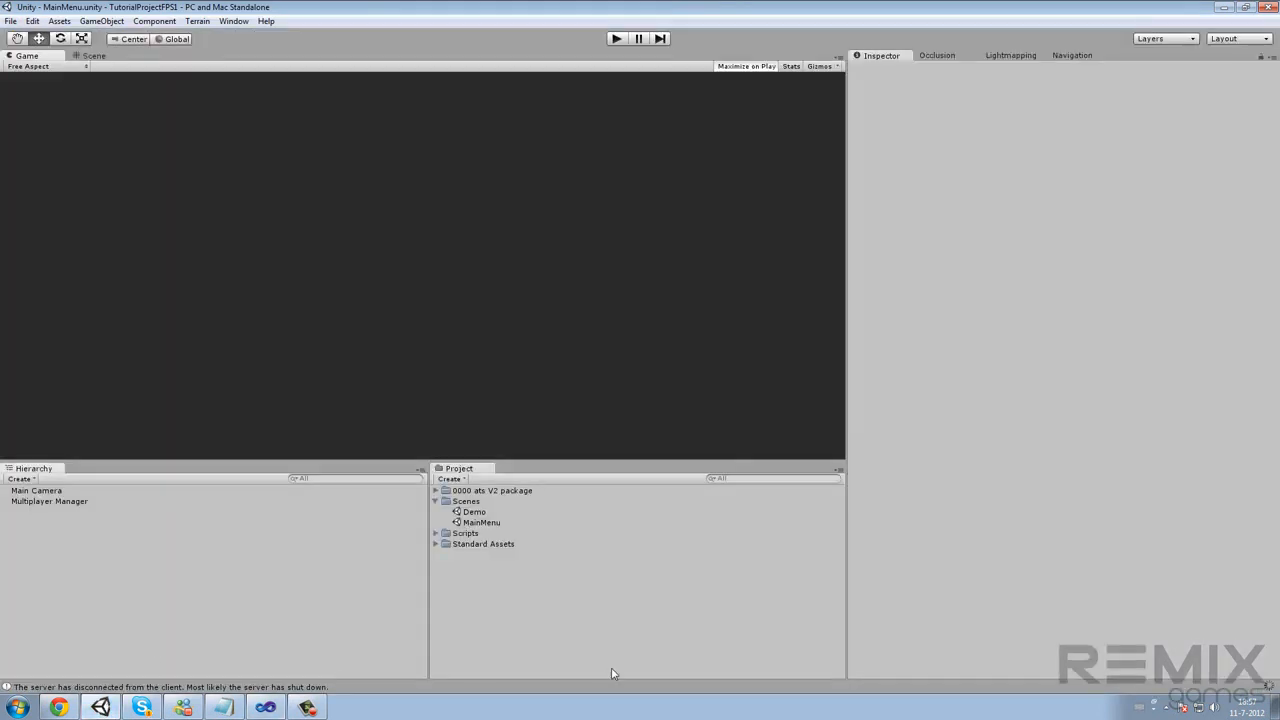
pyautogui.moveTo(613, 648)
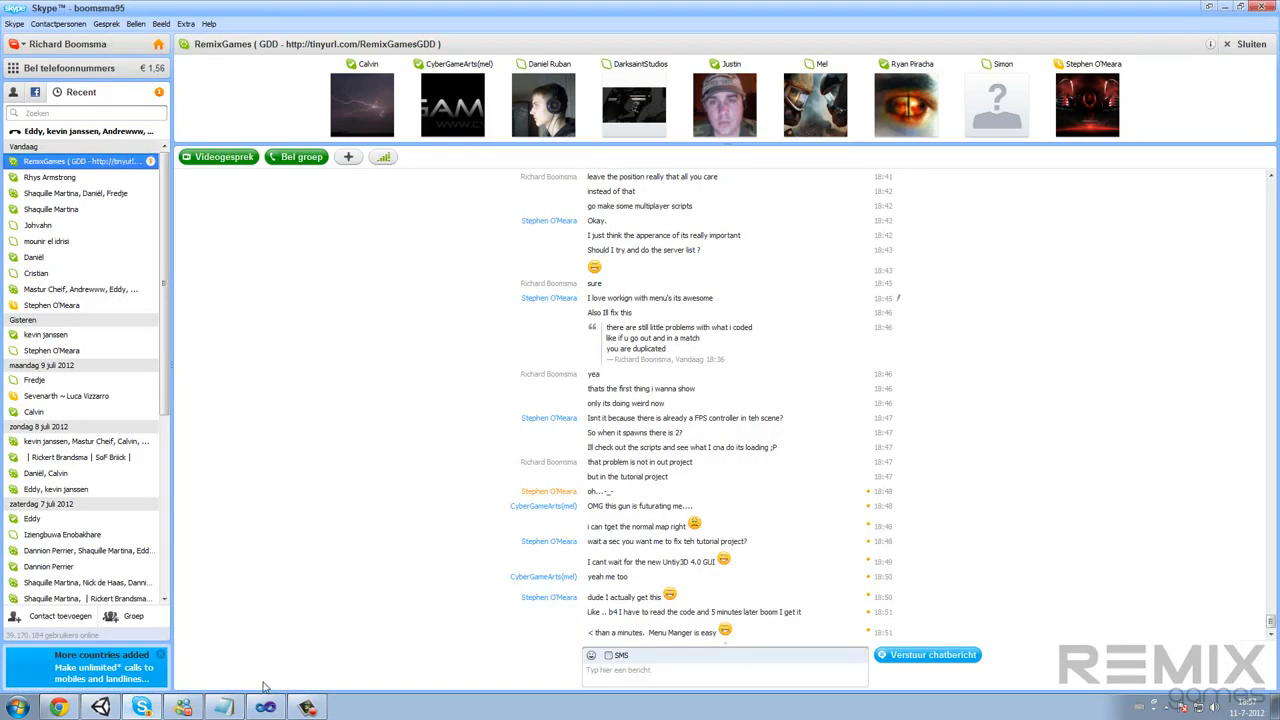
# Collapse the updated Menu_HostGame, check MultiplayerManager.cs, and return to MenuManager.cs
pyautogui.click(223, 707)
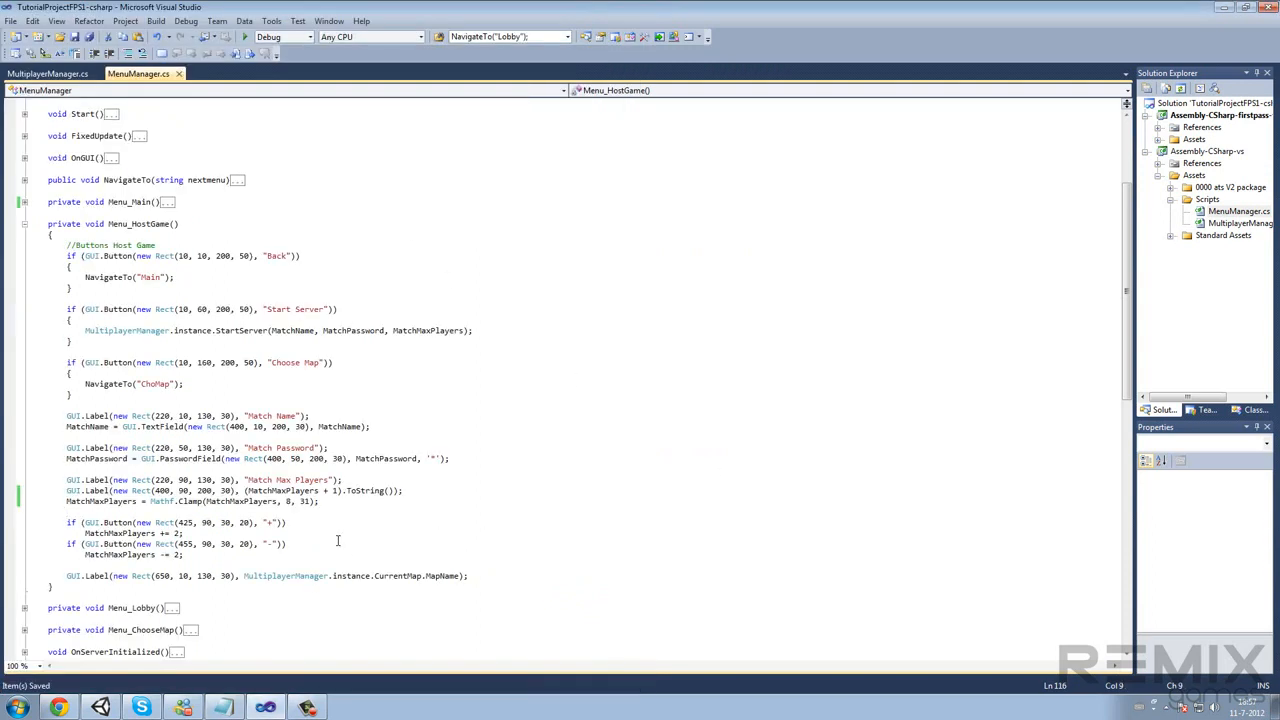
pyautogui.click(25, 223)
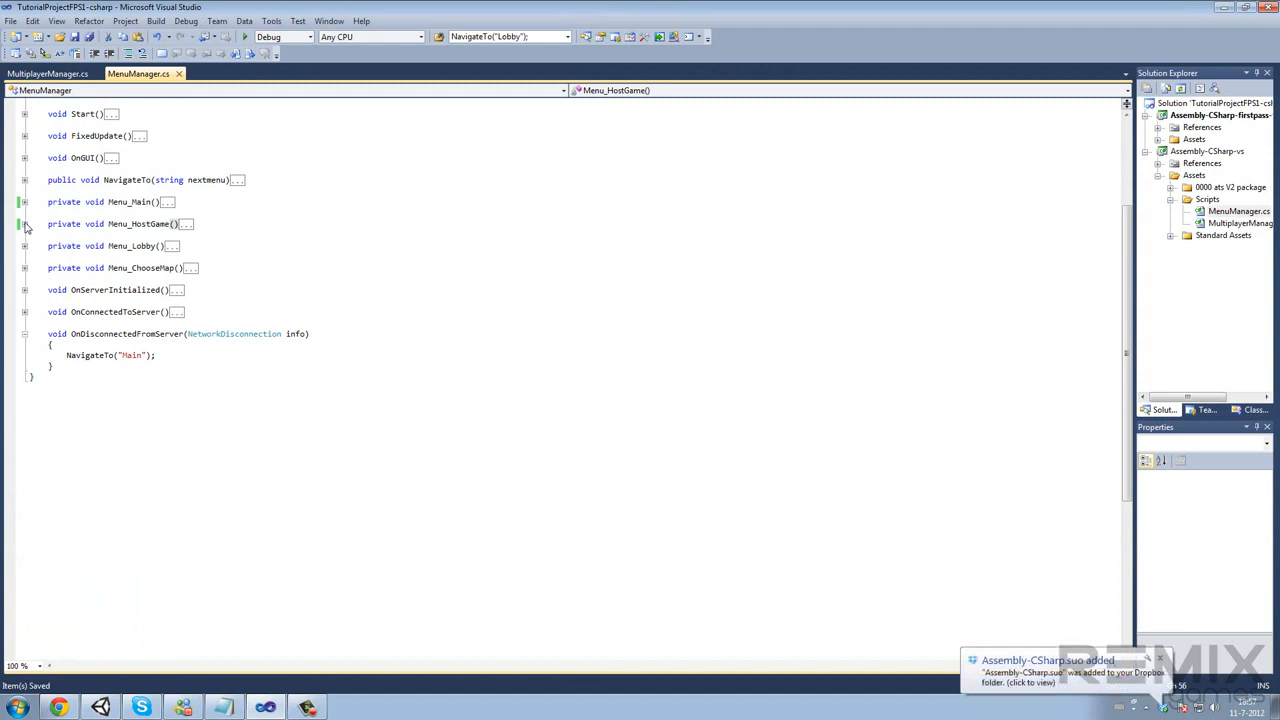
pyautogui.moveTo(68, 103)
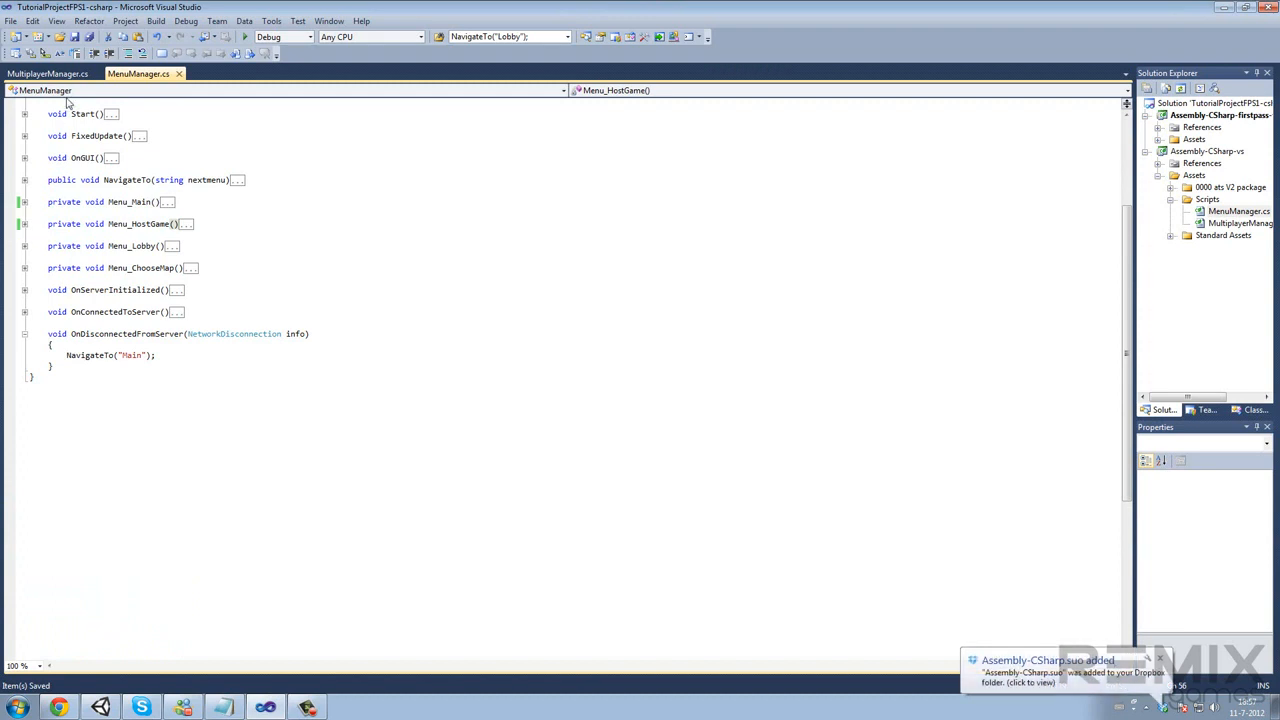
pyautogui.click(47, 73)
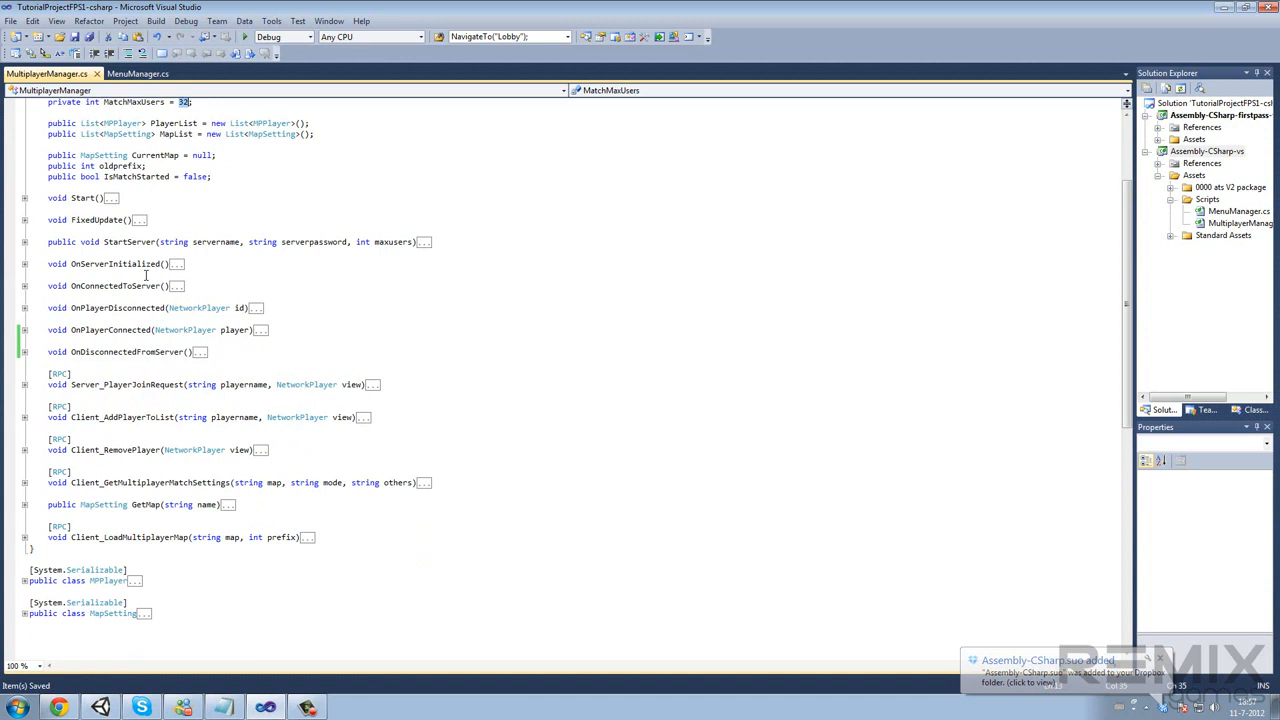
pyautogui.click(137, 73)
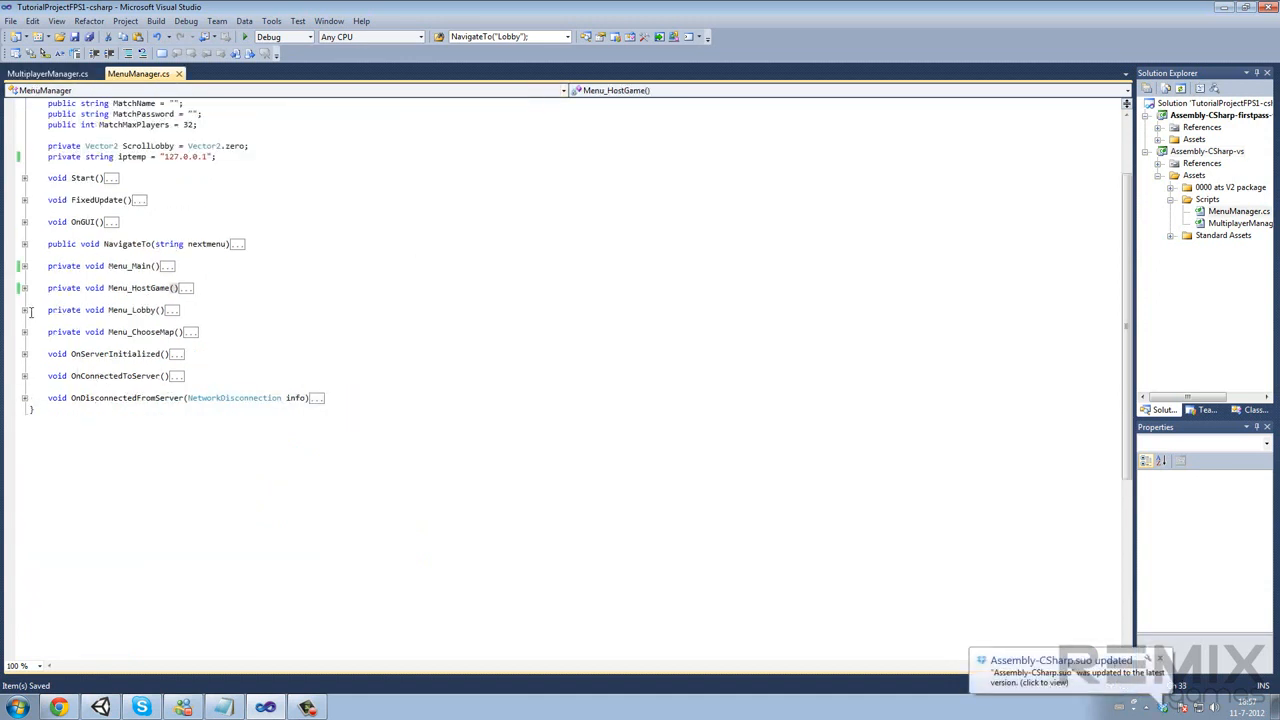
# In Menu_Lobby, tint the name box blue when pl.PlayerNetwork == Network.player, then reset GUI.color to white
pyautogui.click(24, 309)
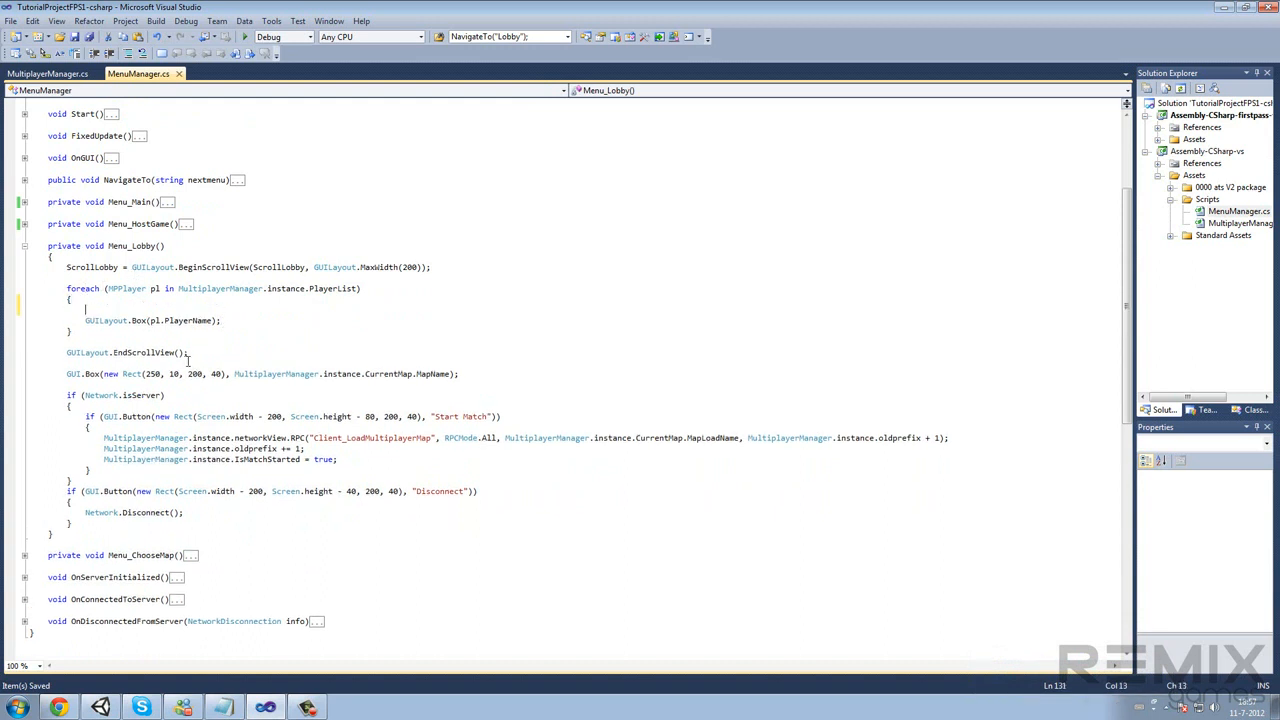
pyautogui.write('if(pl.PlayerNetwork ==')
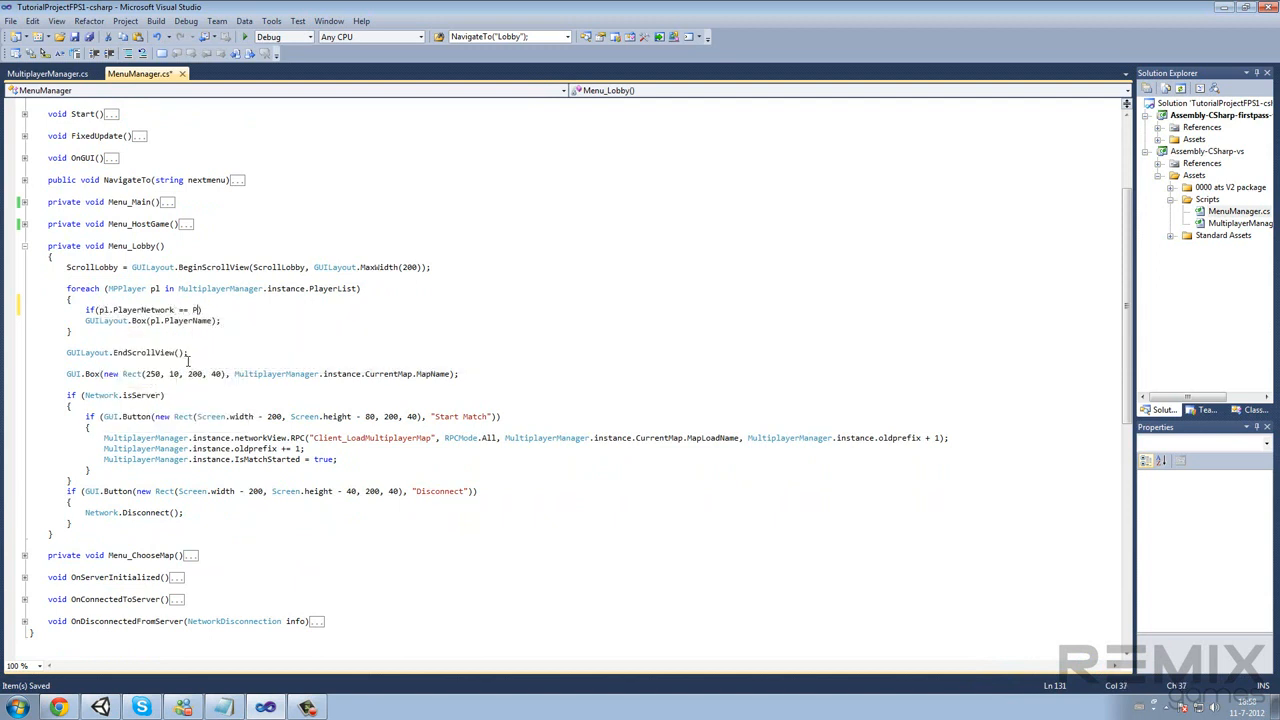
pyautogui.write('PlayerPrefs.')
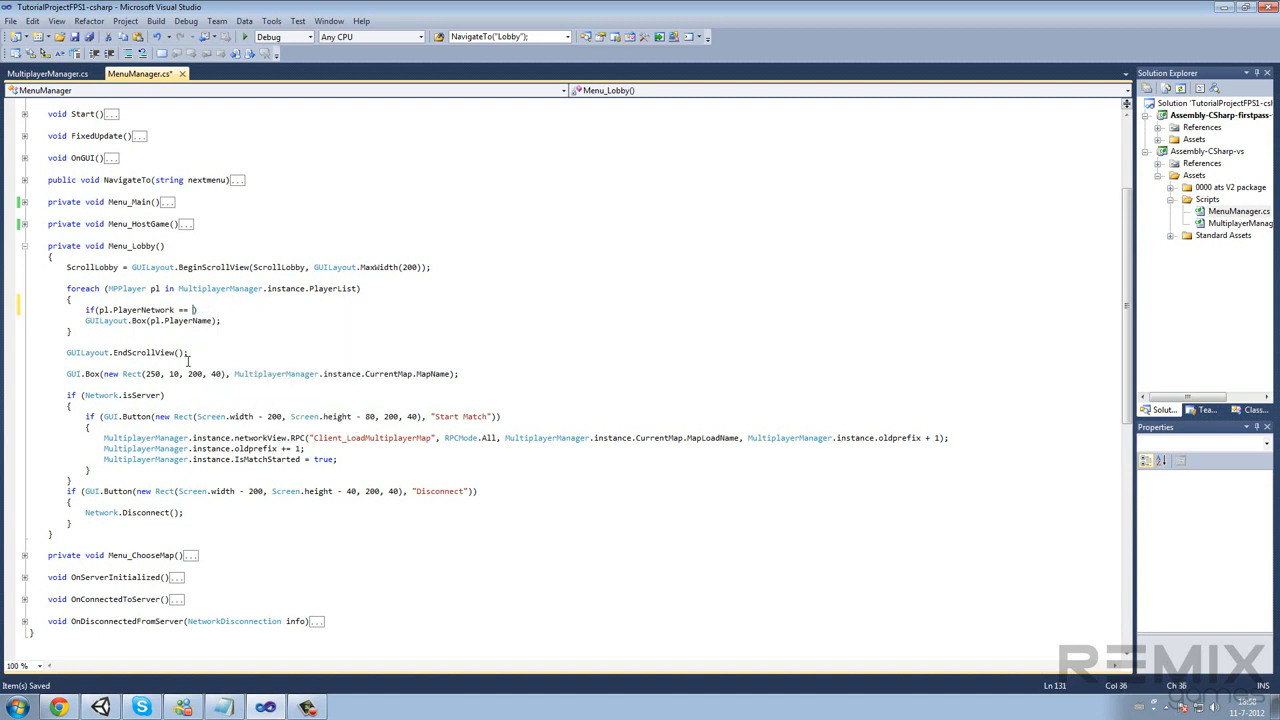
pyautogui.write('Network.')
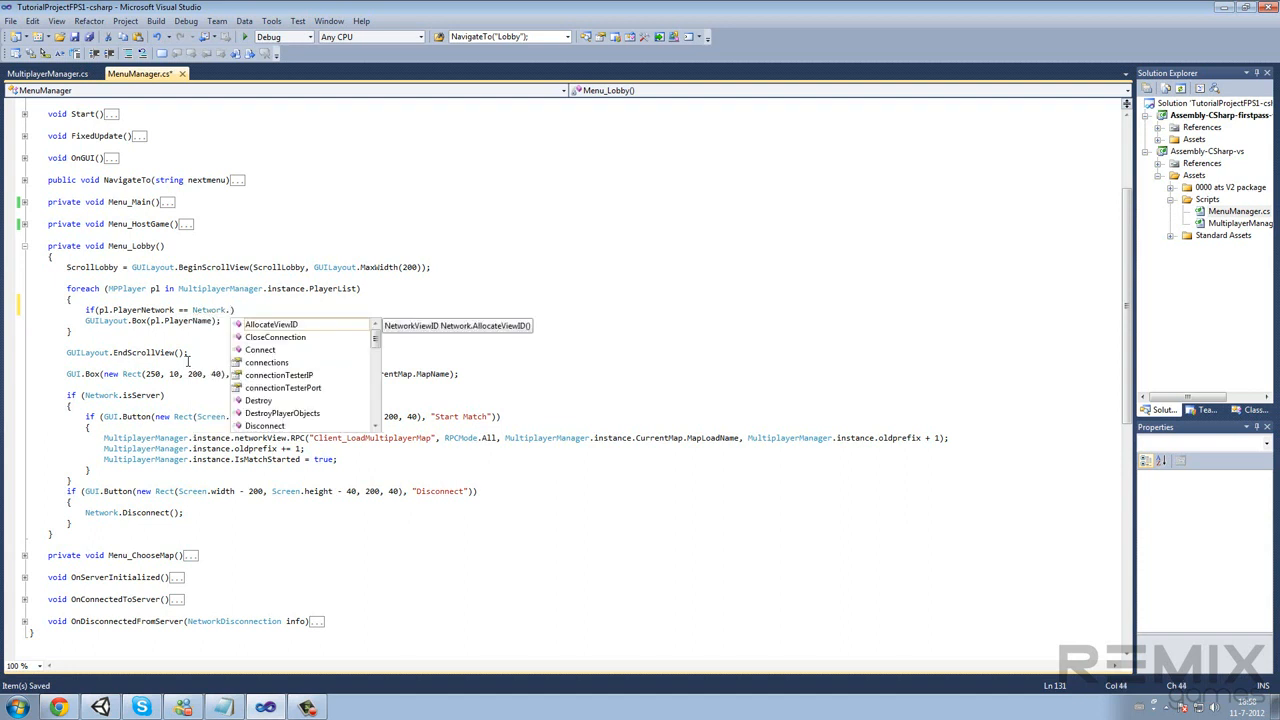
pyautogui.write('player)')
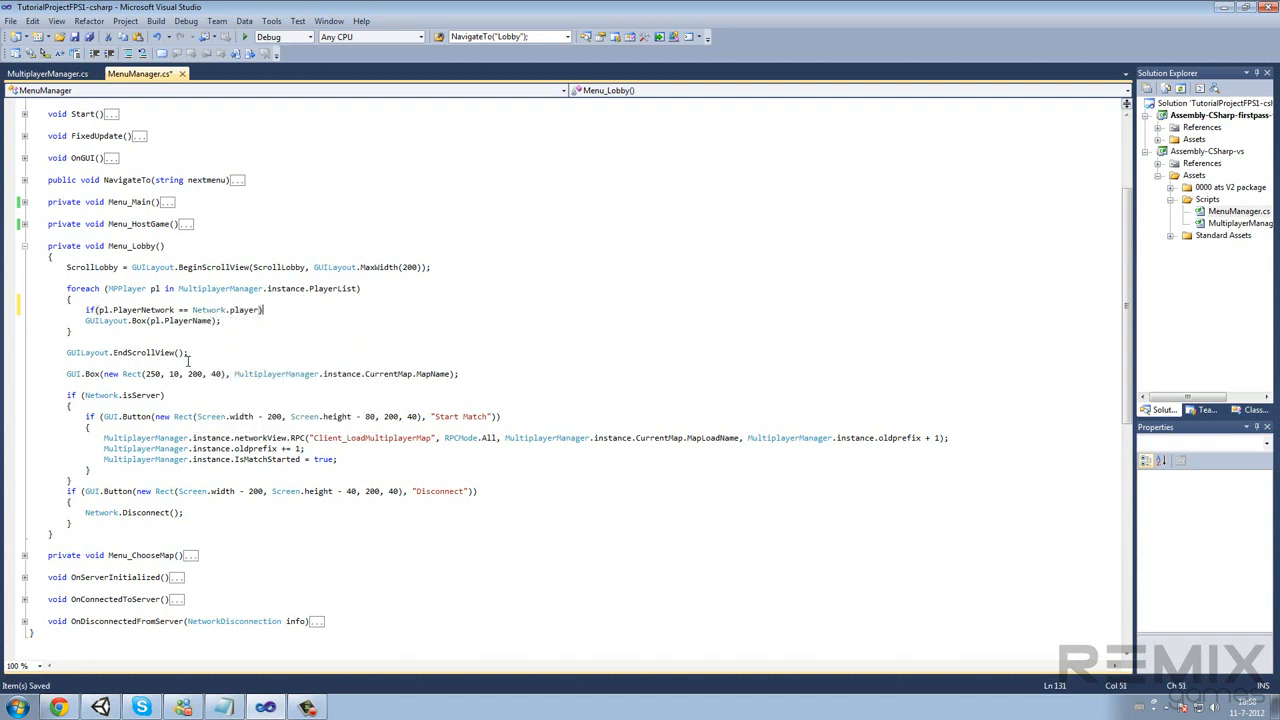
pyautogui.write('G')
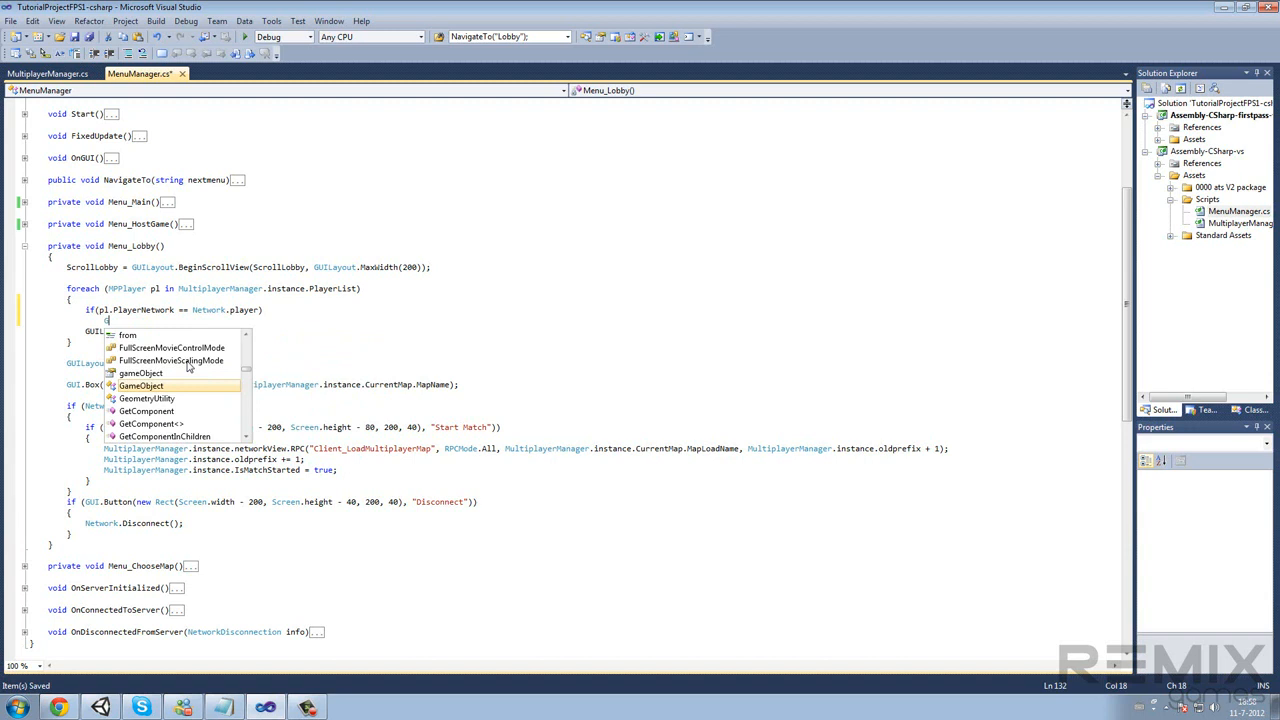
pyautogui.write('I')
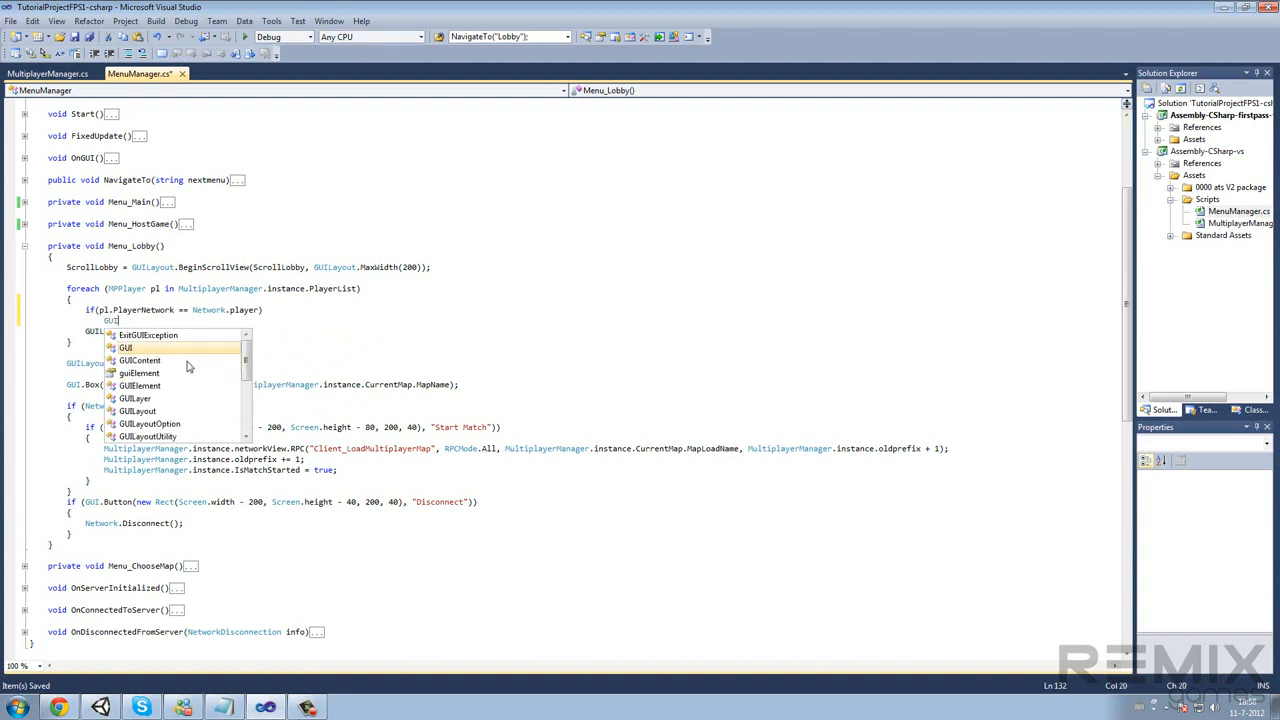
pyautogui.write('.color = C')
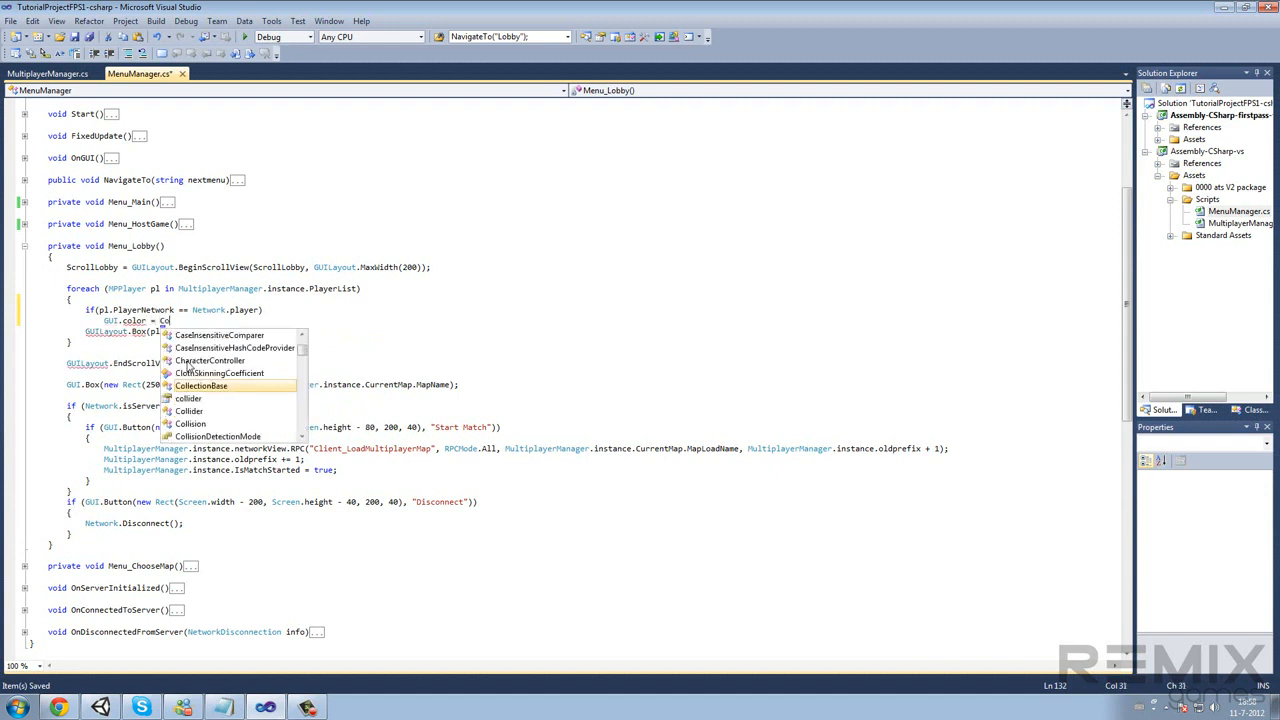
pyautogui.write('olor.')
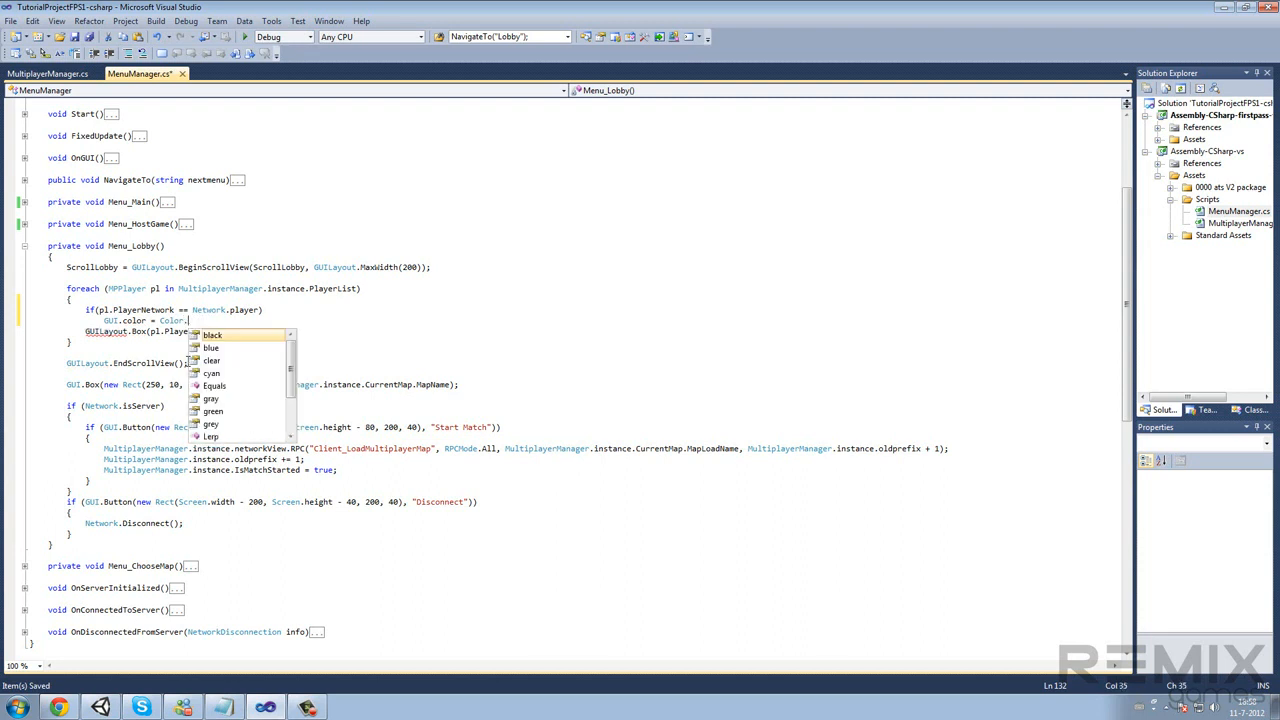
pyautogui.write('blue;')
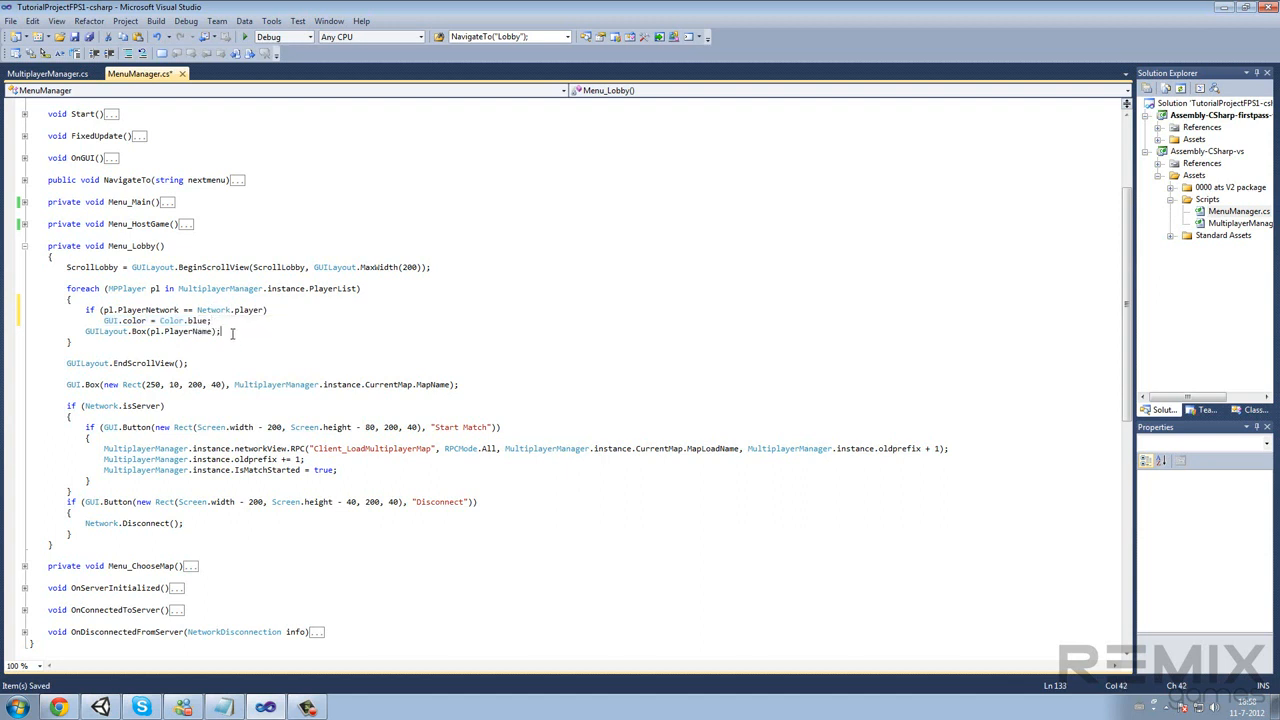
pyautogui.write('GUI.color = Color.blue;')
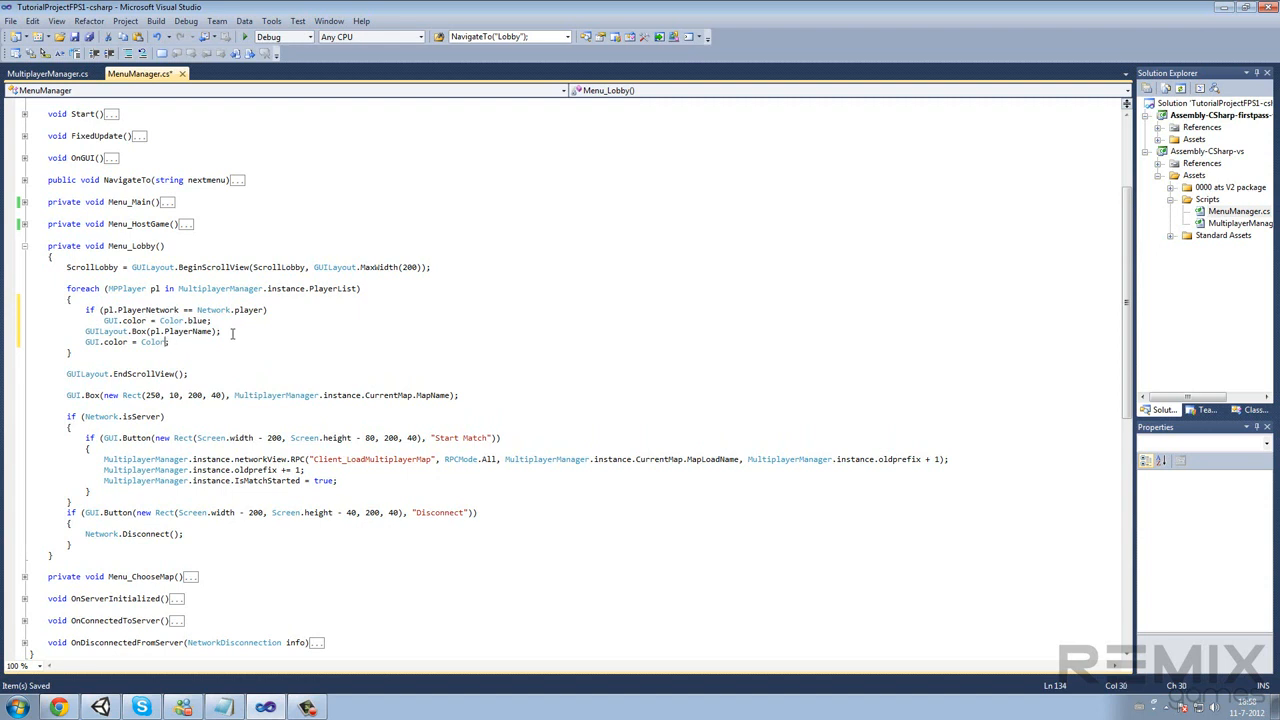
pyautogui.write('white')
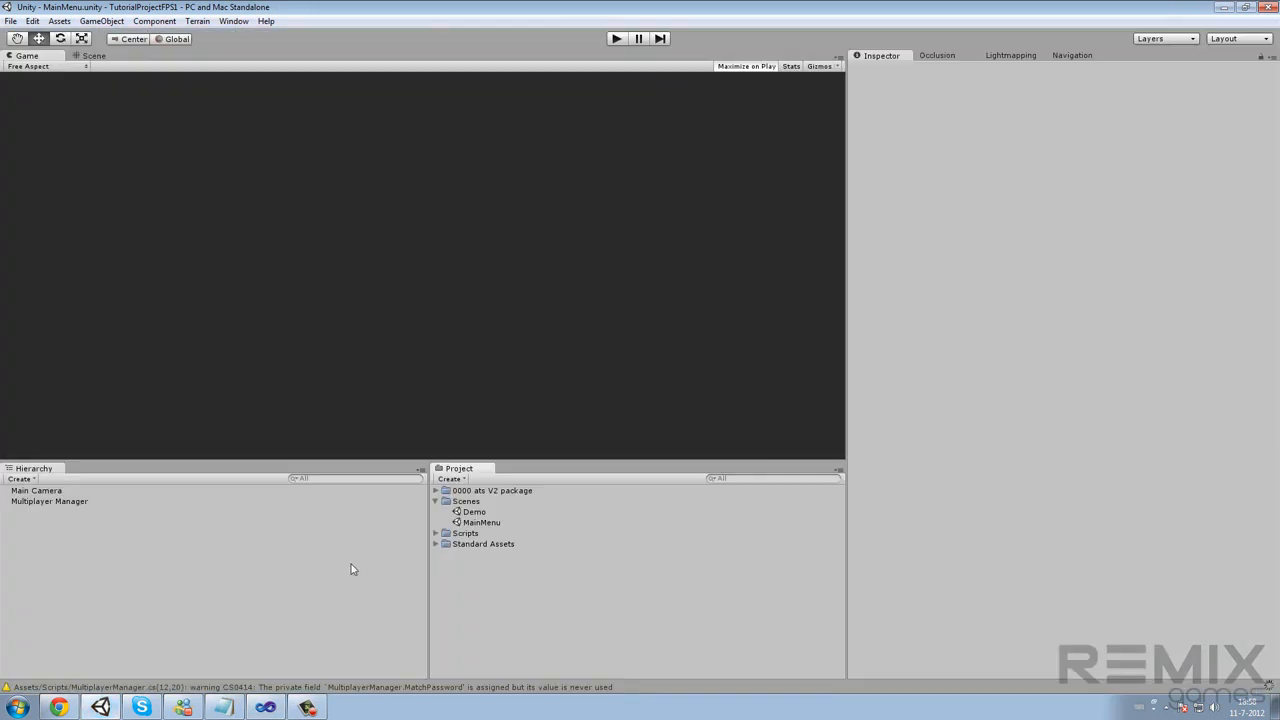
pyautogui.moveTo(19, 104)
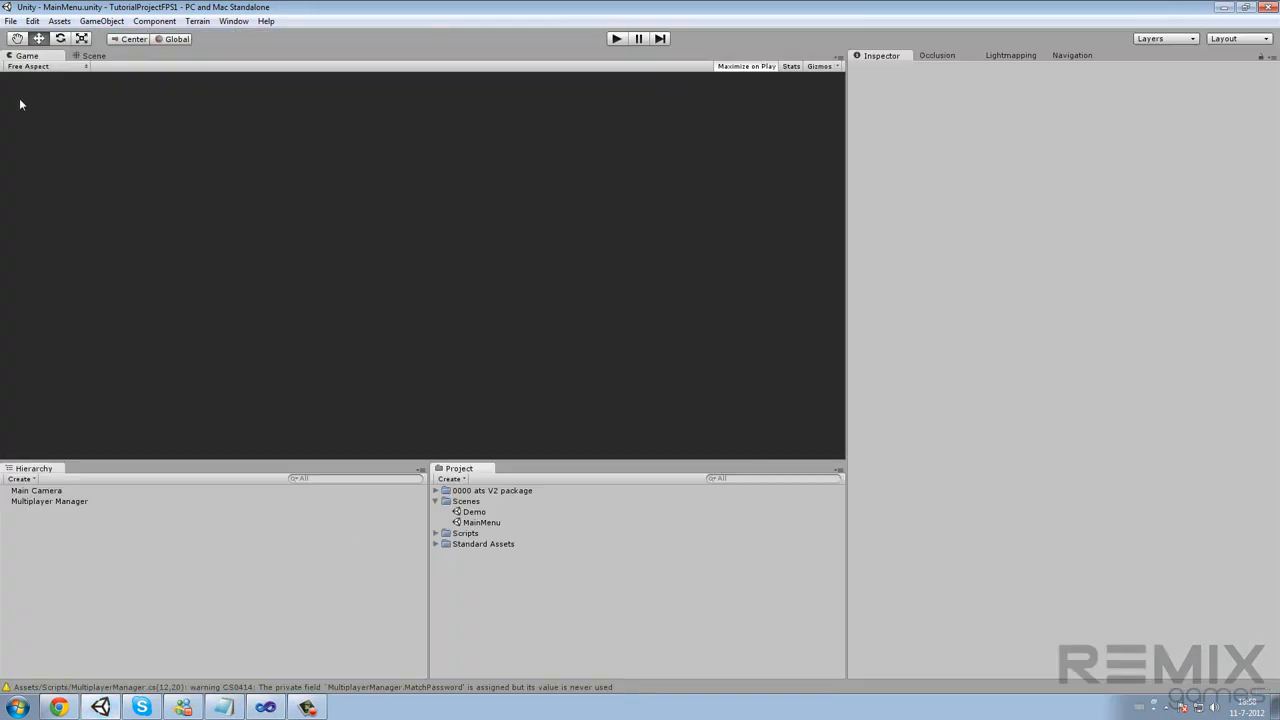
# Build and run the standalone player via File > Build & Run, then enter Play mode in the editor
pyautogui.click(10, 20)
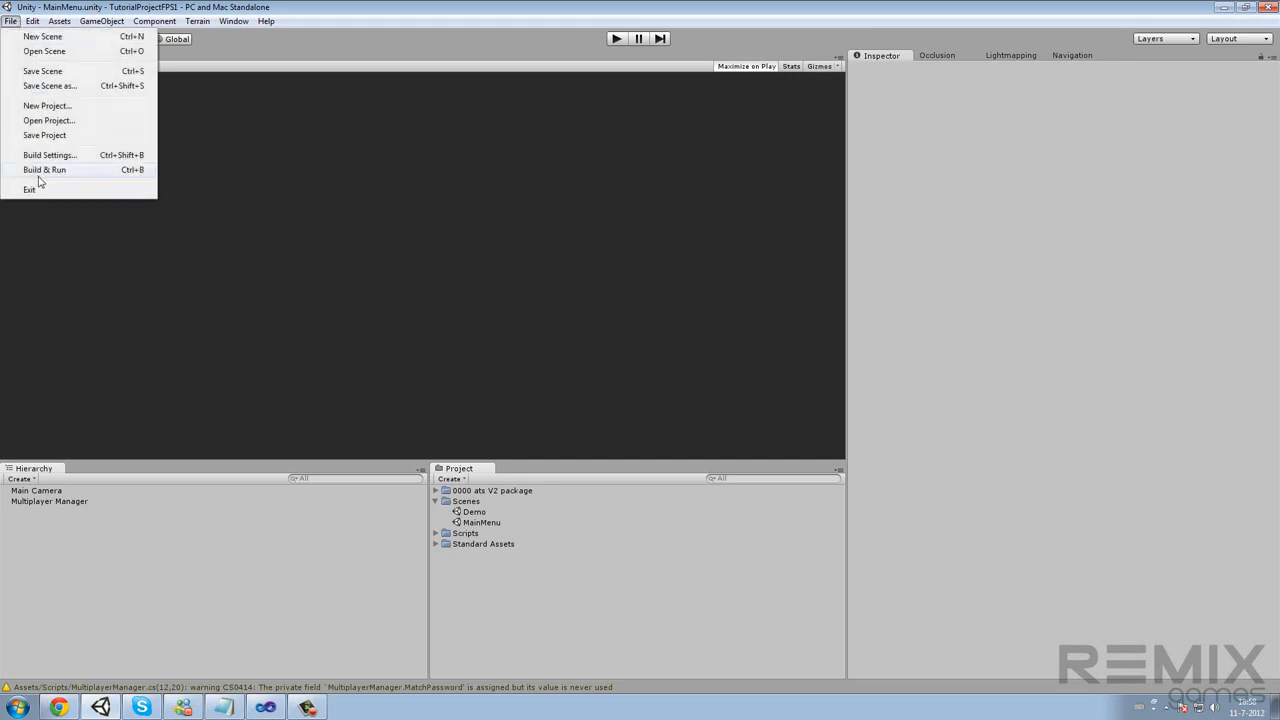
pyautogui.click(44, 169)
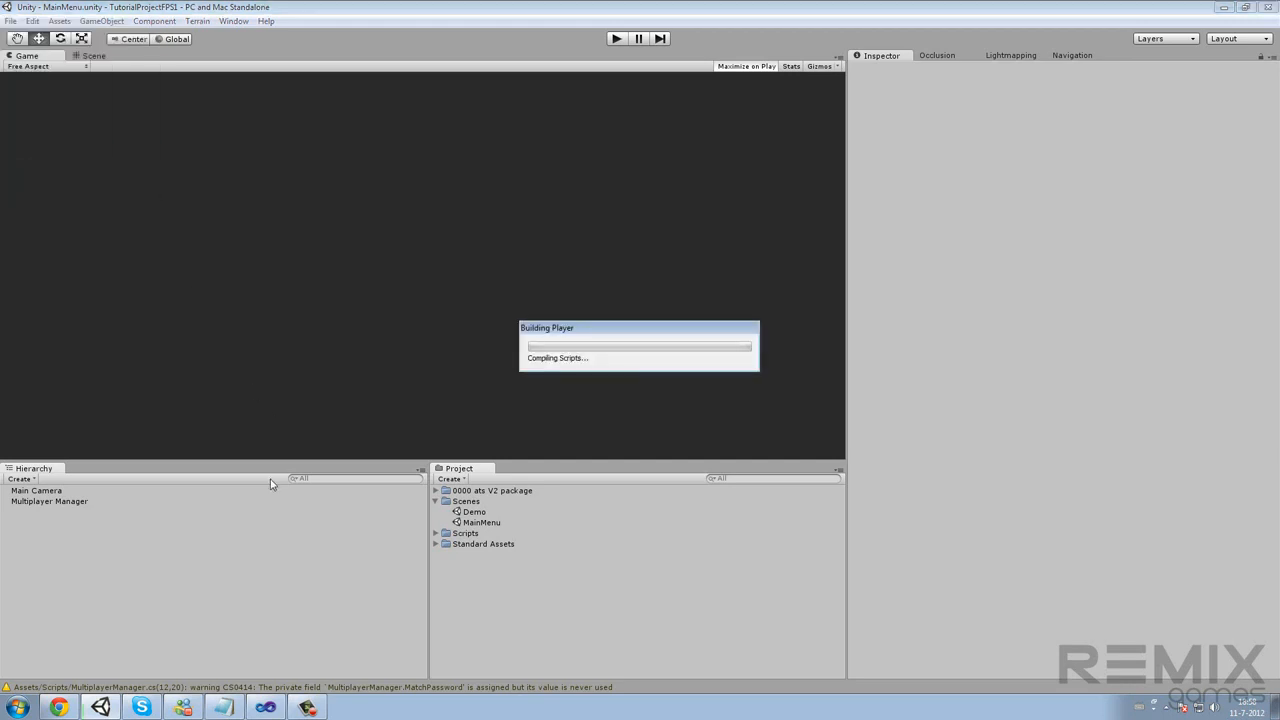
pyautogui.moveTo(272, 471)
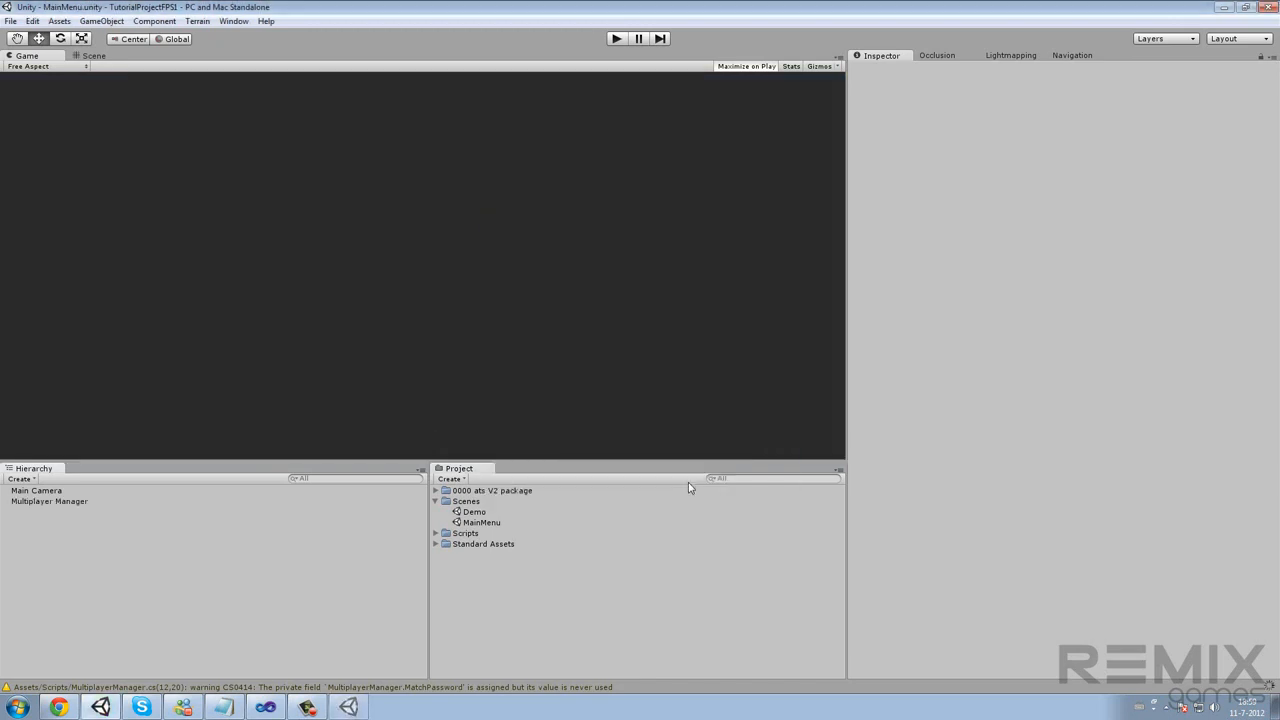
pyautogui.click(616, 38)
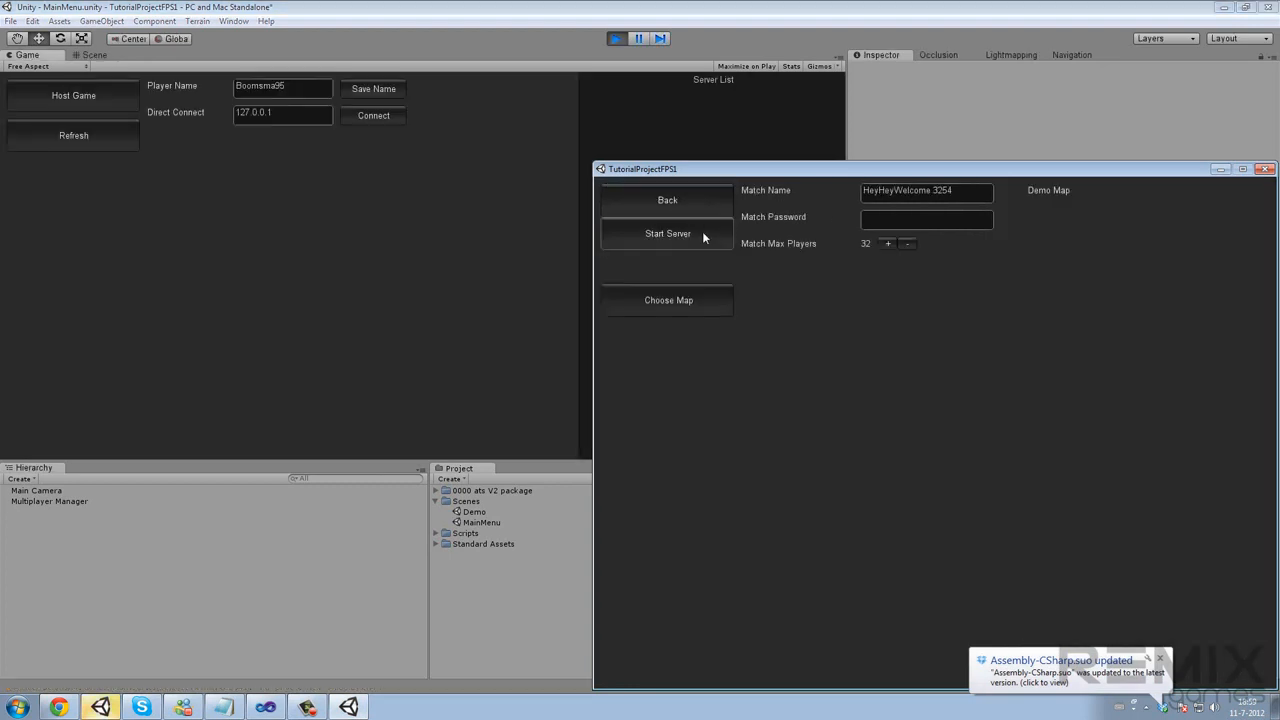
# Start a server from the built game, refresh the editor's server list, and close the game window
pyautogui.click(667, 233)
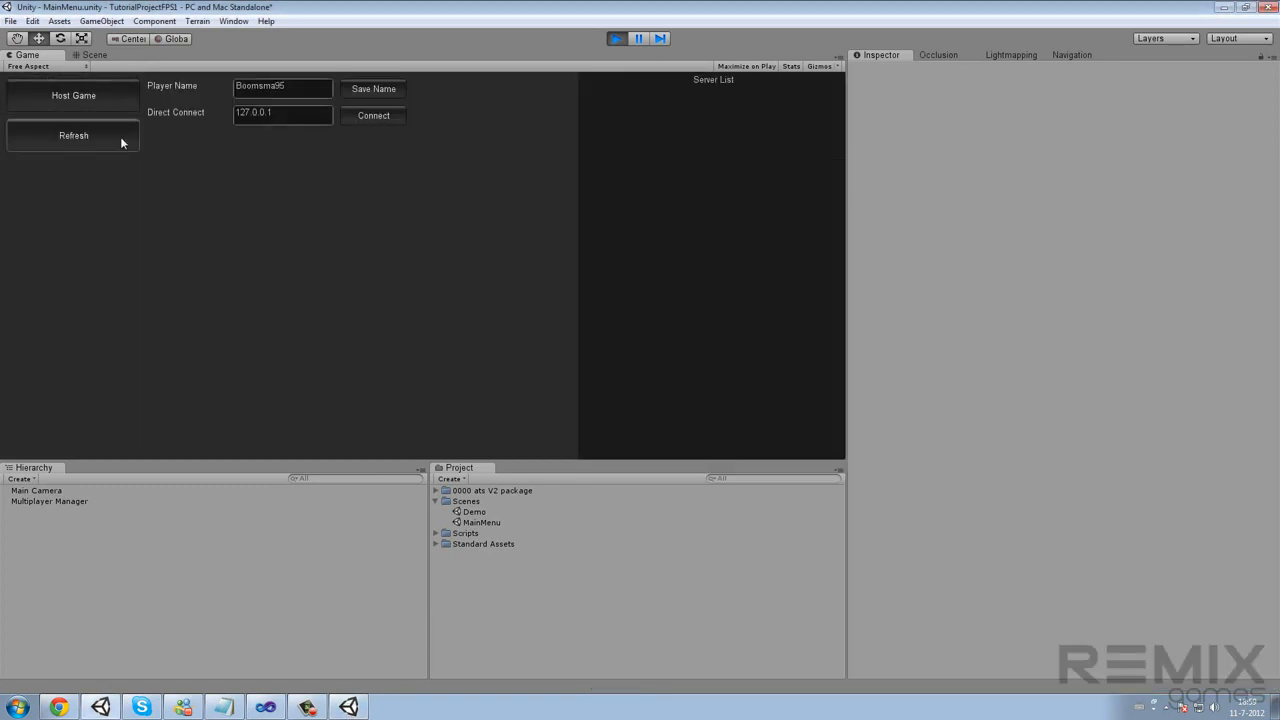
pyautogui.click(73, 95)
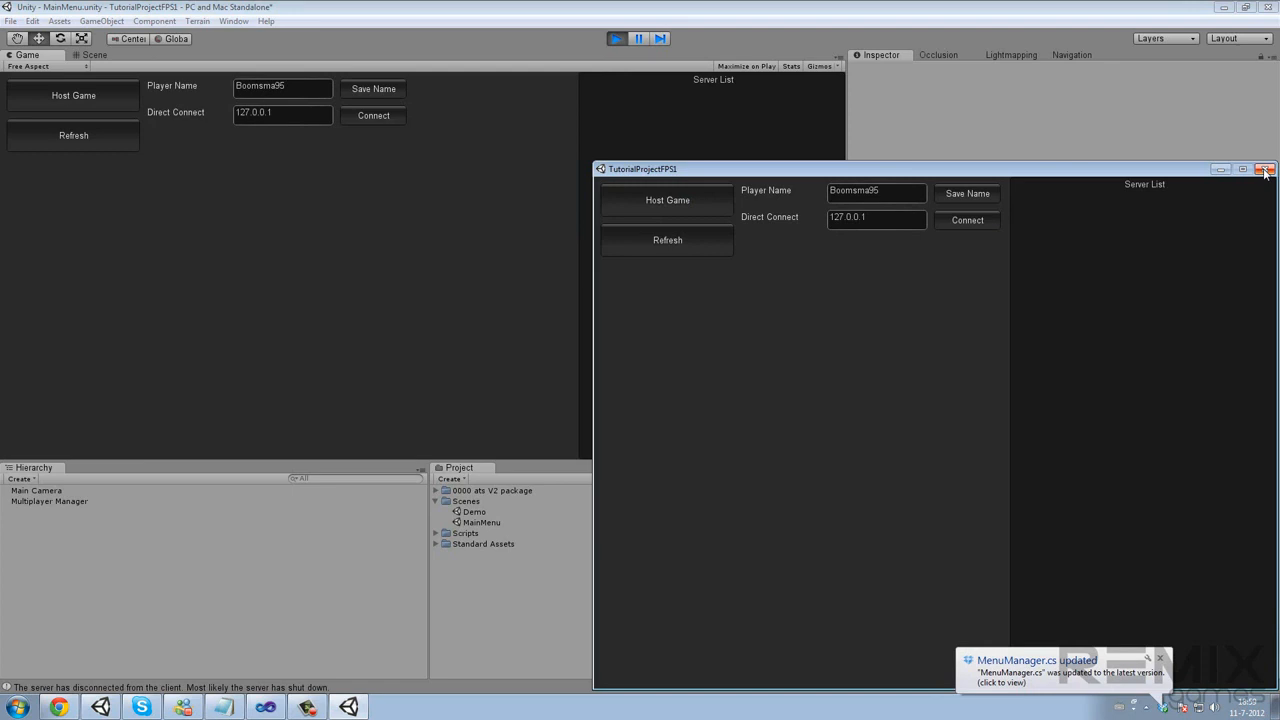
pyautogui.click(1265, 168)
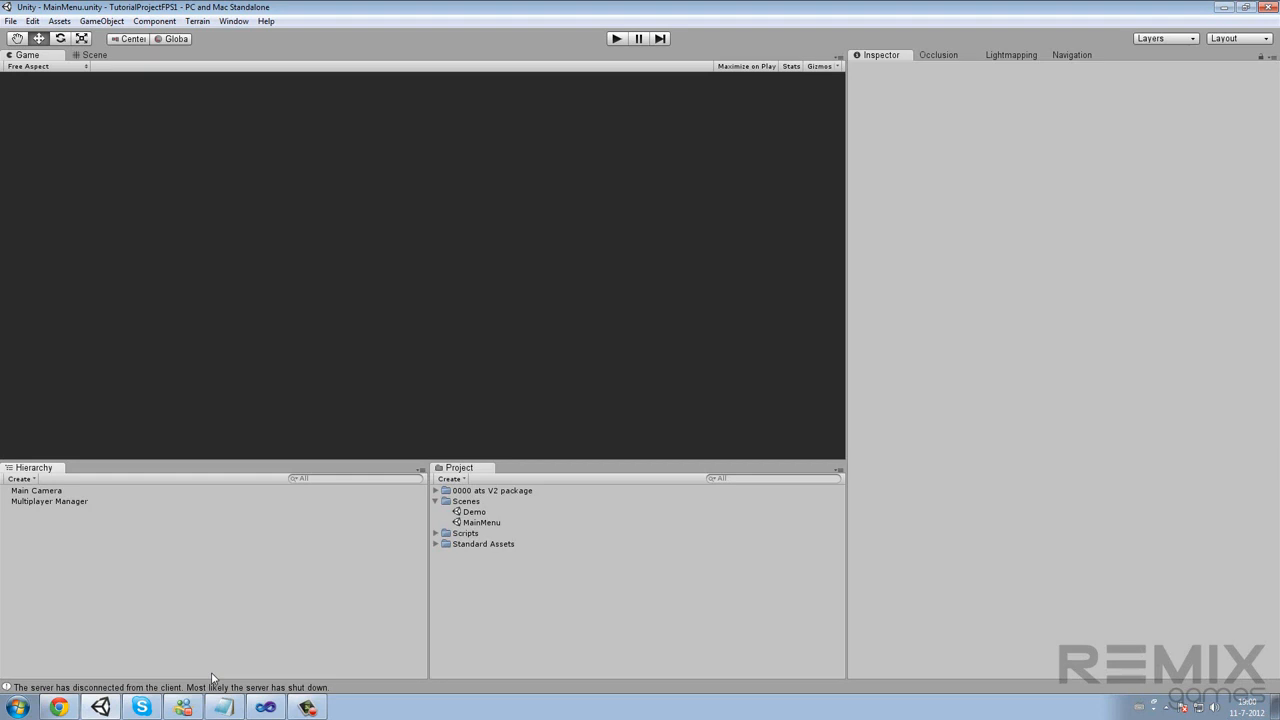
pyautogui.moveTo(219, 662)
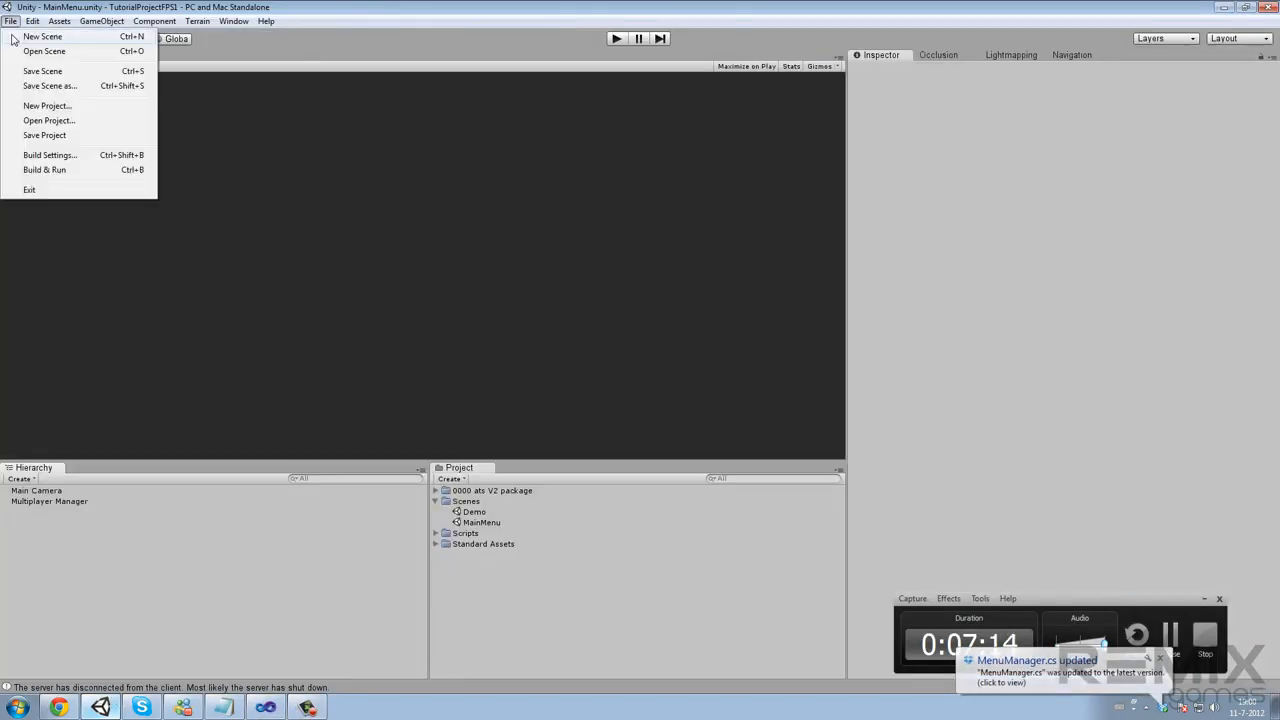
# Open the lineoffire3 project from the recent projects list
pyautogui.click(49, 120)
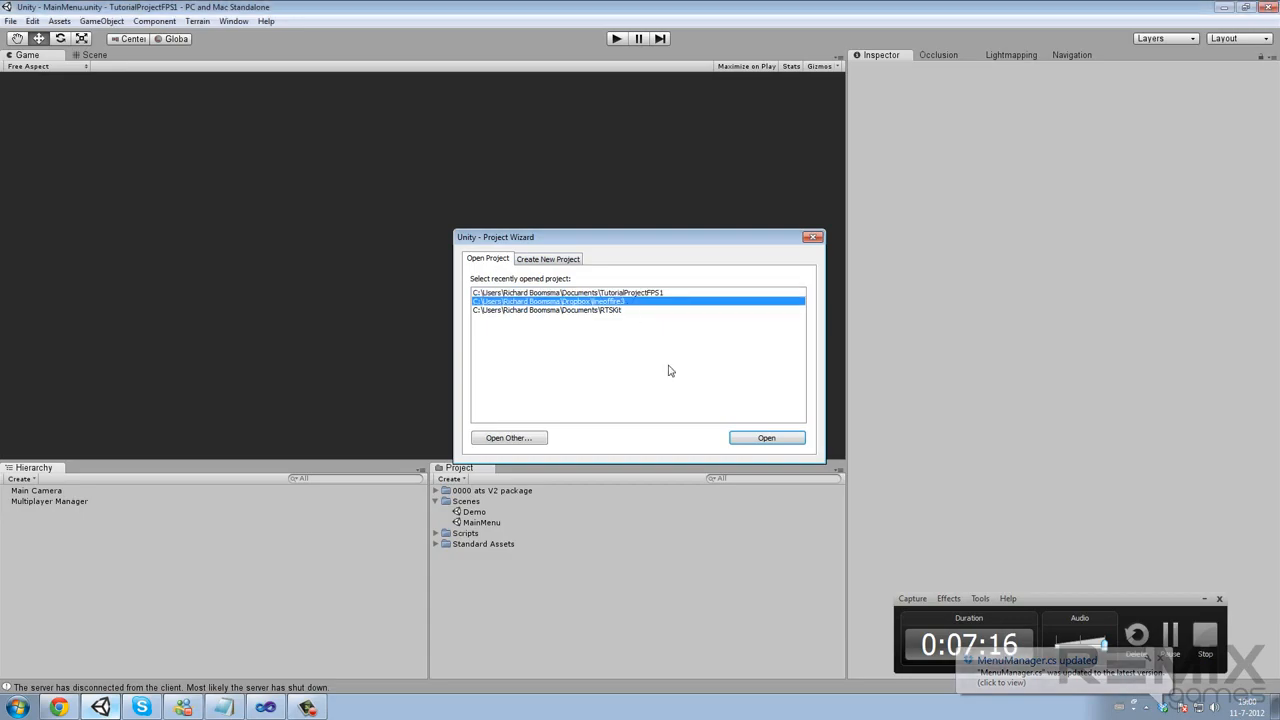
pyautogui.click(766, 437)
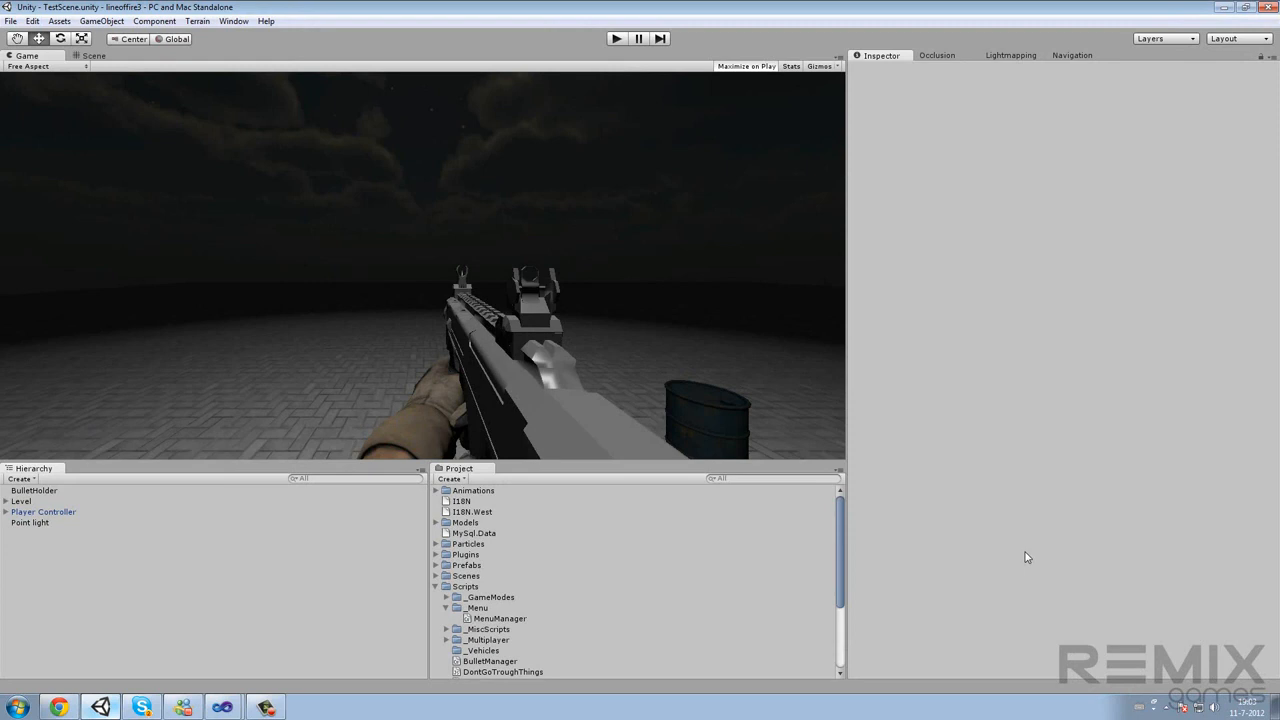
pyautogui.moveTo(1026, 518)
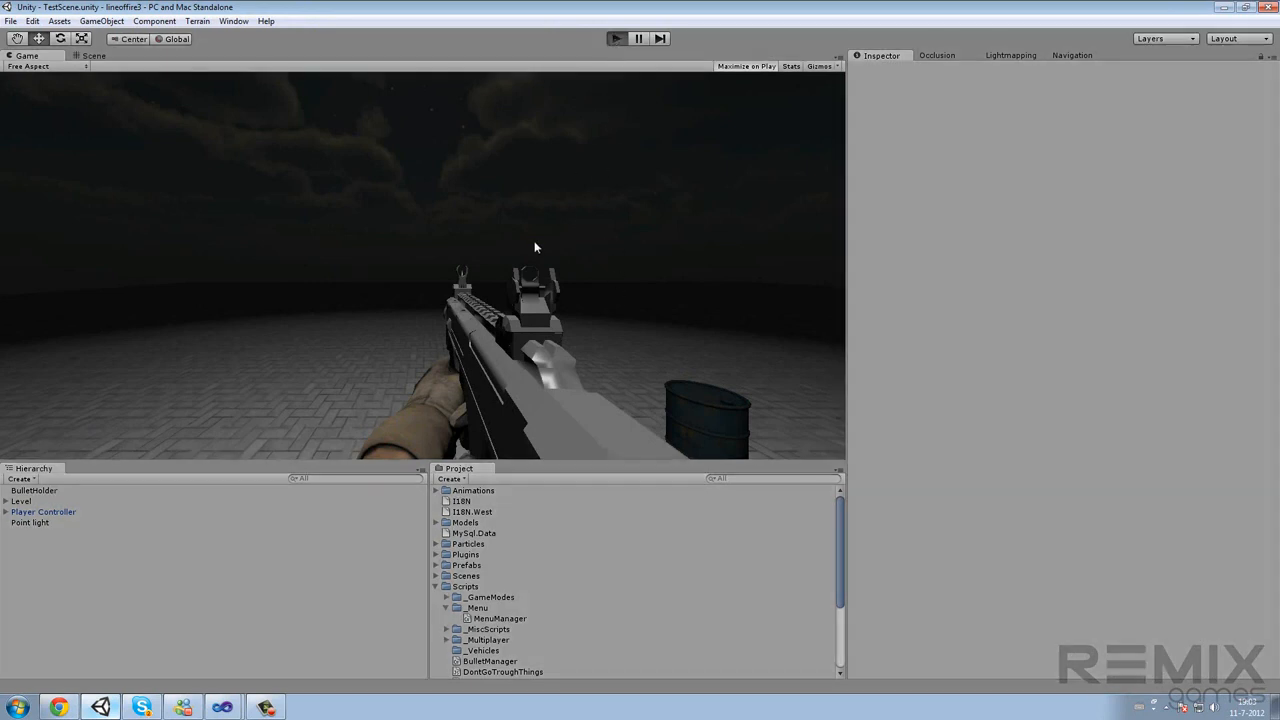
# Play the lineoffire3 TestScene, then open the Edit menu for project settings
pyautogui.click(615, 38)
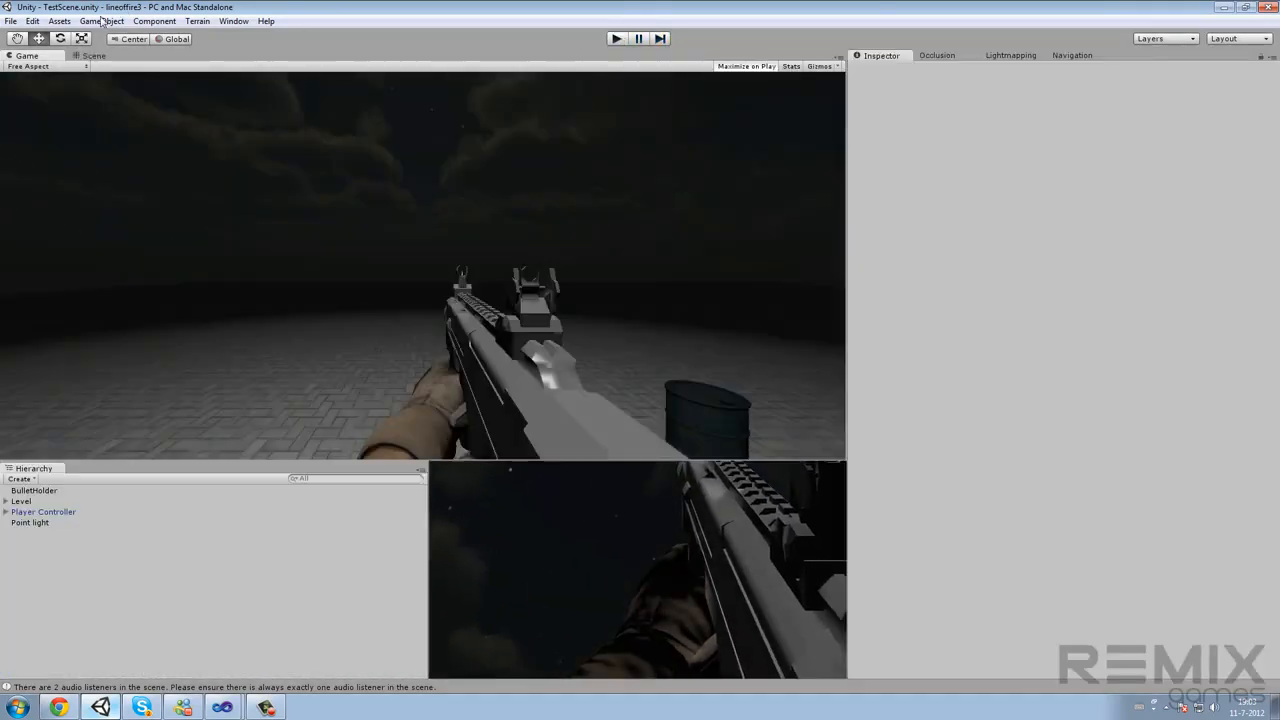
pyautogui.click(33, 21)
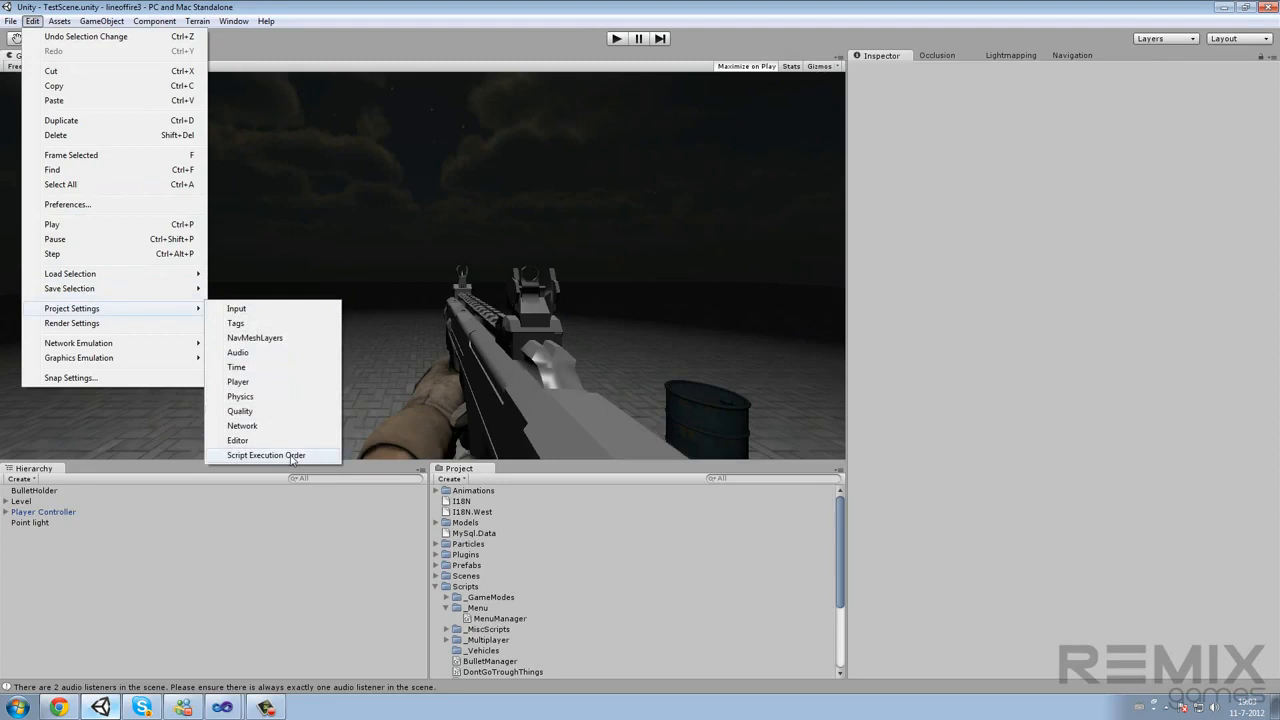
# Apply the Script Execution Order settings with PlayerController at 150
pyautogui.click(266, 455)
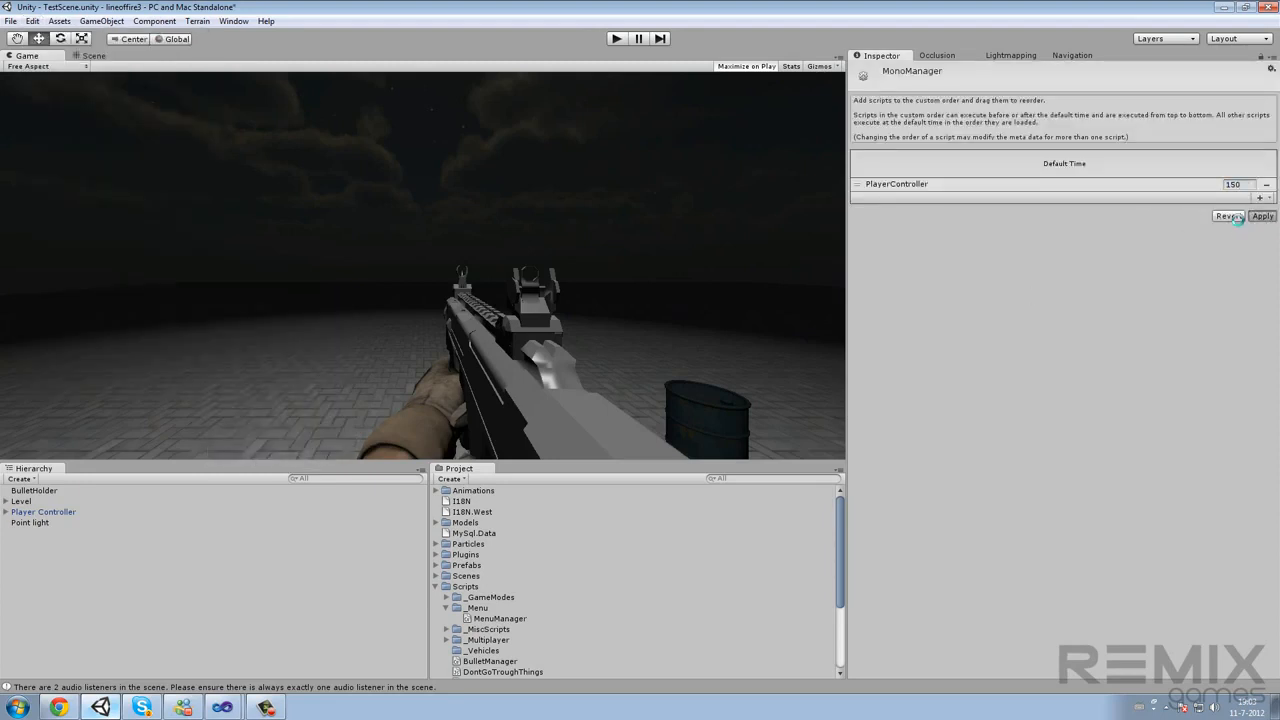
pyautogui.click(1262, 216)
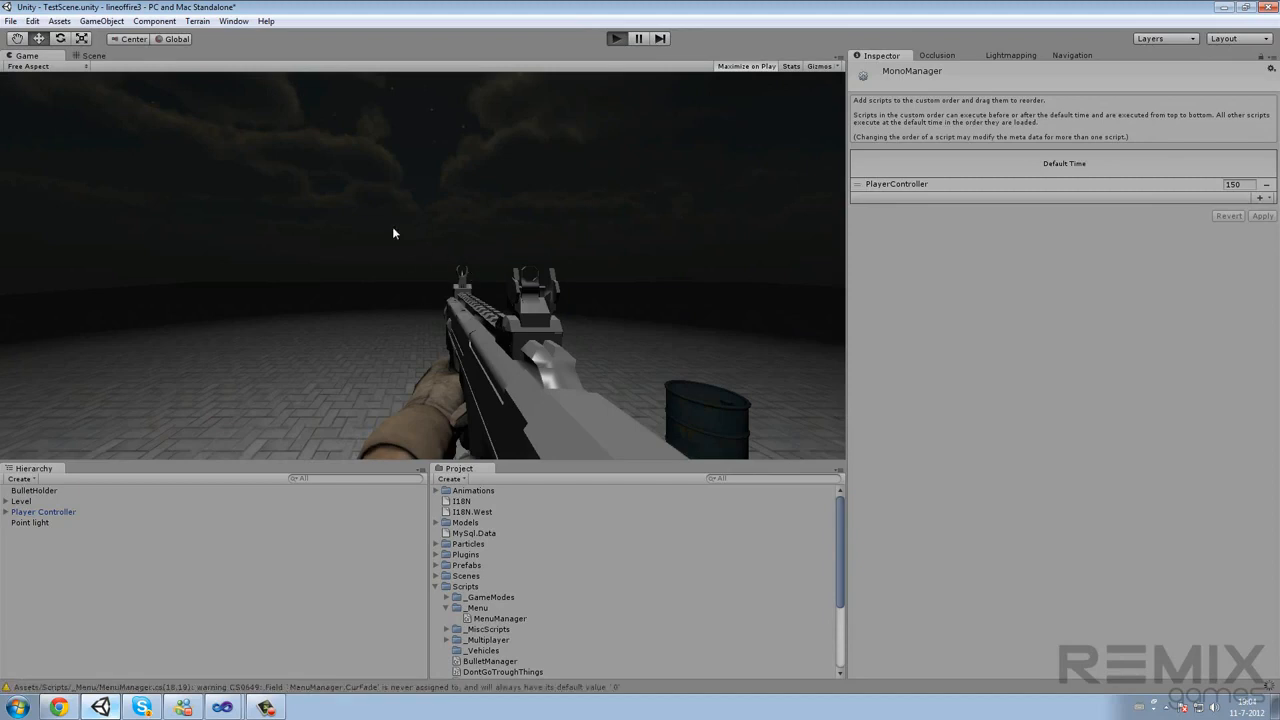
pyautogui.moveTo(401, 264)
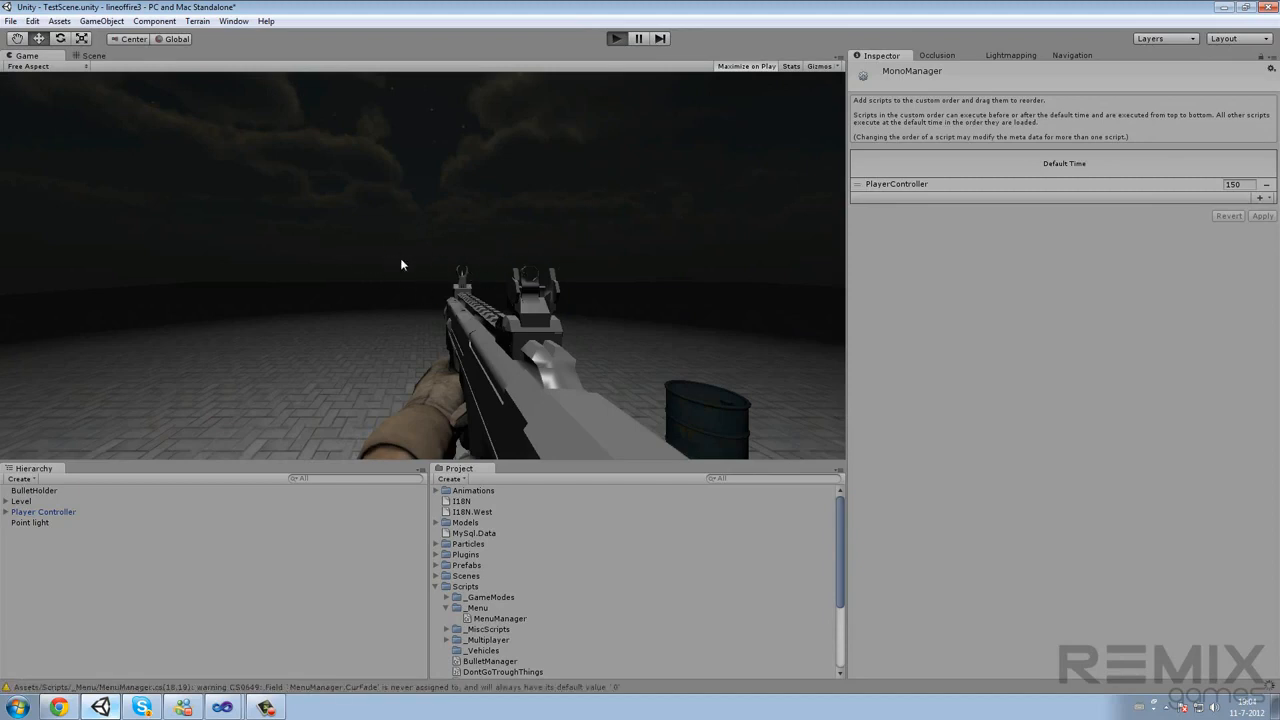
pyautogui.moveTo(550, 190)
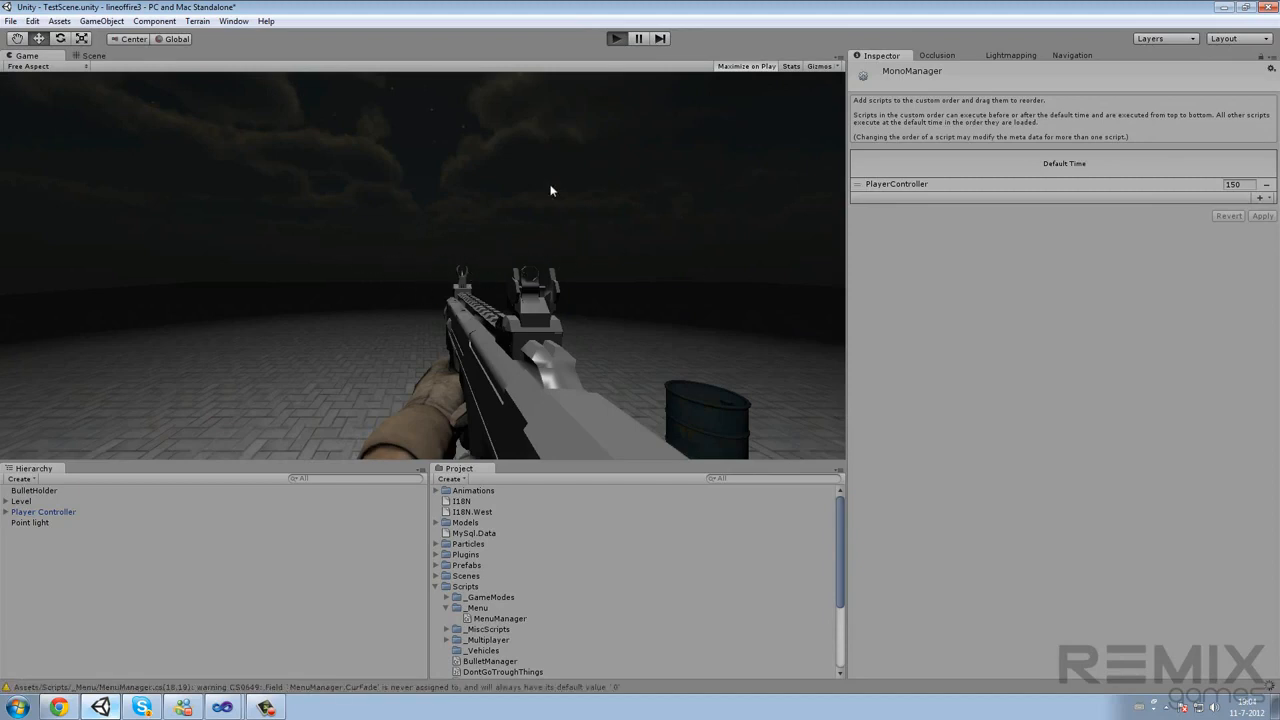